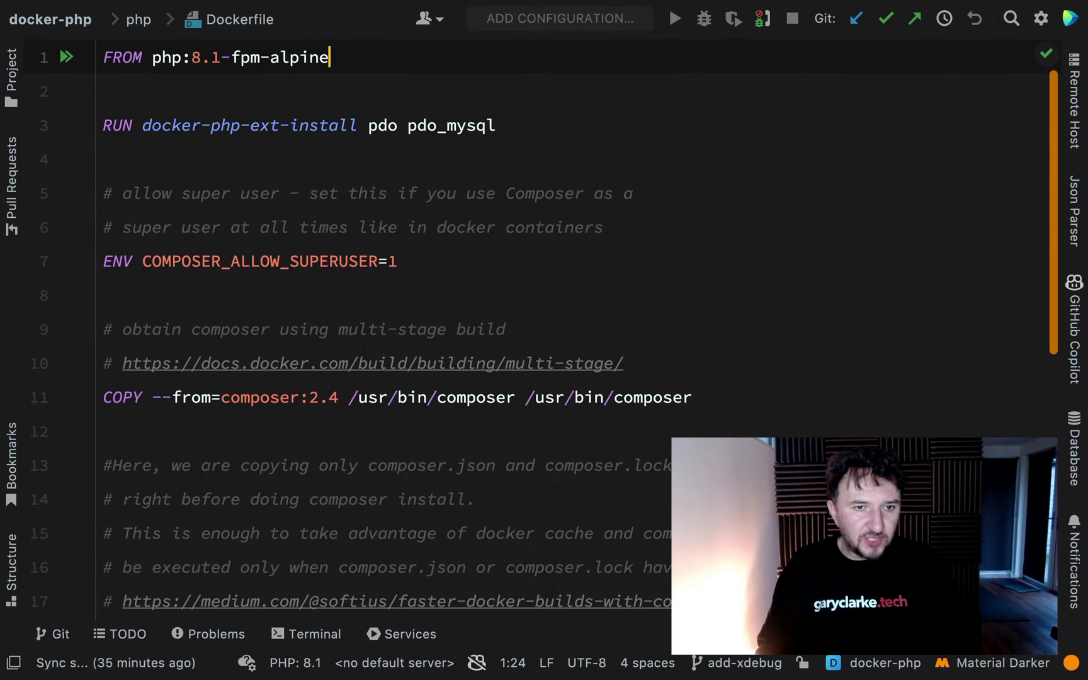
# Add a commented COPY --from=mlocati/php-extension-installer line for install-php-extensions below FROM.
pyautogui.press('enter')
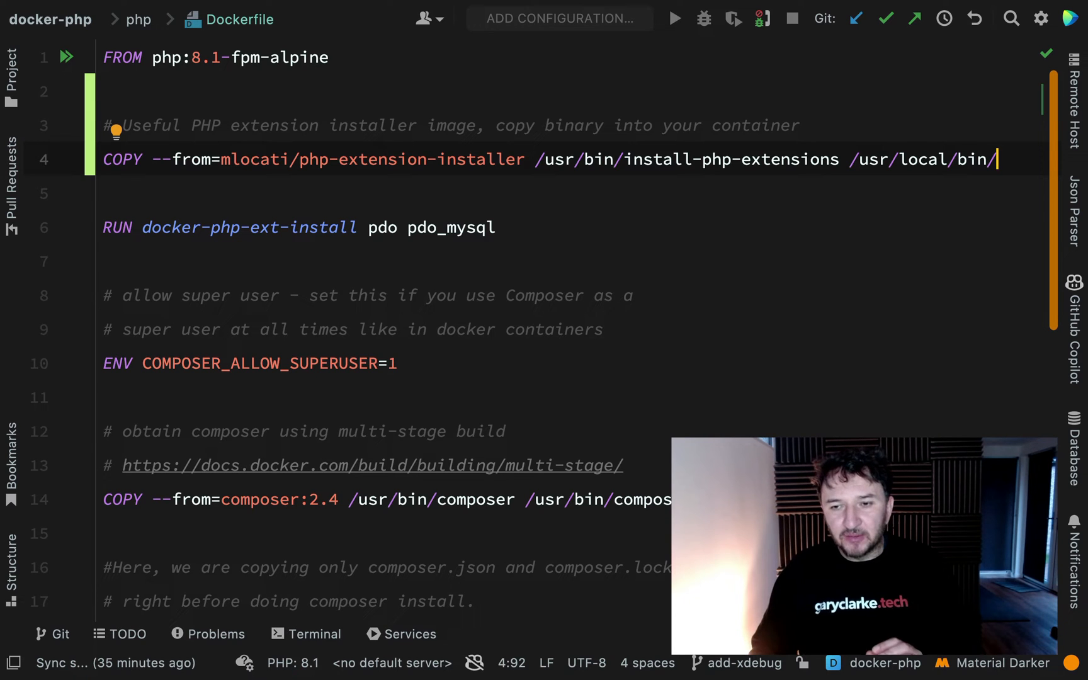
# Add a commented RUN install-php-extensions pdo pdo_mysql step and comment out docker-php-ext-install.
pyautogui.doubleClick(452, 227)
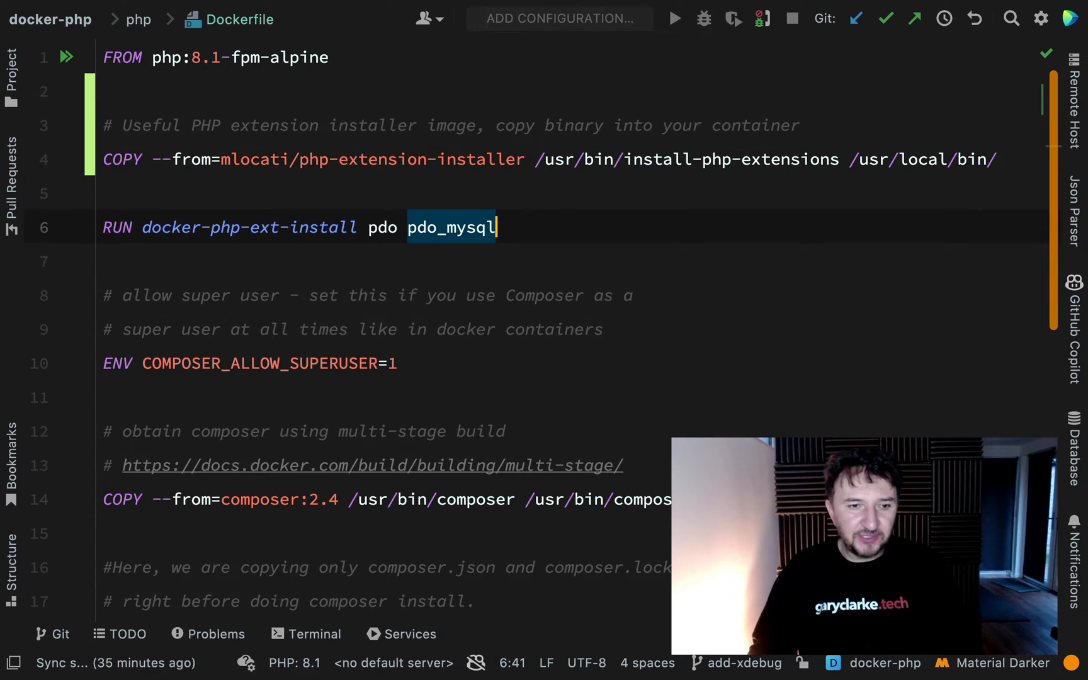
pyautogui.doubleClick(320, 226)
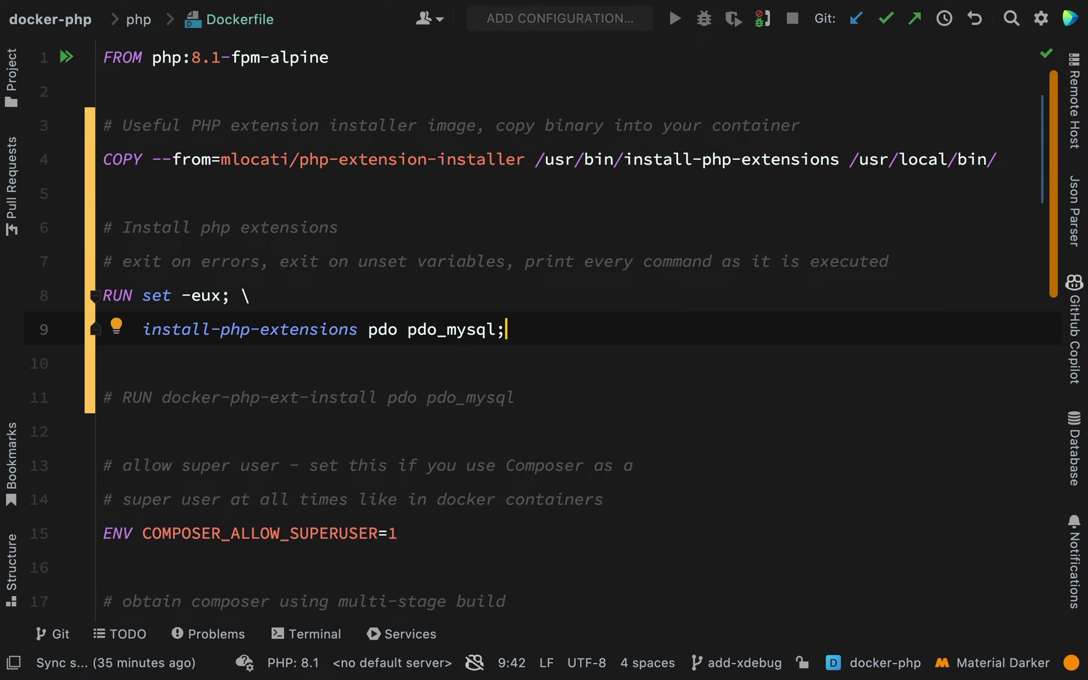
pyautogui.doubleClick(205, 294)
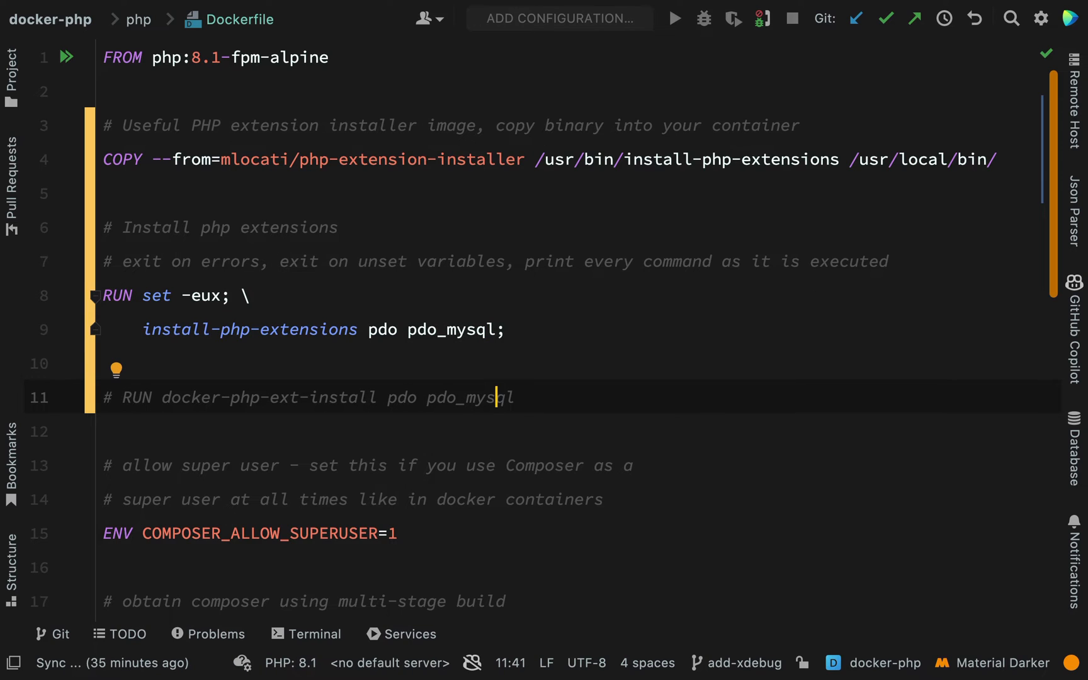
pyautogui.doubleClick(470, 396)
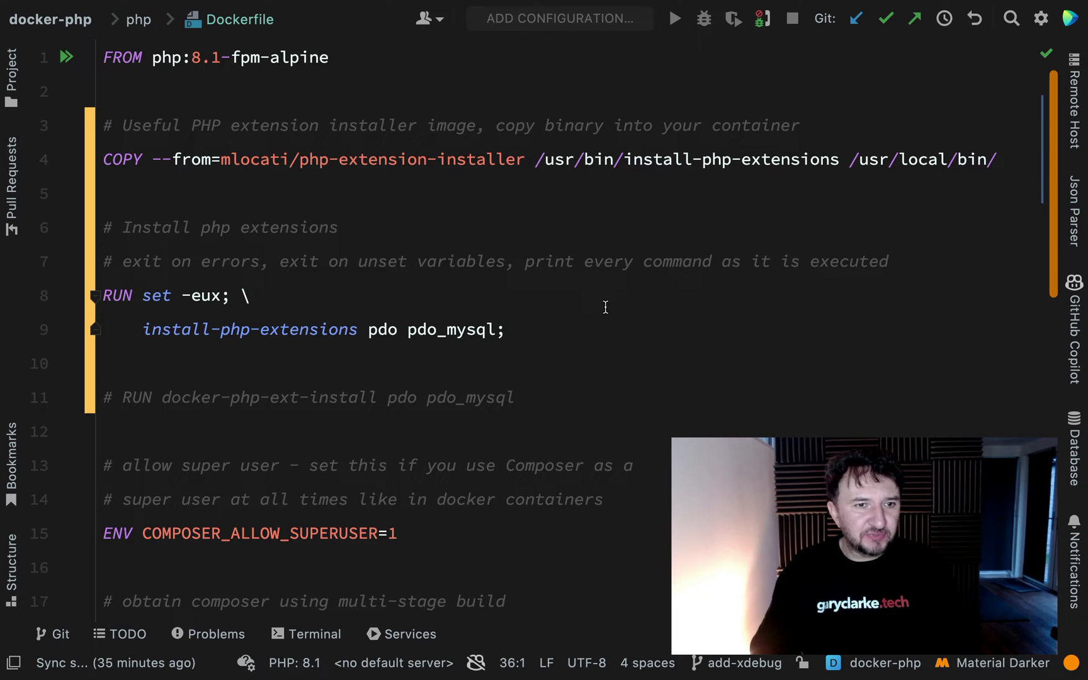
# Change line 1 to FROM php:8.1-fpm-alpine as app.
pyautogui.click(331, 57)
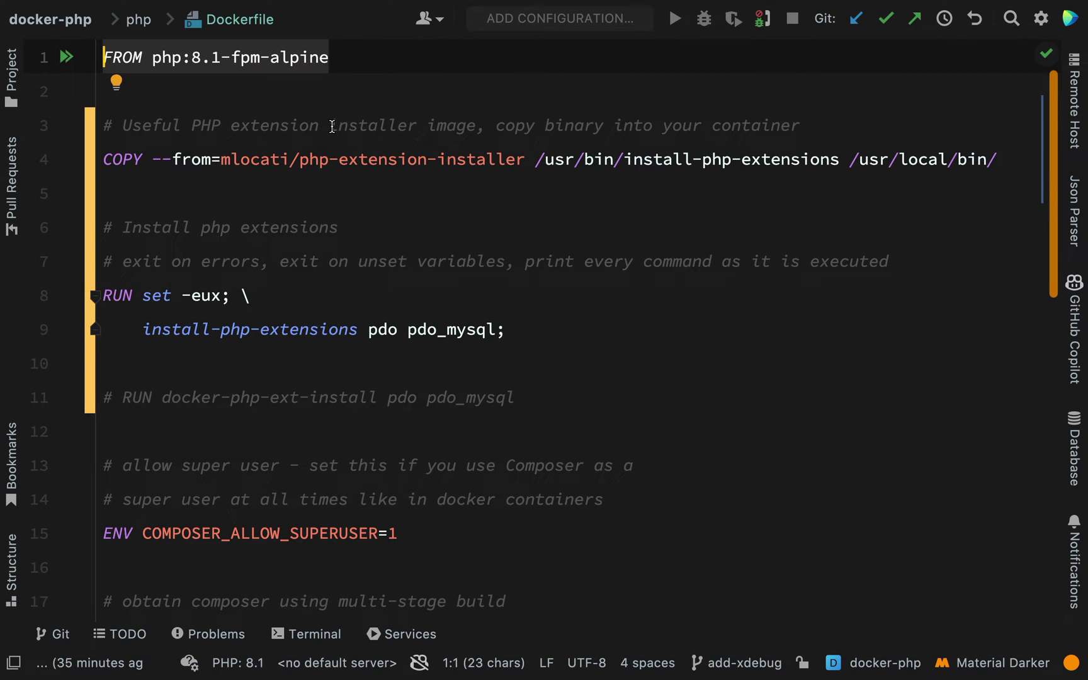
pyautogui.scroll(-3)
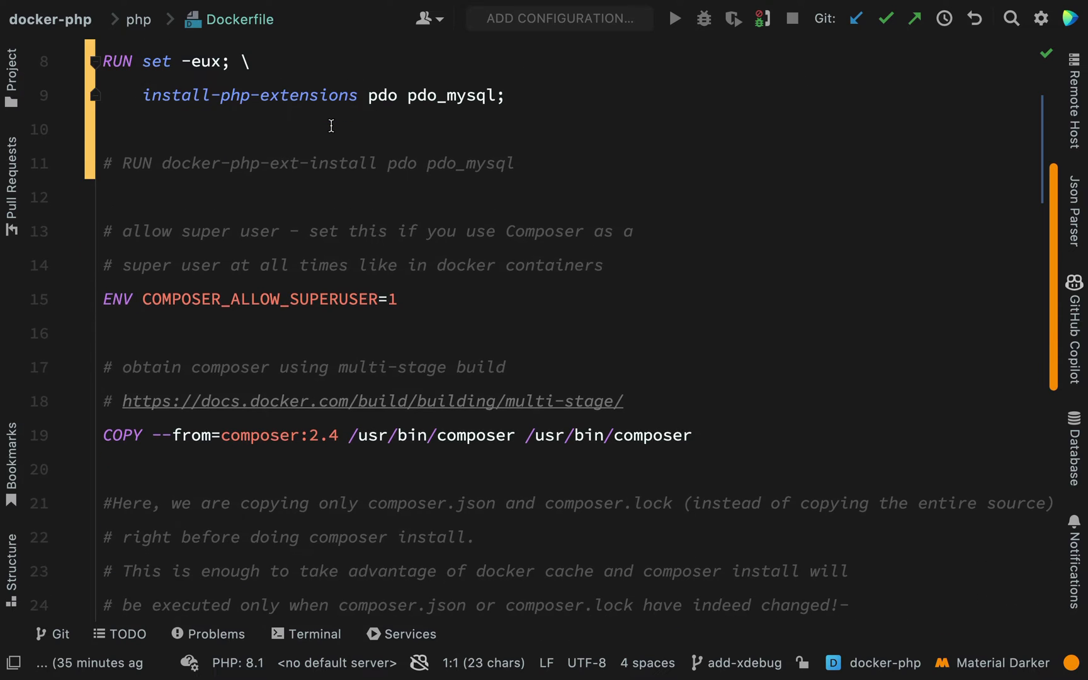
pyautogui.scroll(-3)
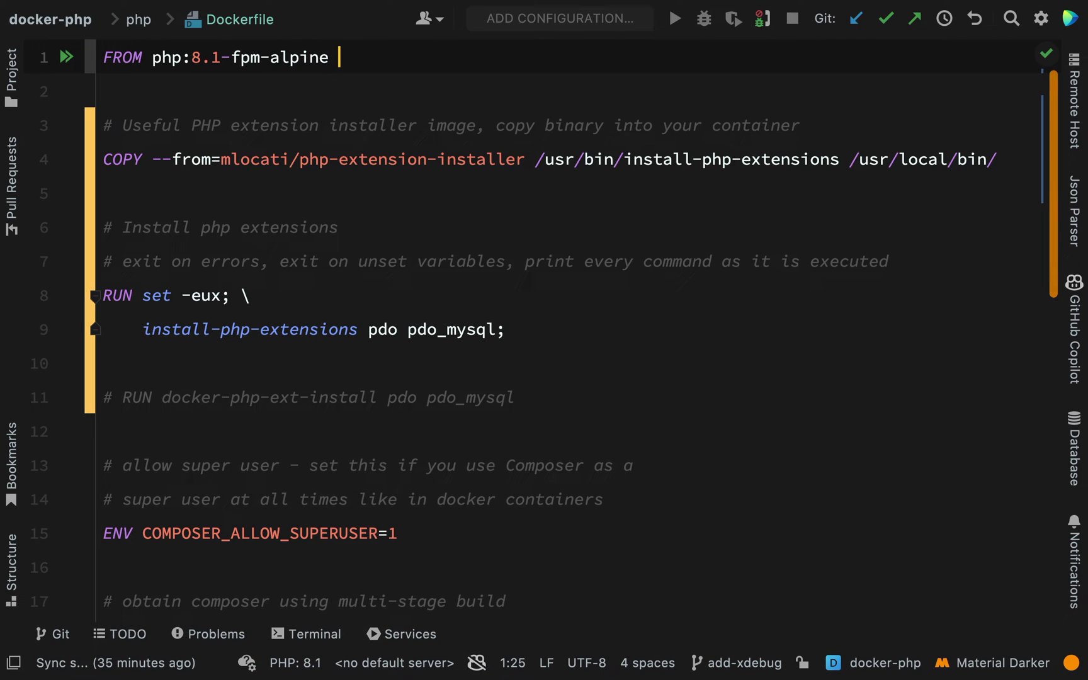
pyautogui.write('as')
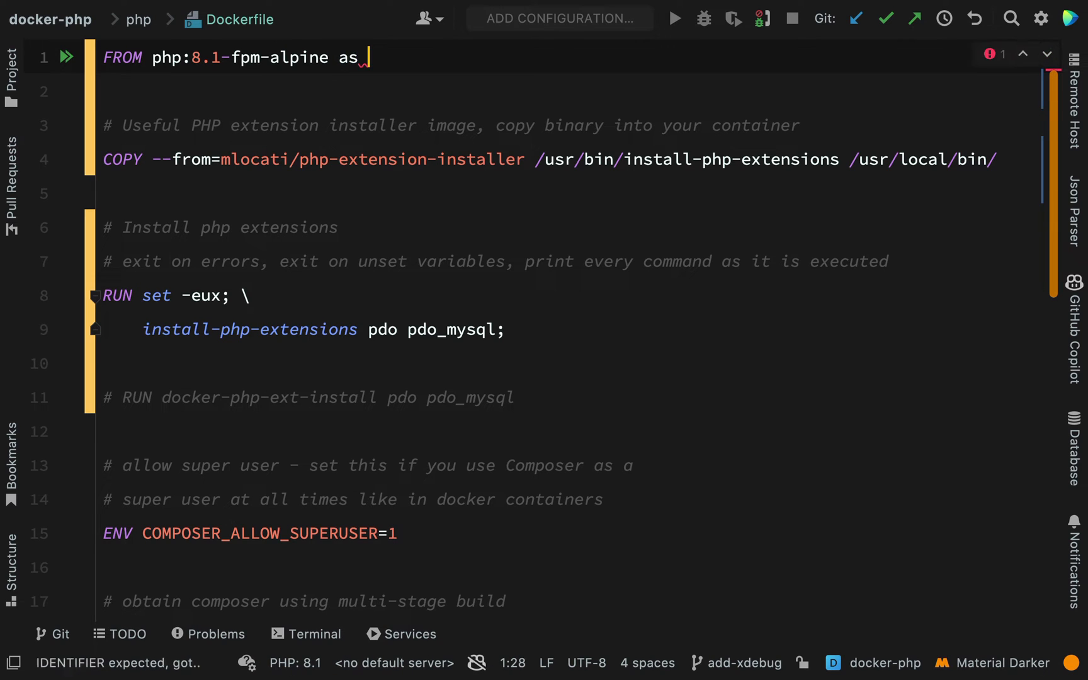
pyautogui.write('app')
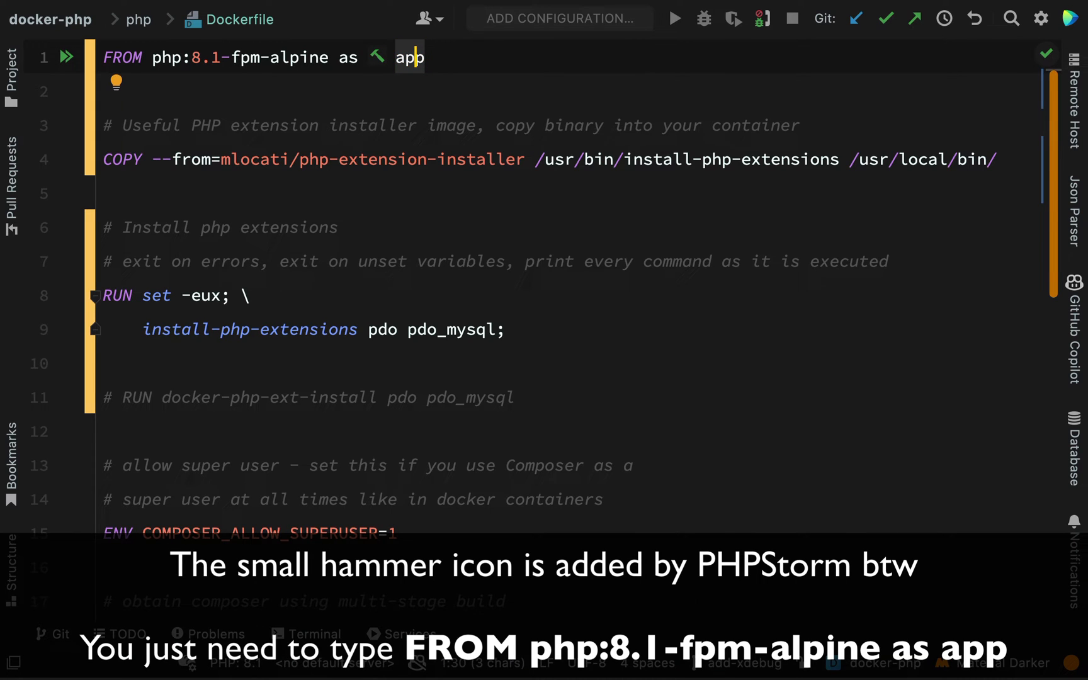
pyautogui.moveTo(389, 211)
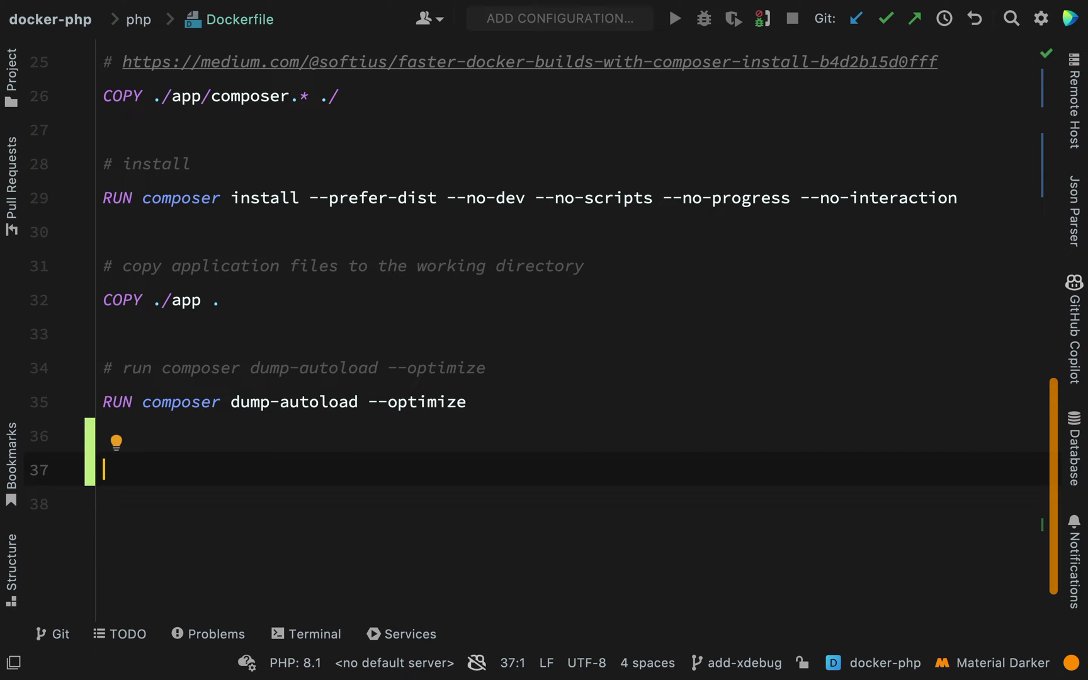
# Add the line FROM app as app_dev at the end of the Dockerfile.
pyautogui.write('FROM app')
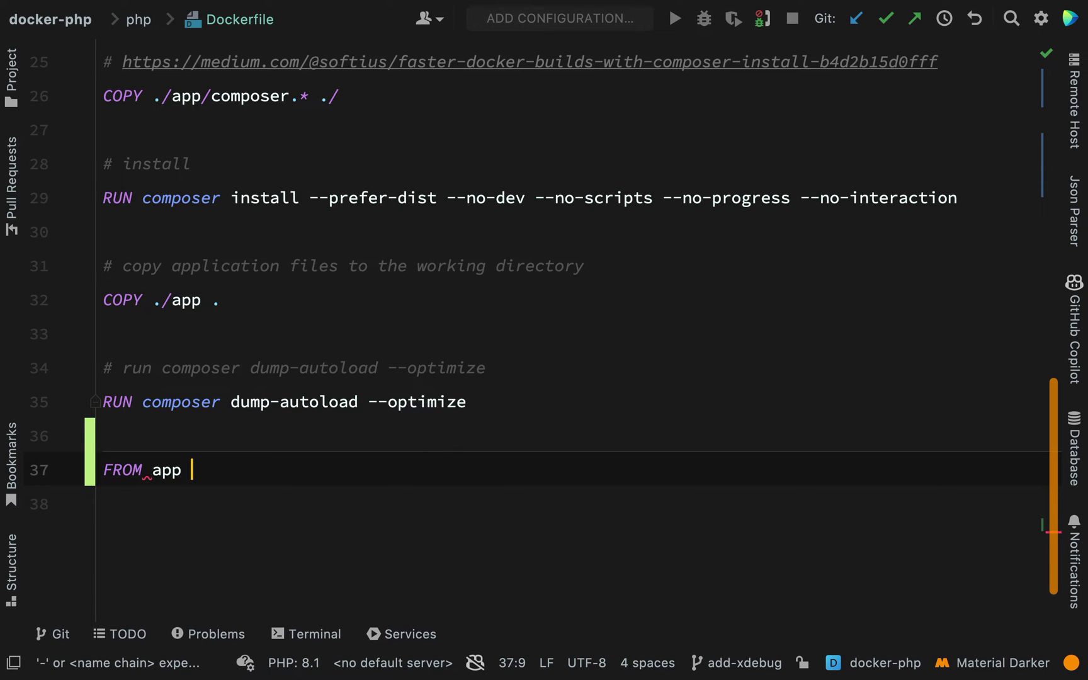
pyautogui.write('as')
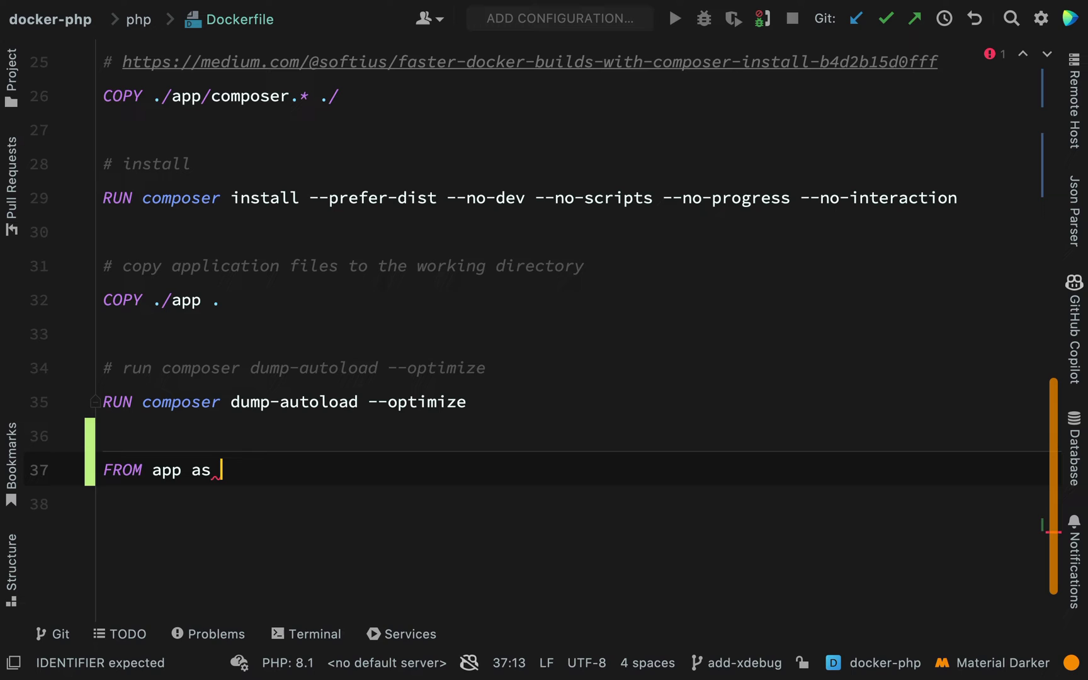
pyautogui.write('app_de')
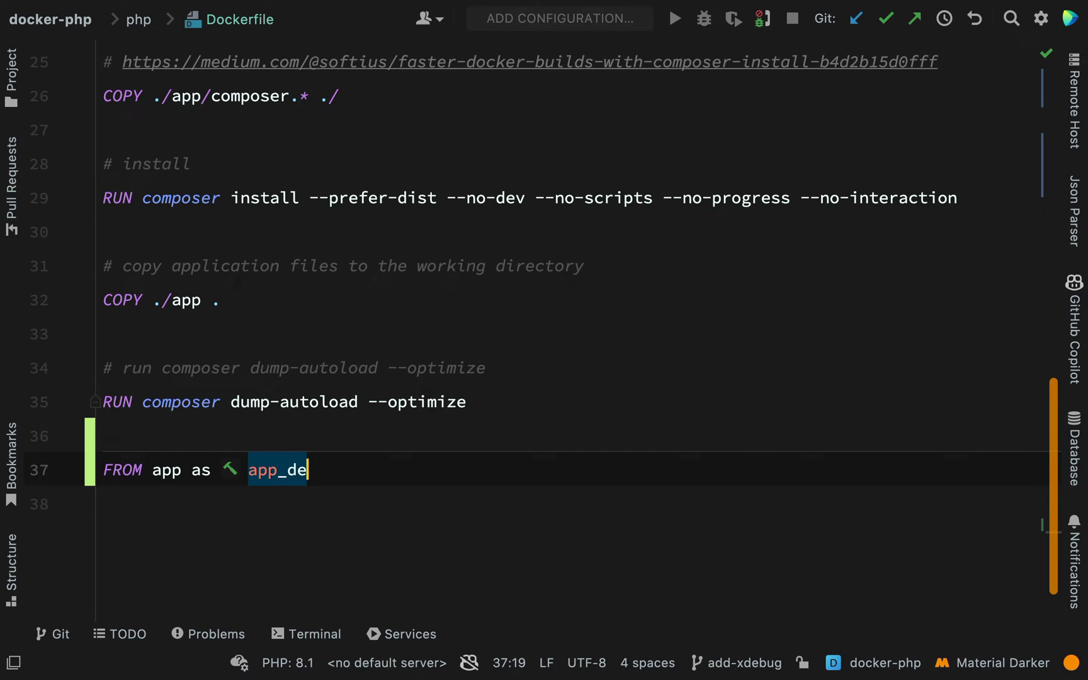
pyautogui.write('v')
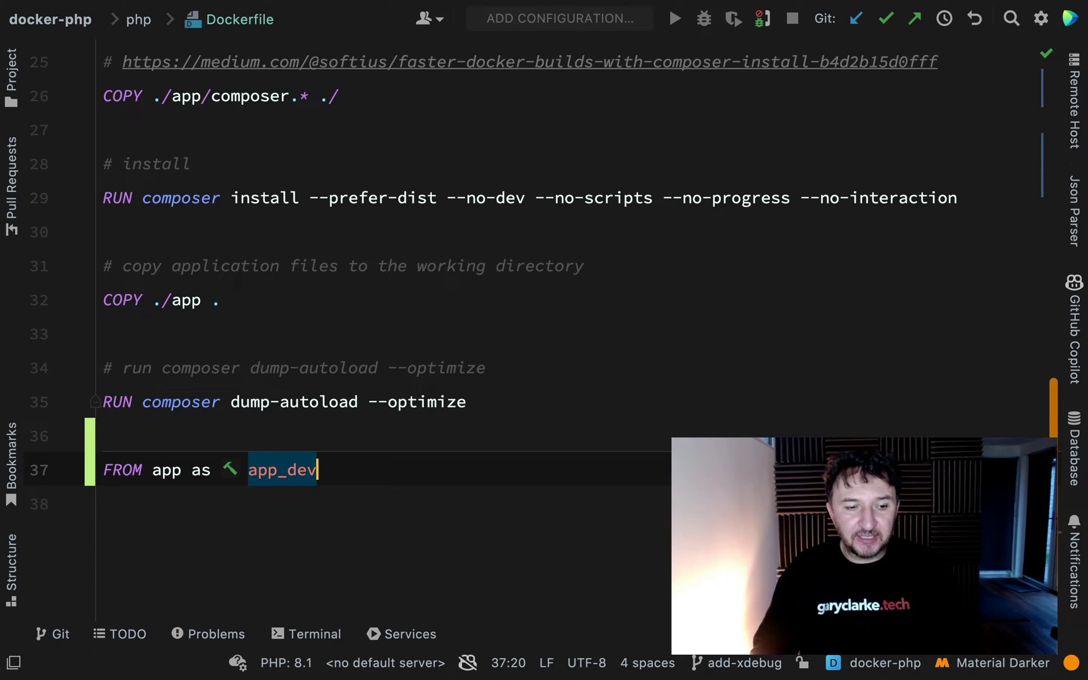
pyautogui.press('Home')
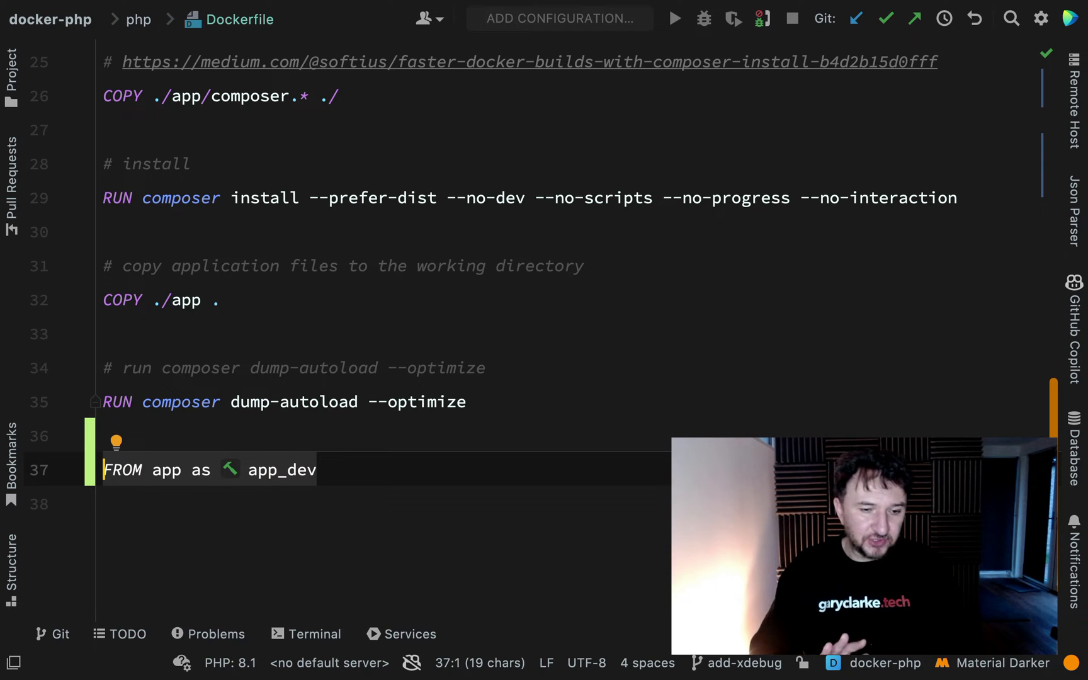
pyautogui.doubleClick(282, 470)
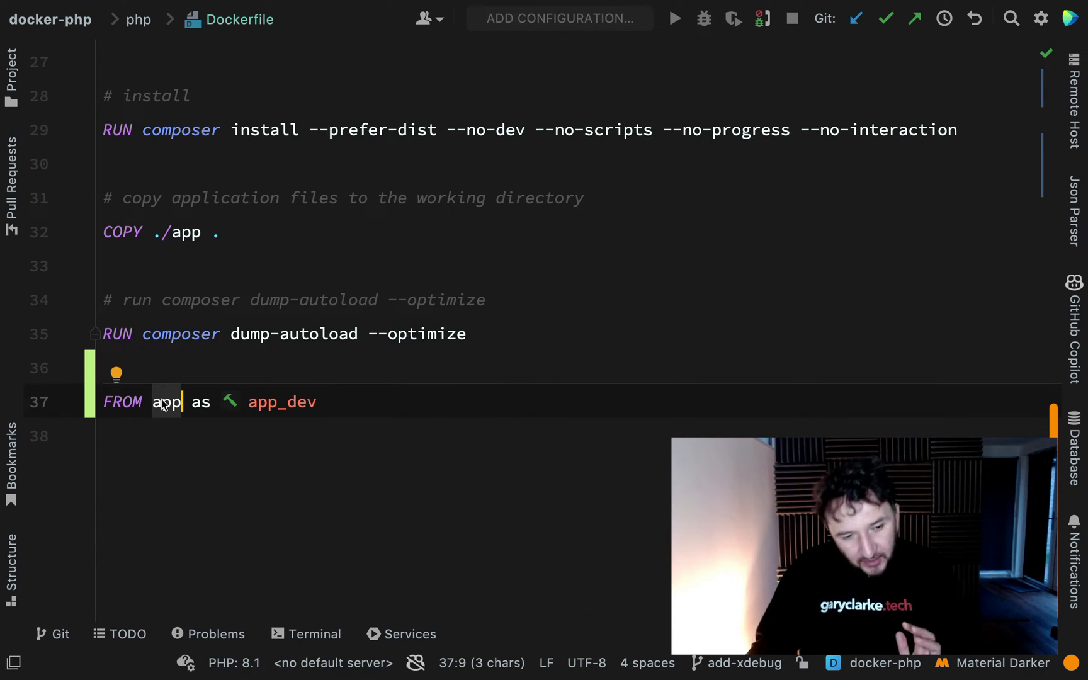
pyautogui.doubleClick(281, 402)
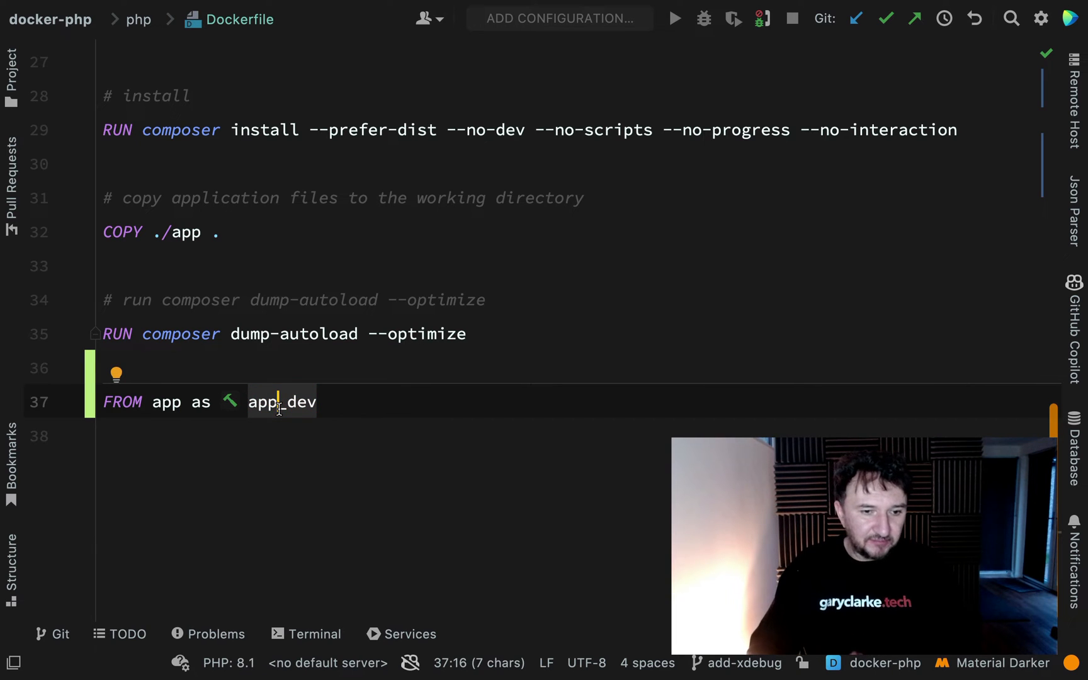
pyautogui.doubleClick(281, 402)
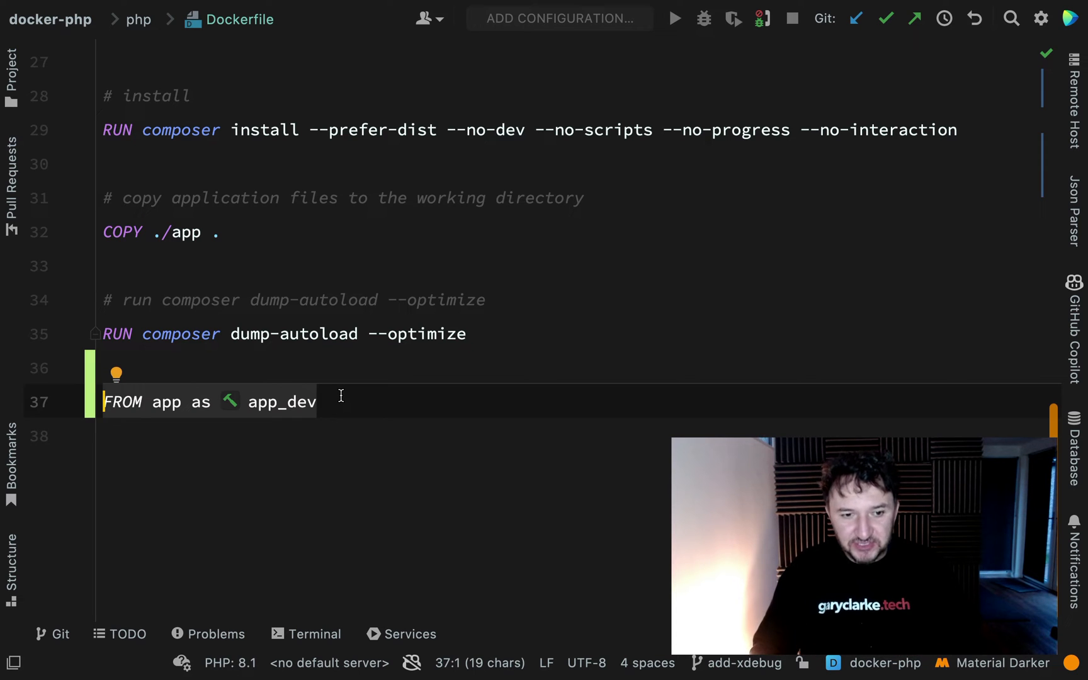
pyautogui.doubleClick(281, 402)
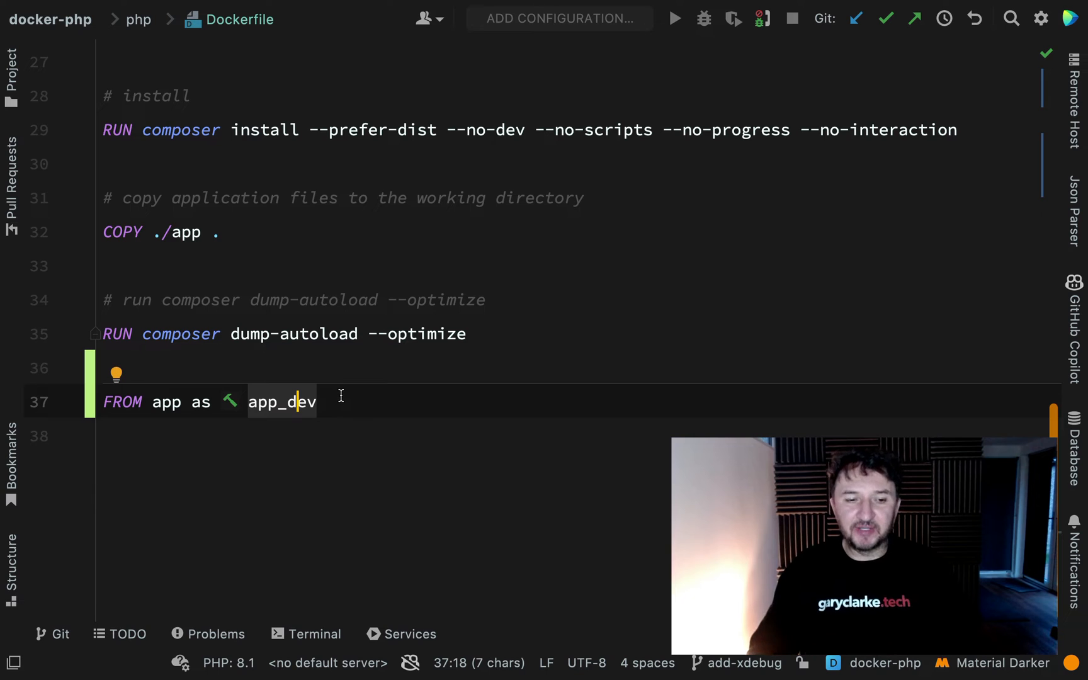
pyautogui.doubleClick(281, 402)
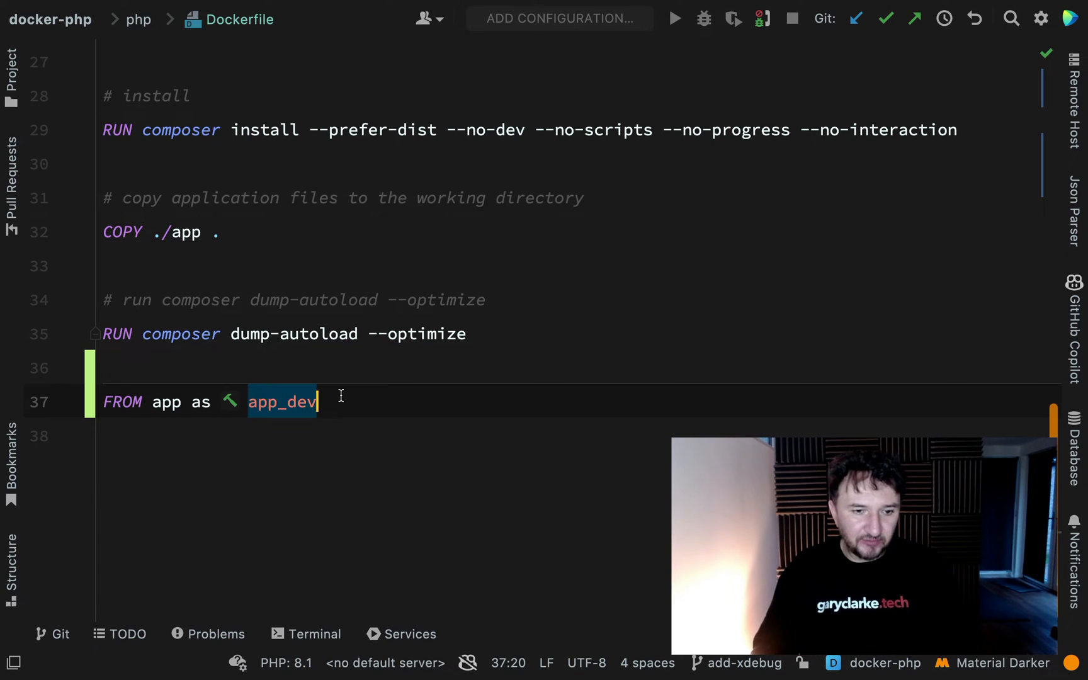
# Add Dev image comments and ENV XDEBUG_MODE=off, noted as switchable to debug.
pyautogui.press('Enter')
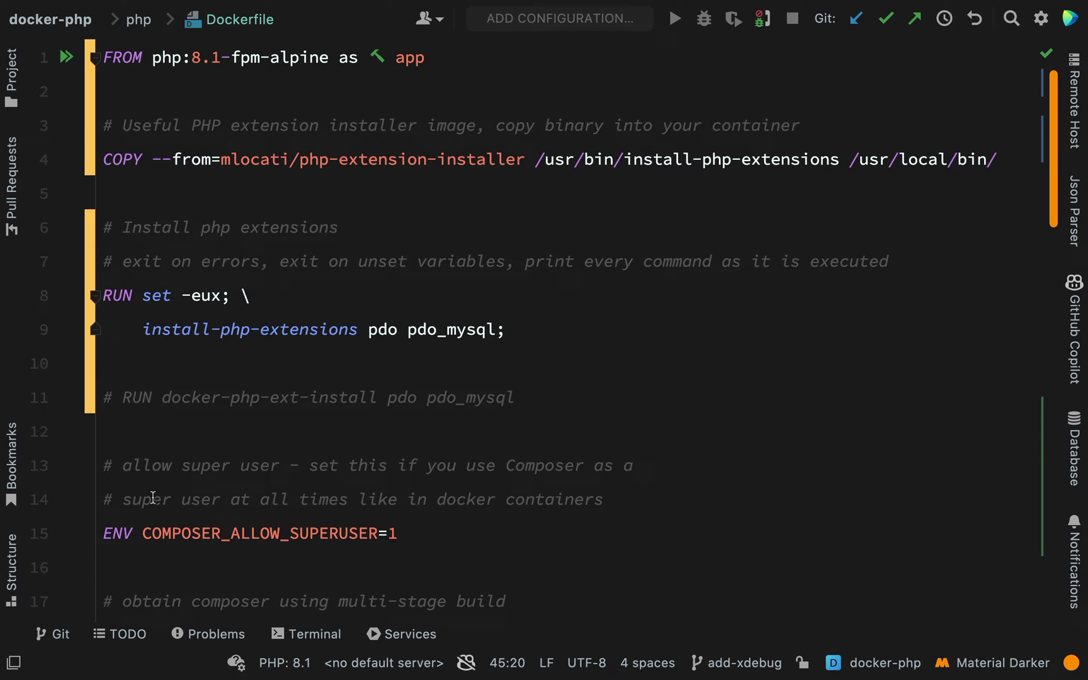
pyautogui.scroll(-3)
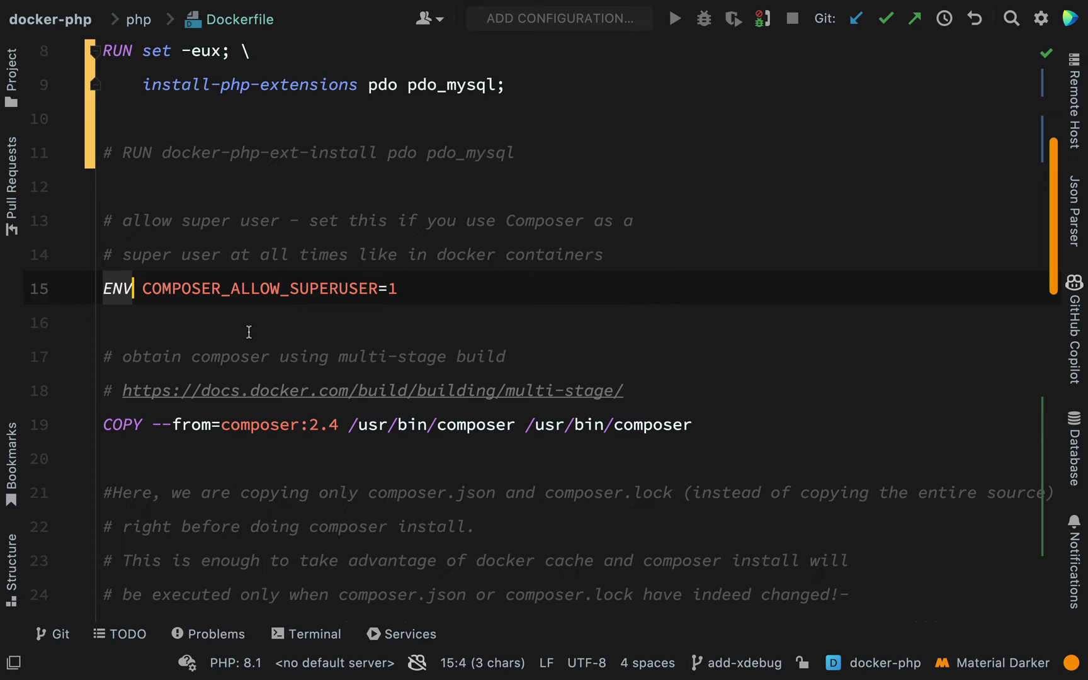
pyautogui.scroll(-3)
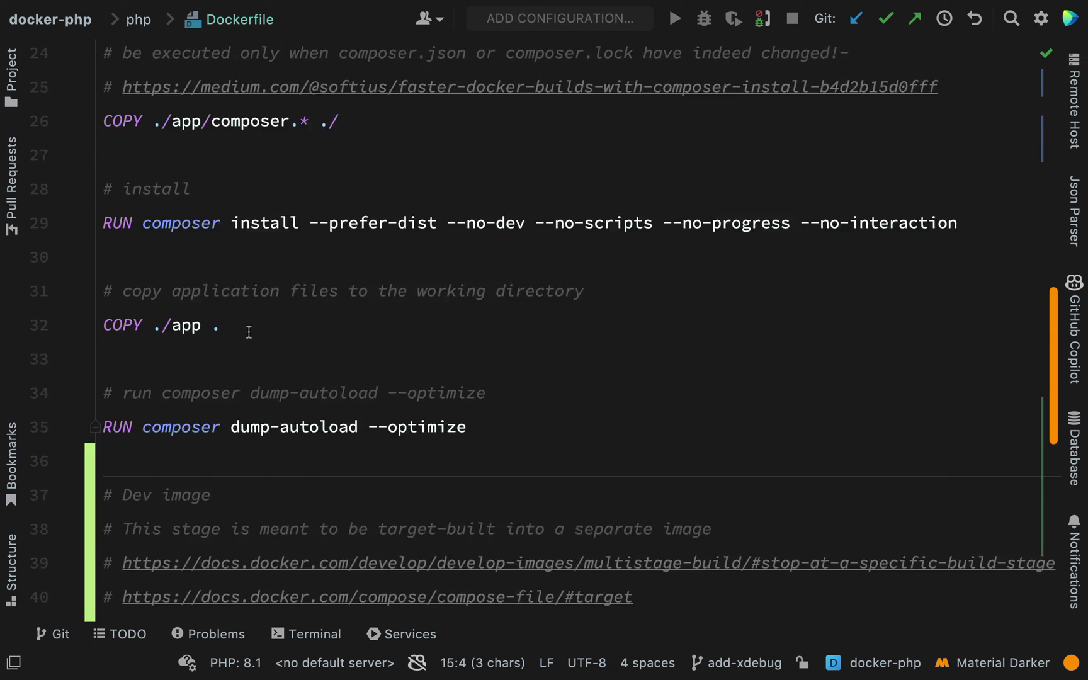
pyautogui.scroll(-3)
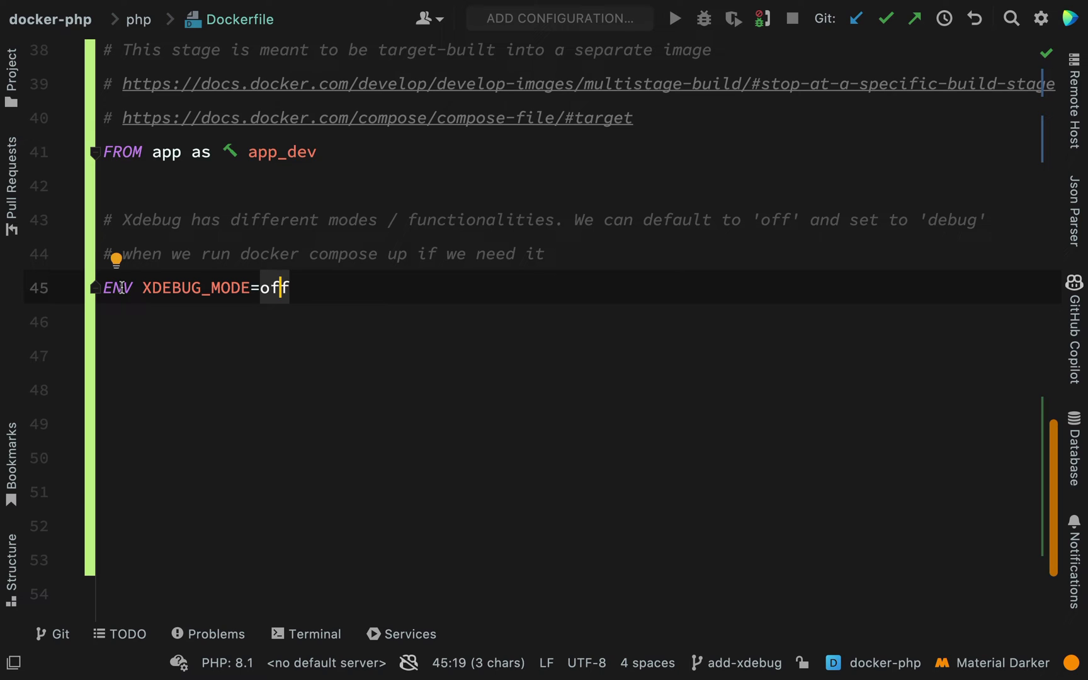
pyautogui.write('debug')
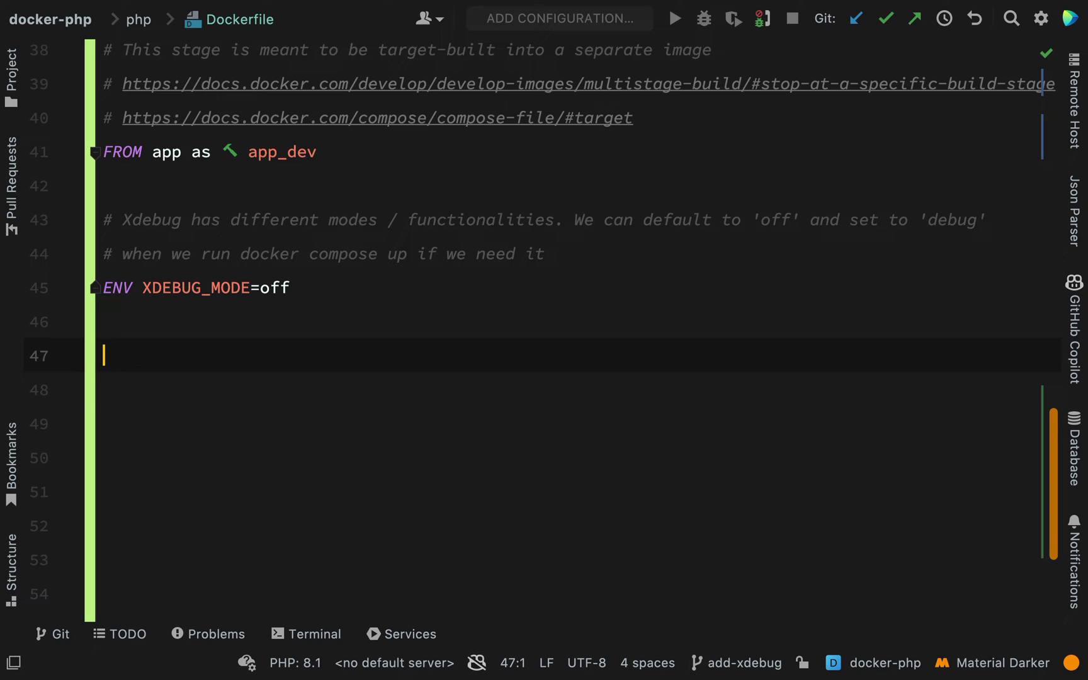
# Add commented app_dev steps copying php/conf.d/xdebug.ini and installing xdebug via install-php-extensions.
pyautogui.write('# Copy xdebug config file into container')
pyautogui.click(578, 390)
pyautogui.write('COPY ./php/conf.d/xdebug.ini /usr/local/etc/php/conf.d/xdebug.ini')
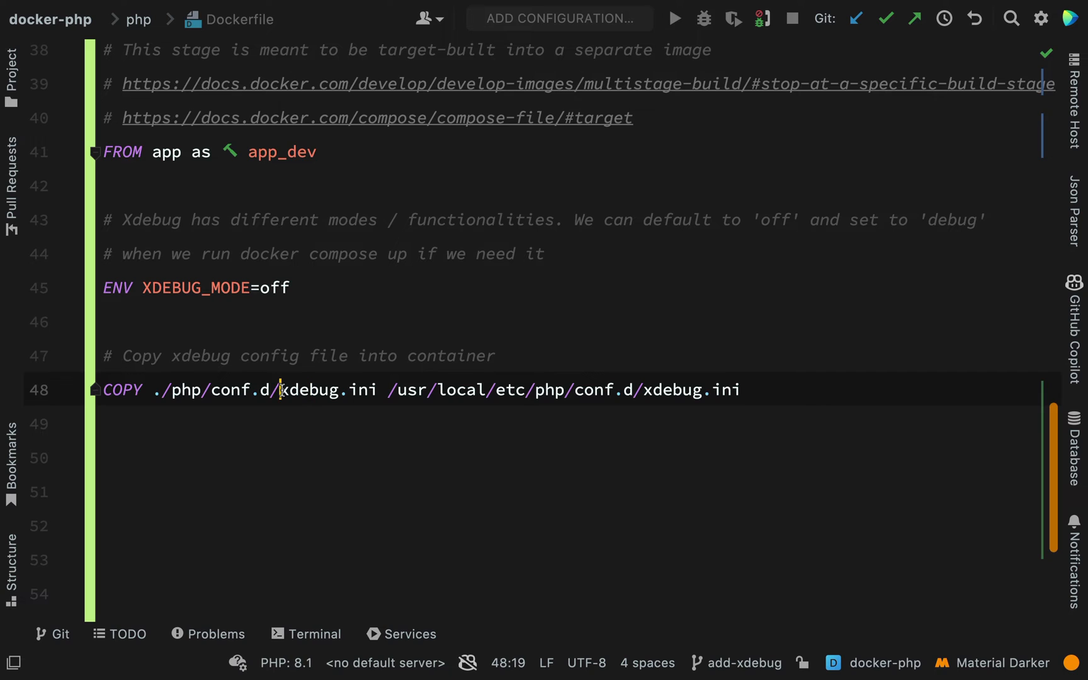
pyautogui.moveTo(281, 389); pyautogui.dragTo(741, 389)
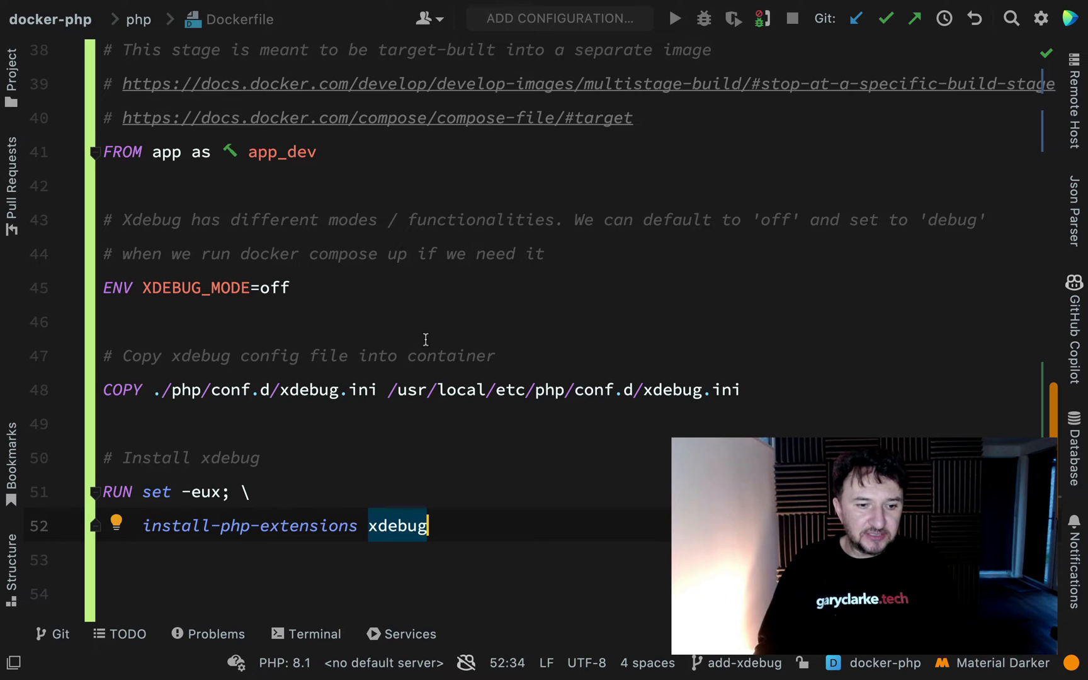
pyautogui.scroll(-3)
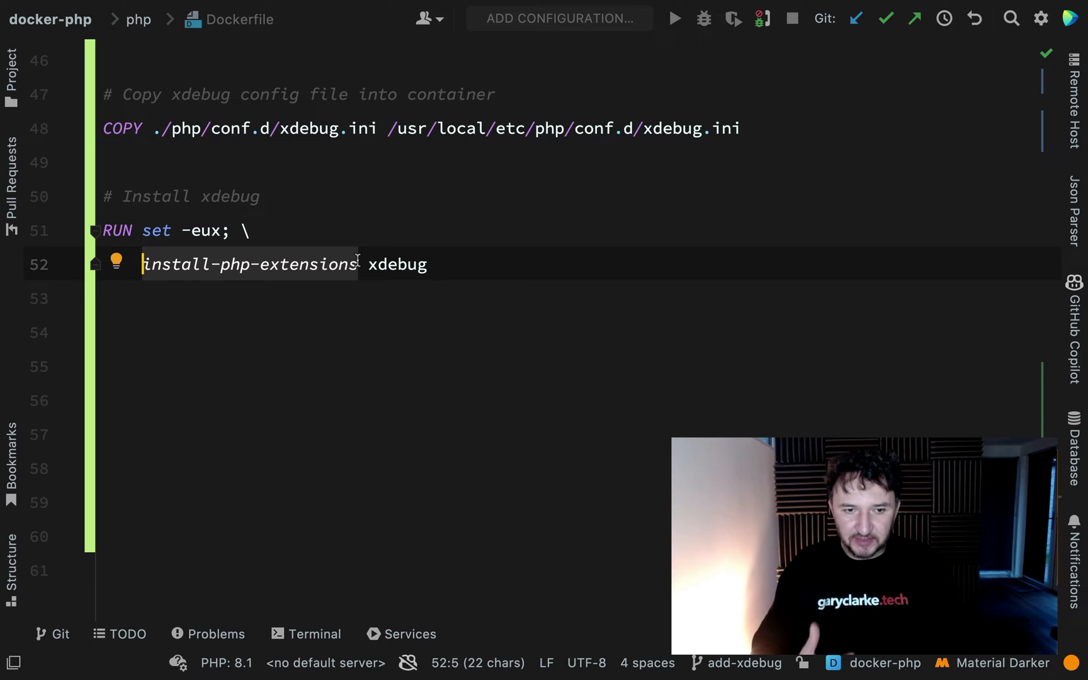
pyautogui.doubleClick(397, 265)
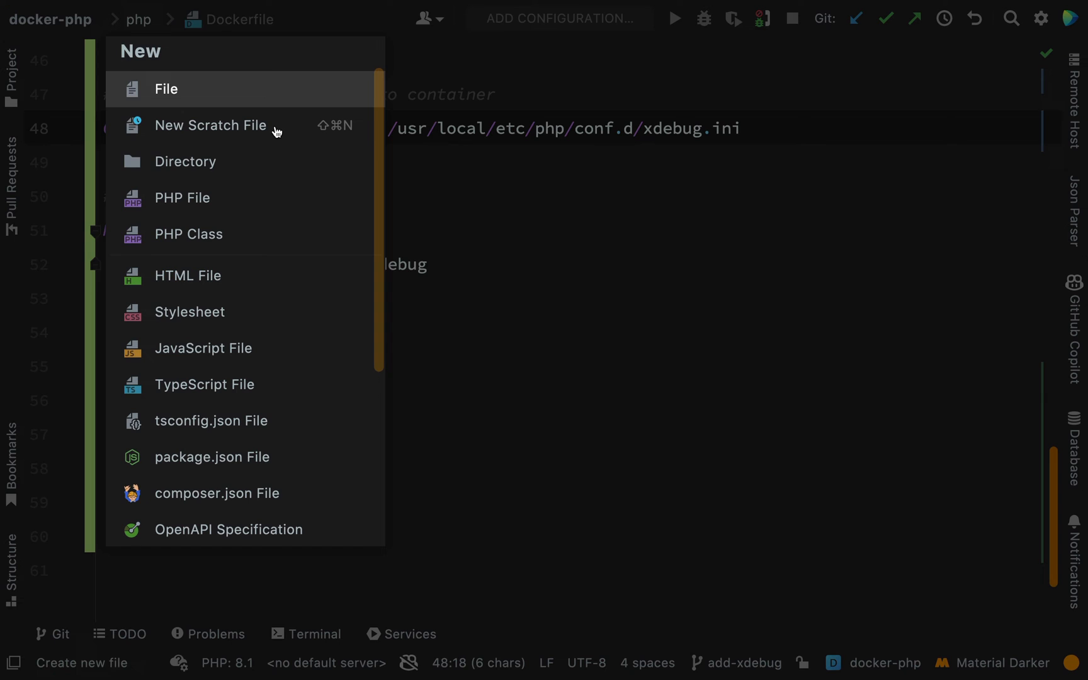
# Create xdebug.ini with reference comments and xdebug.client_host = 'host.docker.internal'.
pyautogui.click(185, 162)
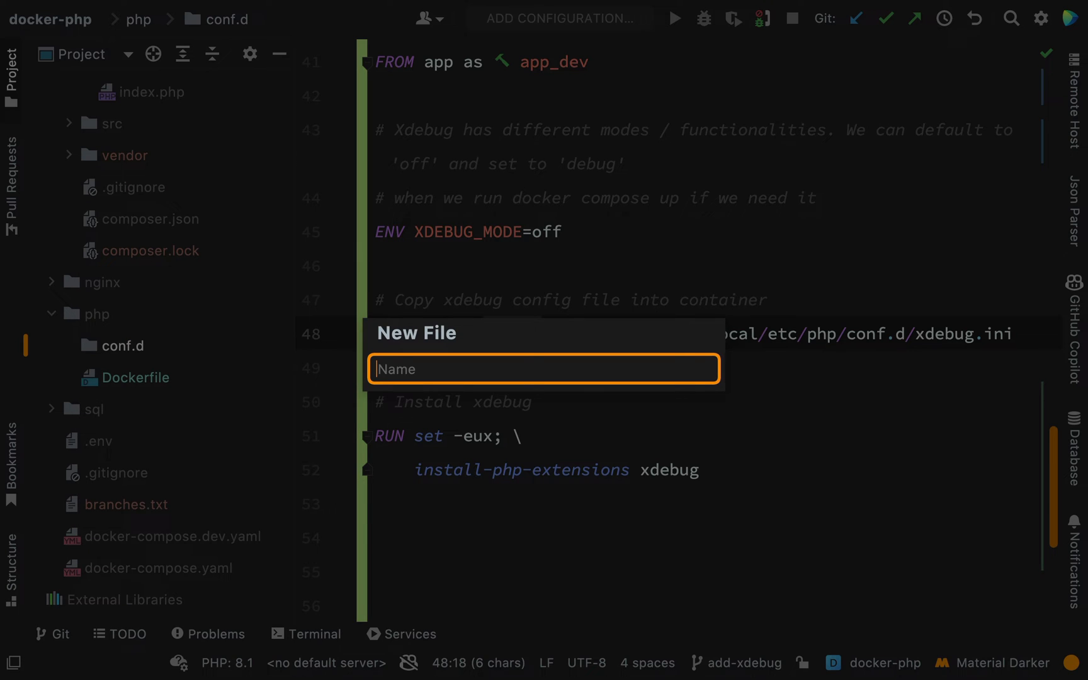
pyautogui.write('xd')
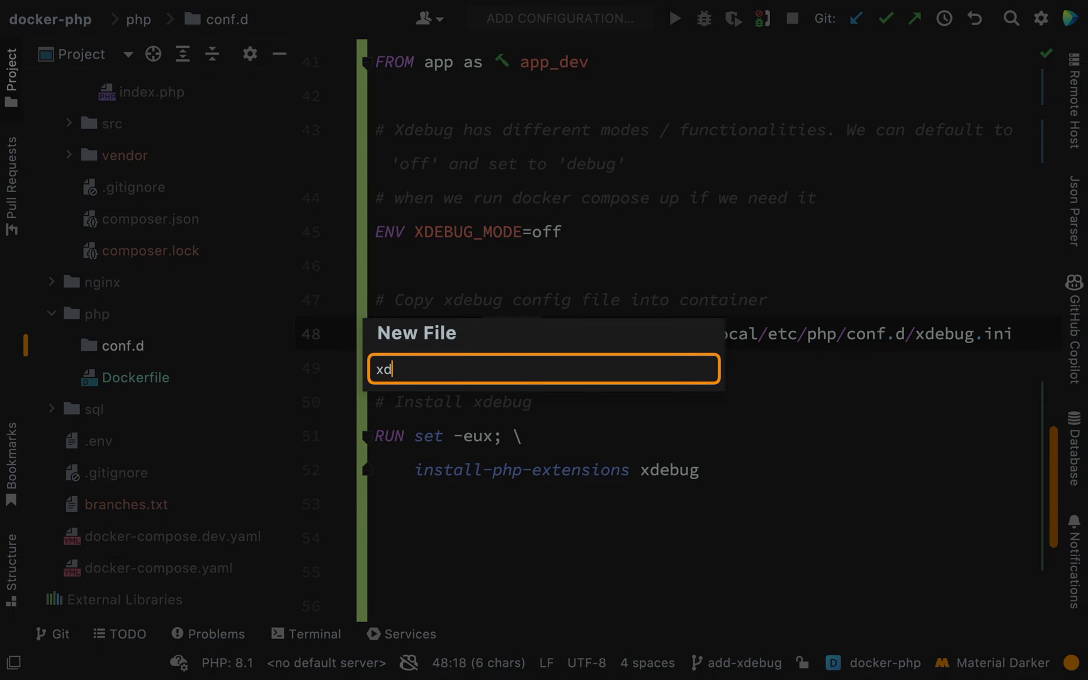
pyautogui.press('Enter')
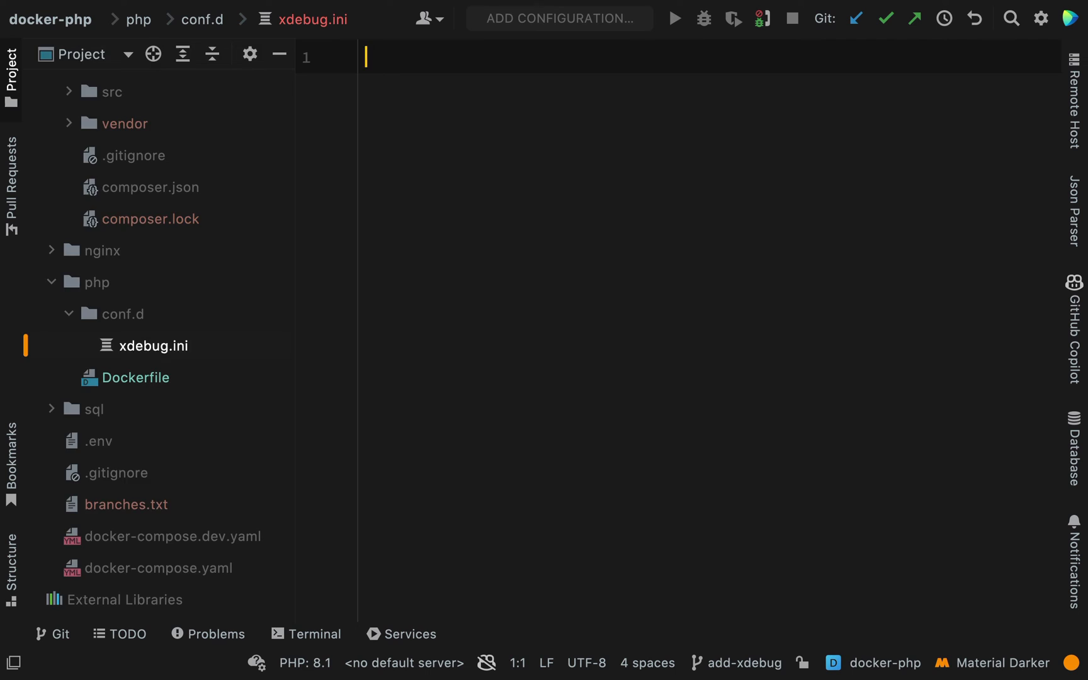
pyautogui.click(11, 62)
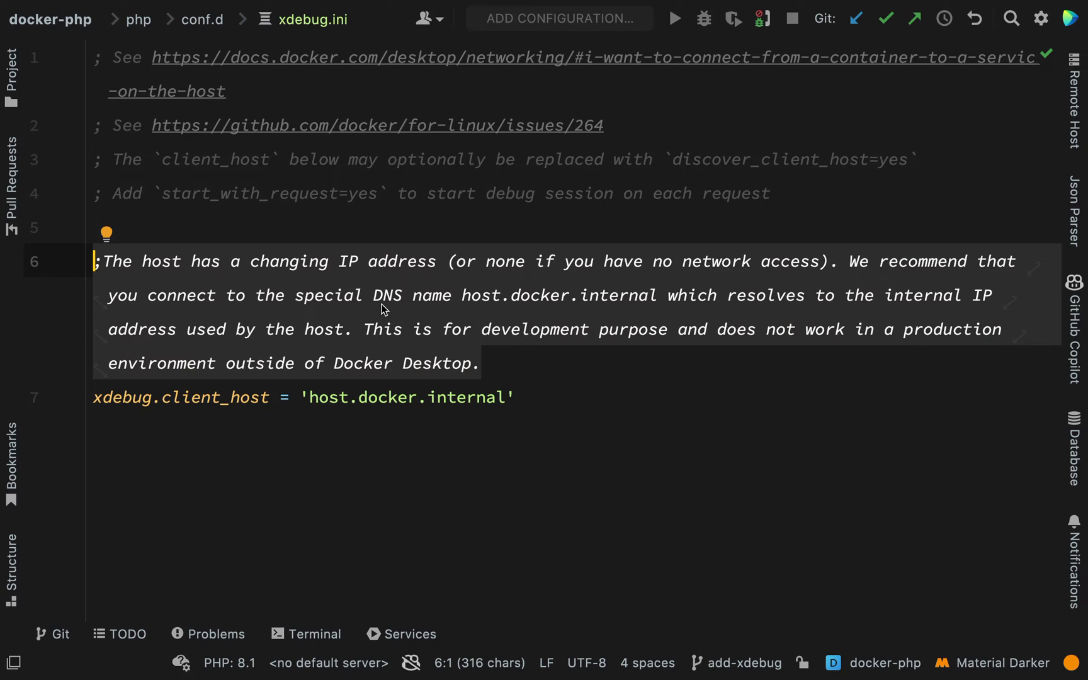
pyautogui.click(381, 295)
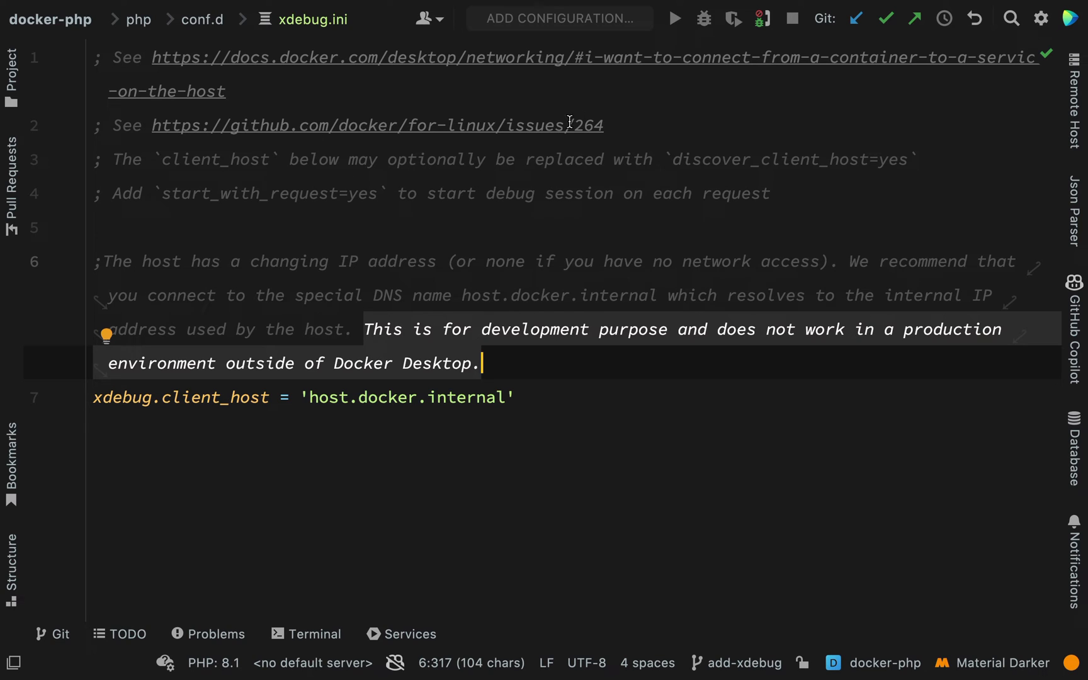
pyautogui.moveTo(660, 59)
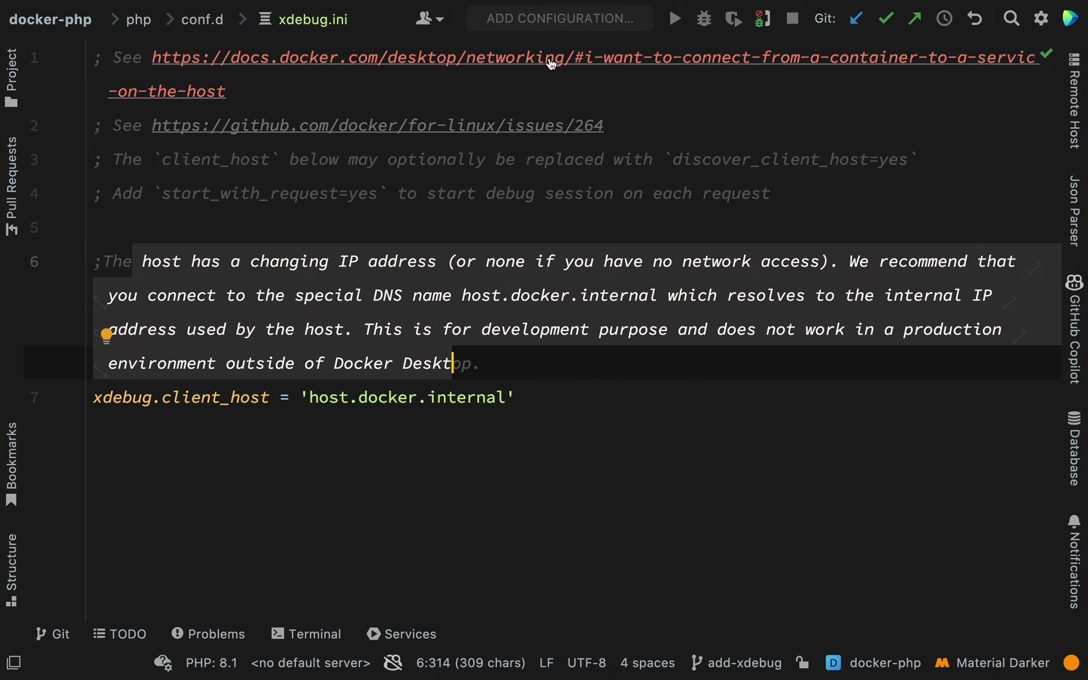
pyautogui.moveTo(621, 69)
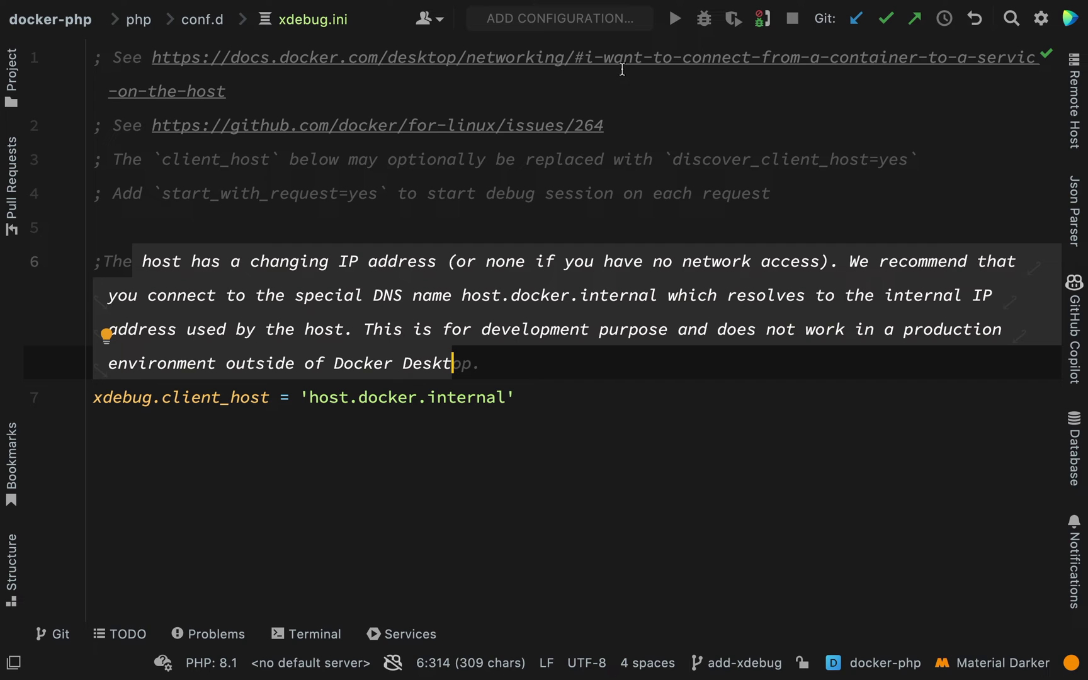
pyautogui.moveTo(621, 62)
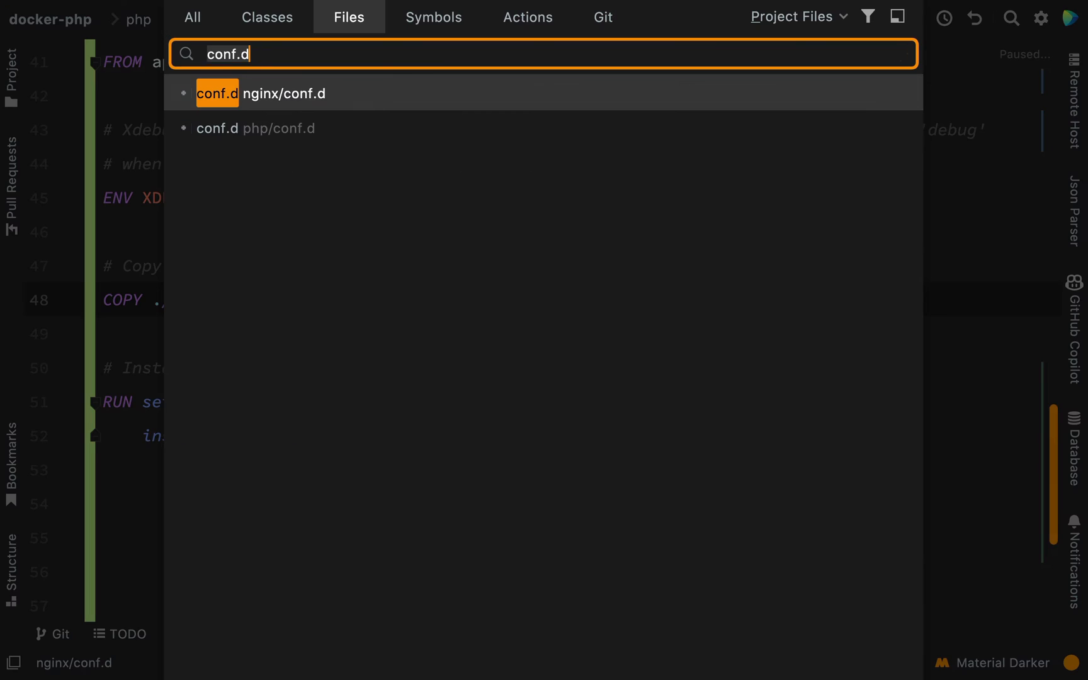
# Add 'target: app_dev' under the app service build in docker-compose.dev.yaml.
pyautogui.click(271, 94)
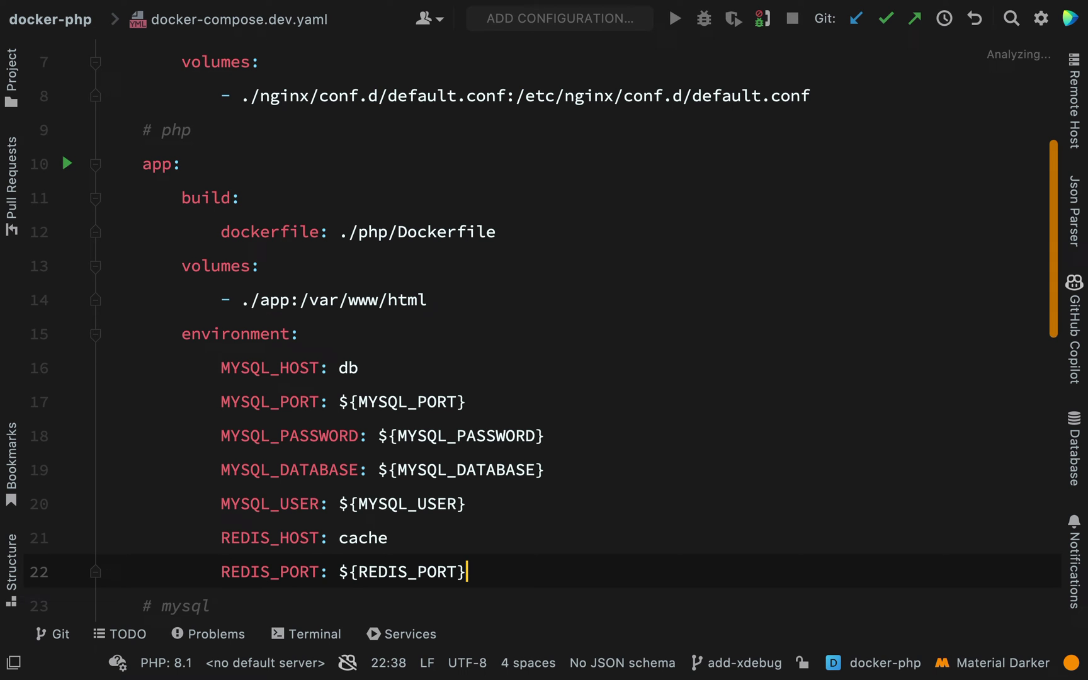
pyautogui.scroll(-3)
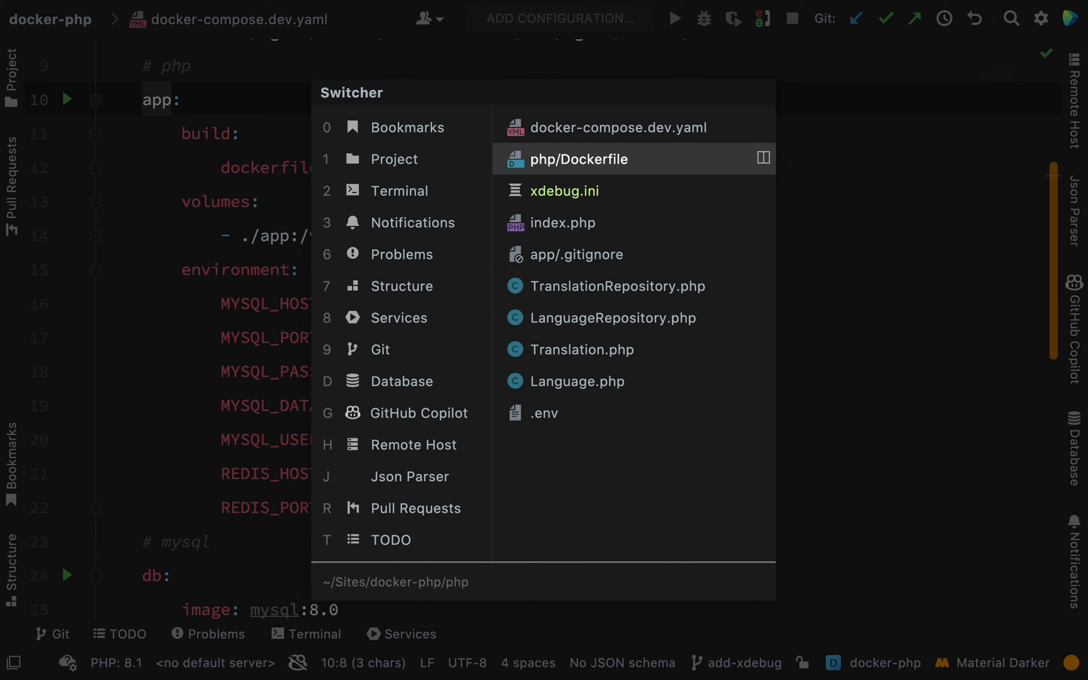
pyautogui.click(579, 159)
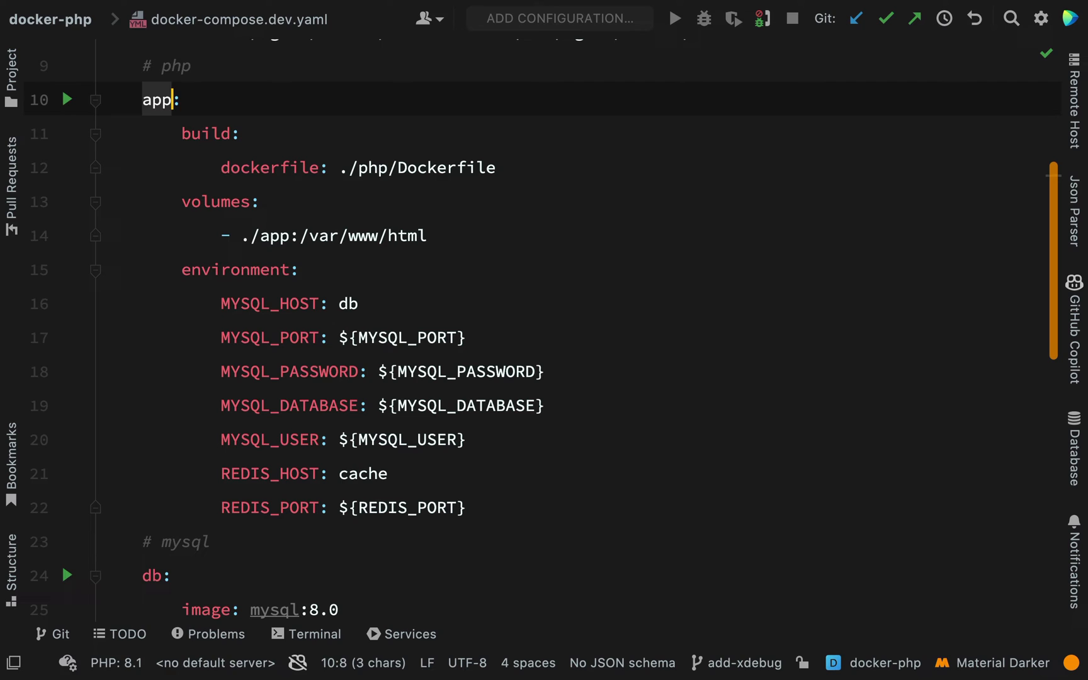
pyautogui.write('target:')
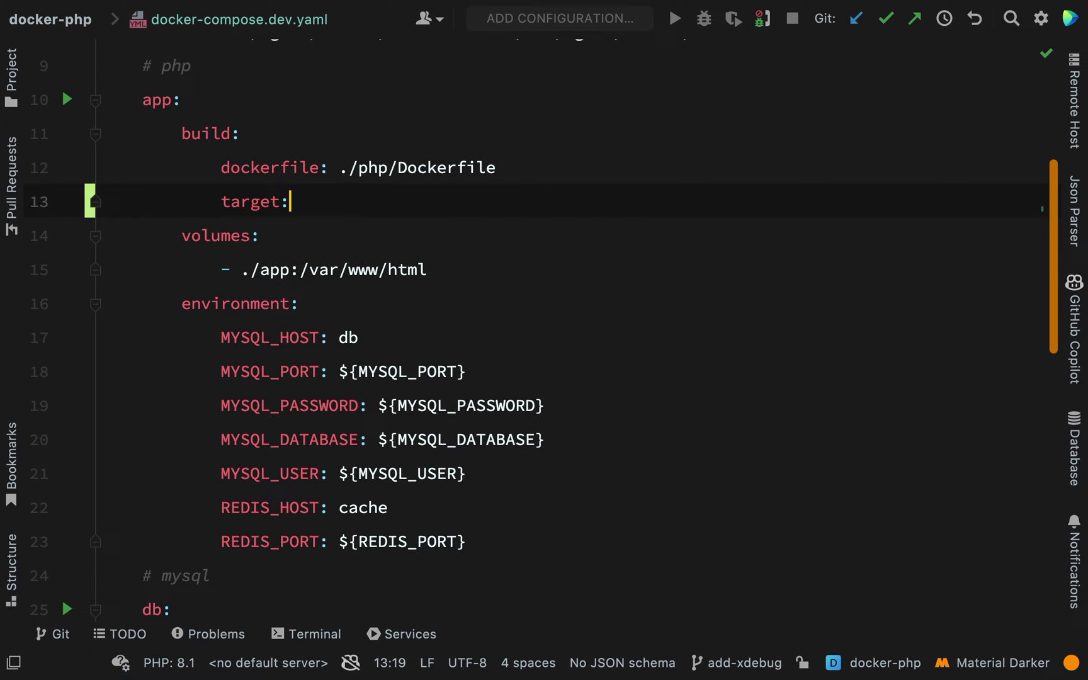
pyautogui.write('app')
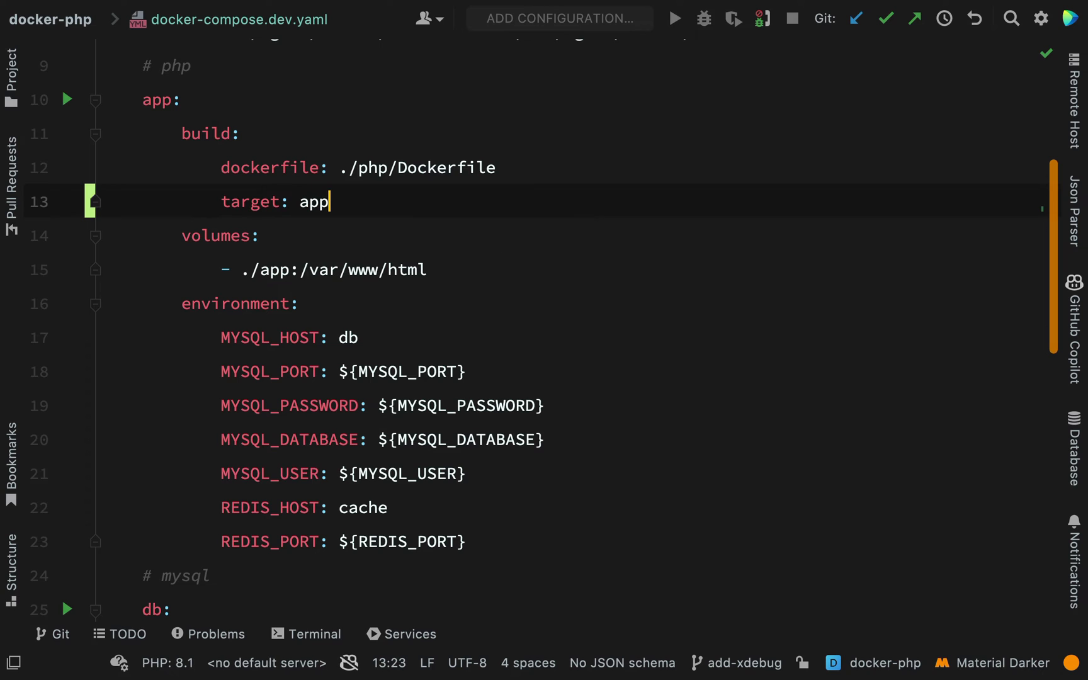
pyautogui.write('_dev')
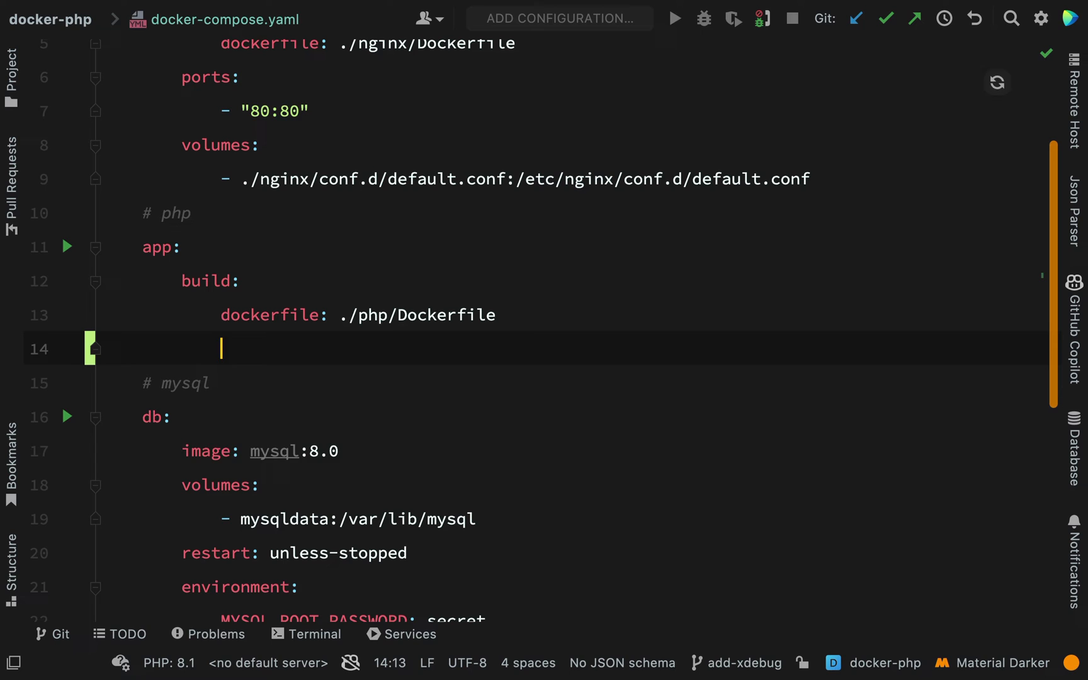
# Add 'target: app' to docker-compose.yaml's app build, checking the Dockerfile's app and app_dev stages.
pyautogui.write('target')
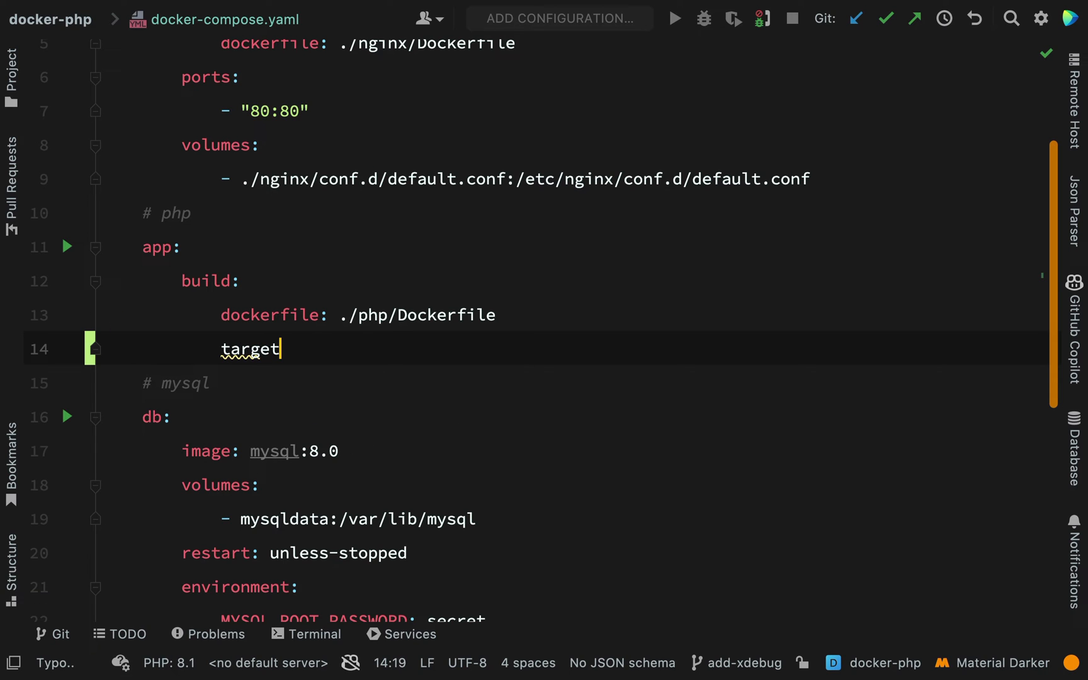
pyautogui.write(': app')
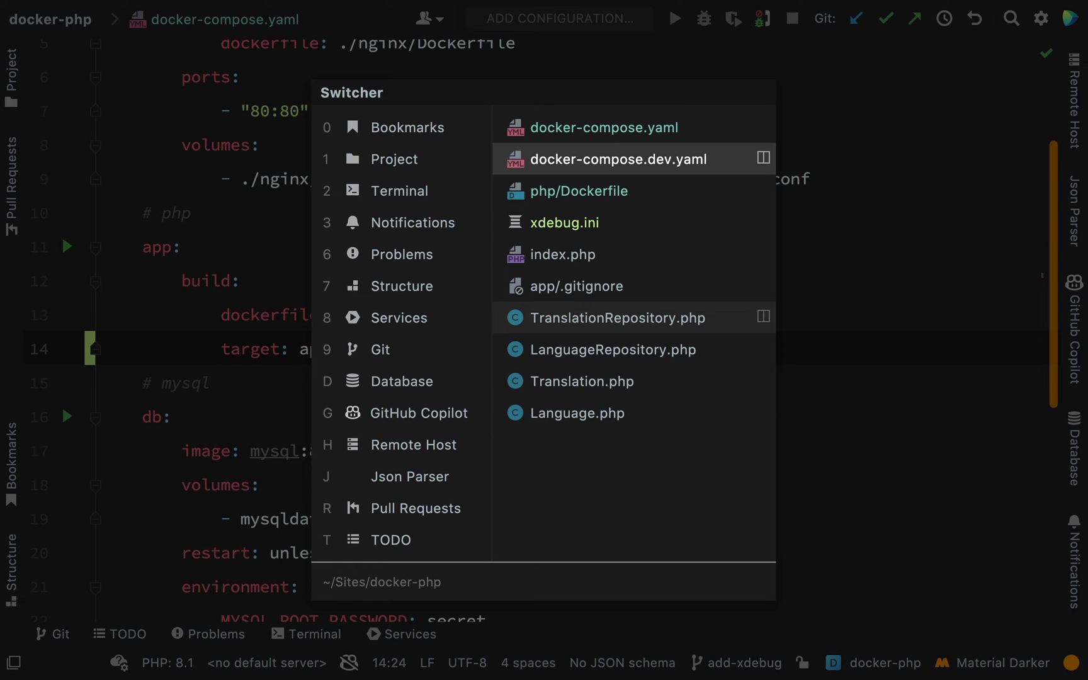
pyautogui.click(579, 191)
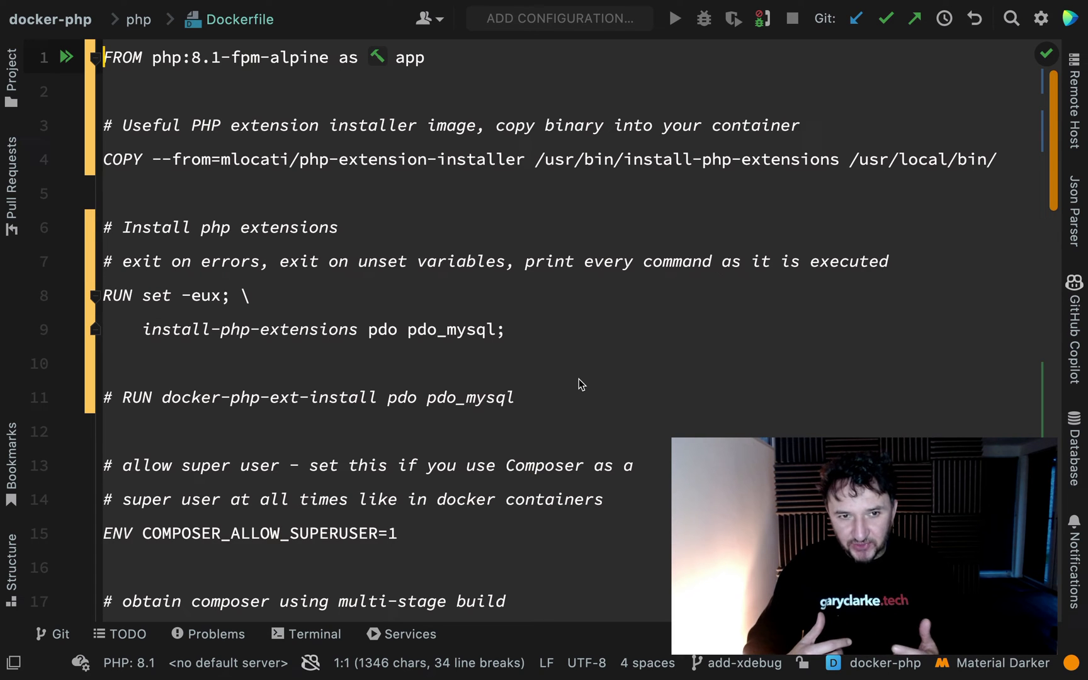
pyautogui.moveTo(543, 113)
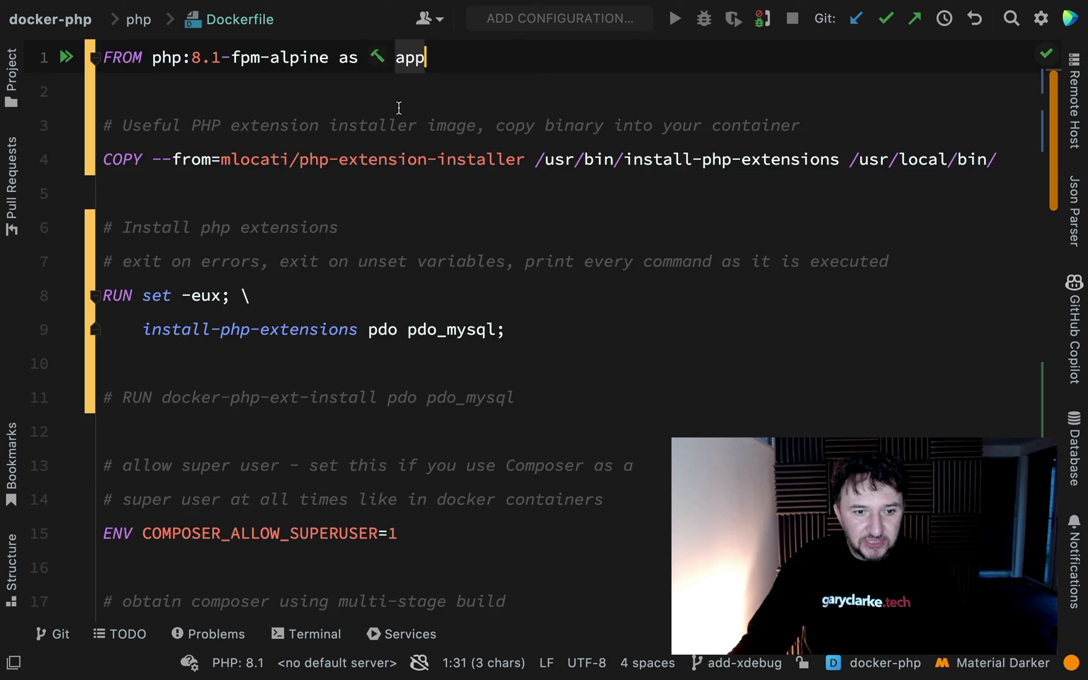
pyautogui.scroll(-3)
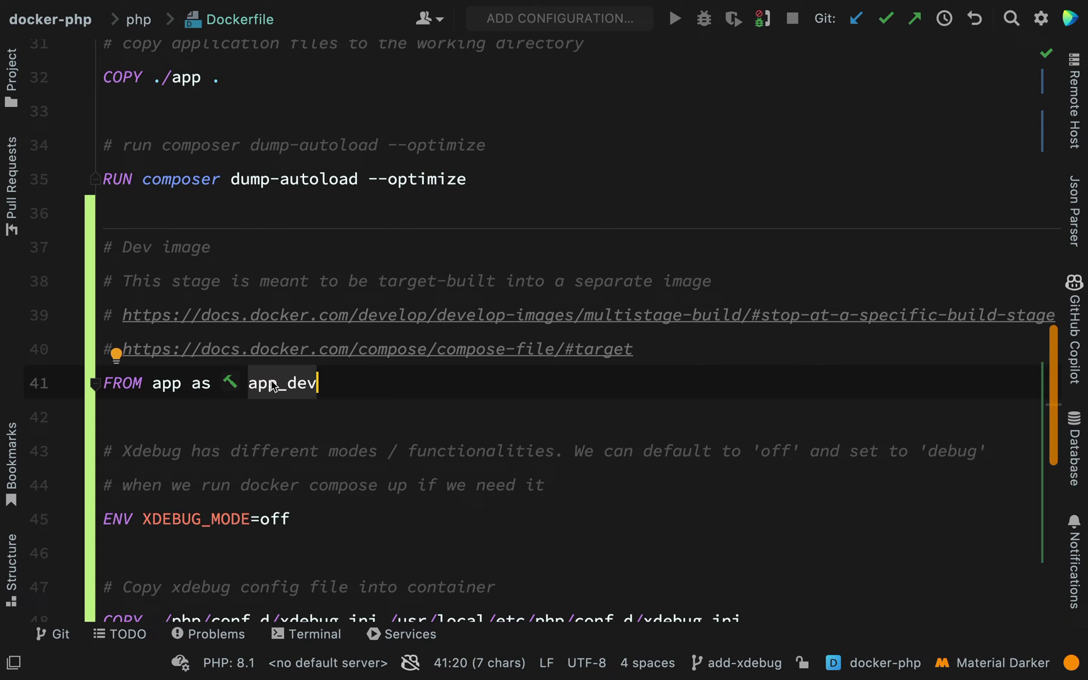
pyautogui.scroll(-3)
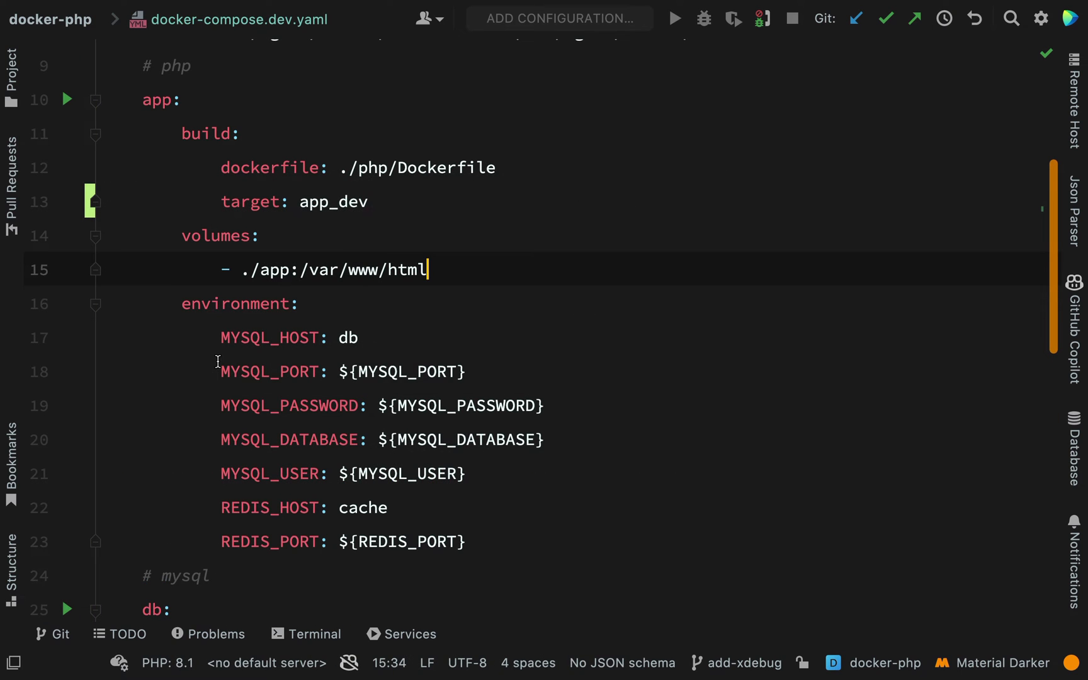
# Add the volume ./php/conf.d/xdebug.ini:/usr/local/etc/php/conf.d/xdebug.ini:ro to the app service.
pyautogui.press('enter')
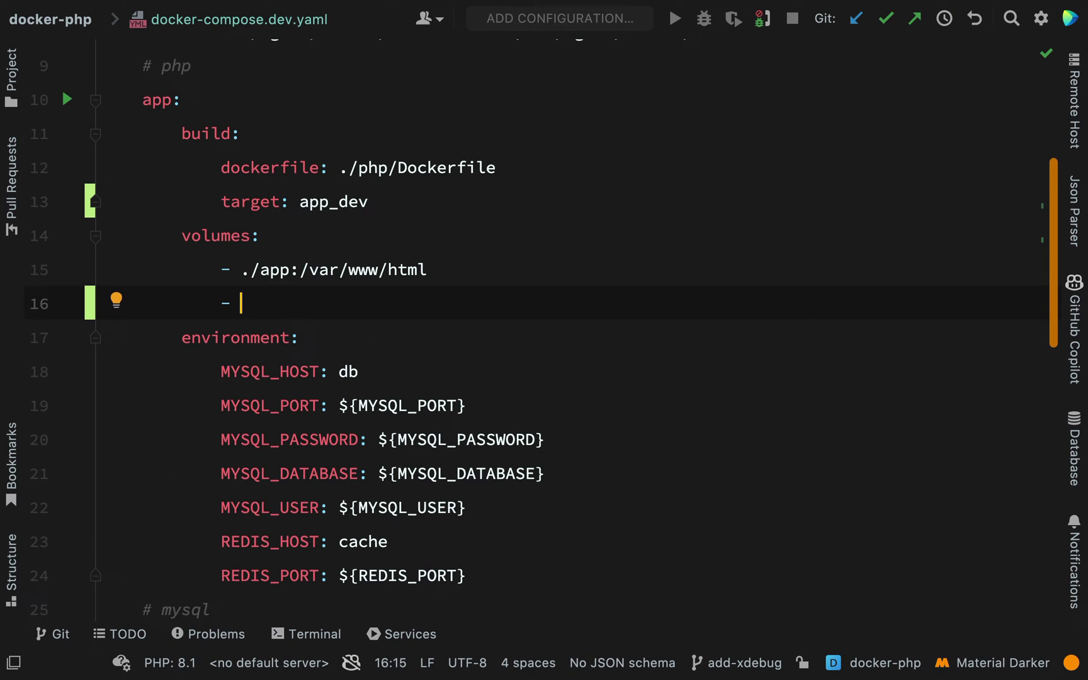
pyautogui.write('./php/conf.d/xdebug.ini:/usr/local/etc/php/conf.d/xdebug.ini')
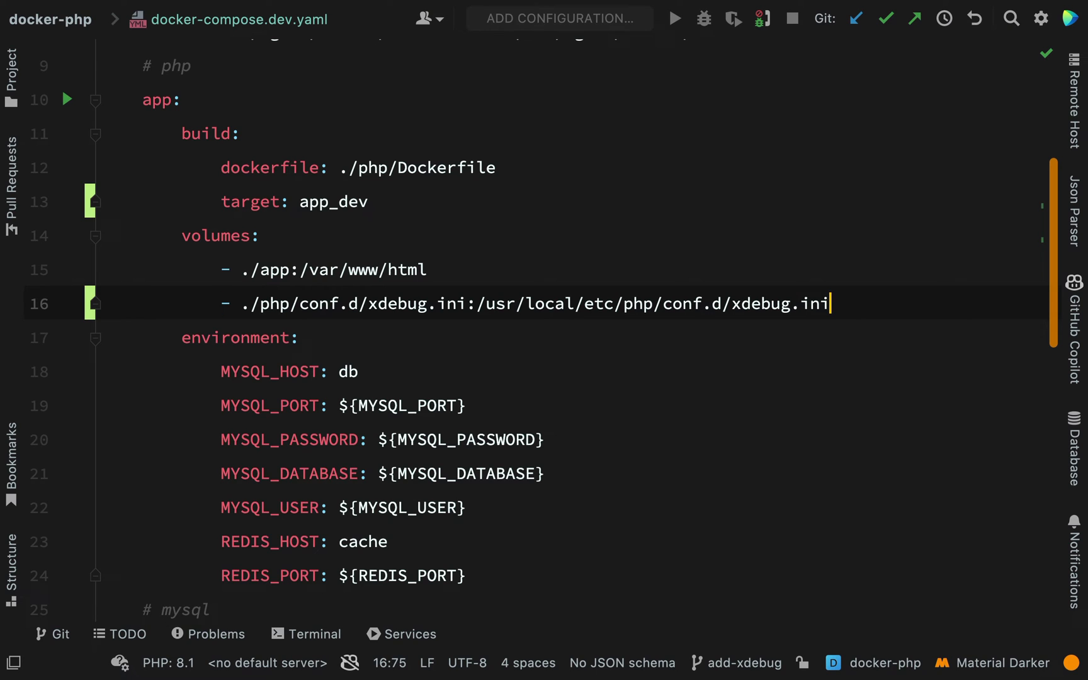
pyautogui.write(':')
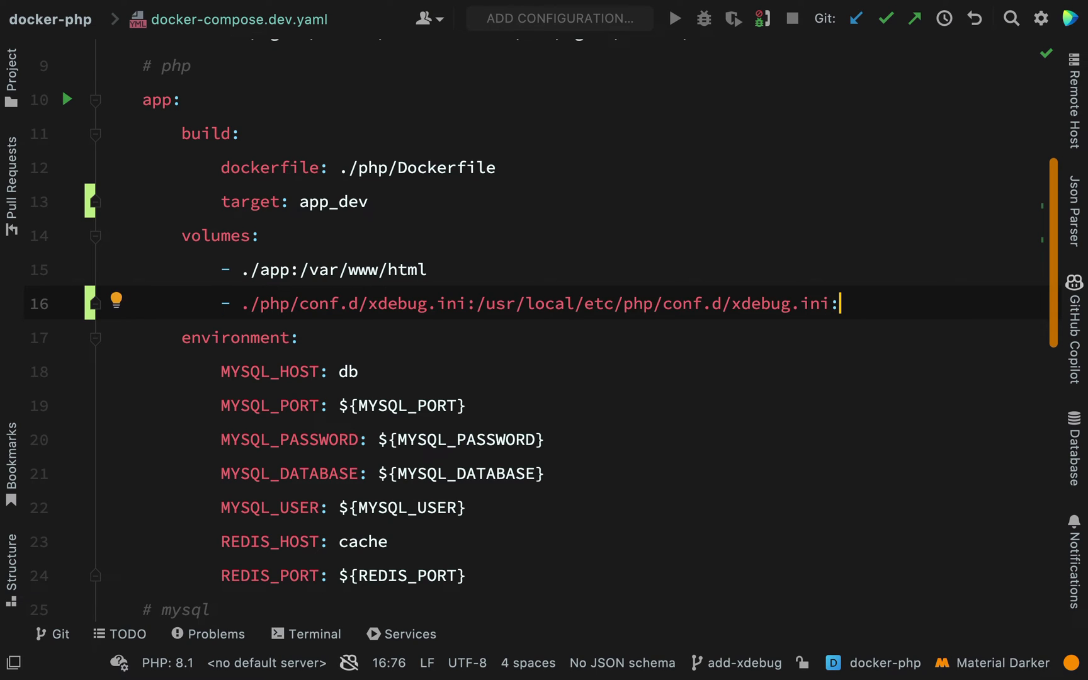
pyautogui.write('ro')
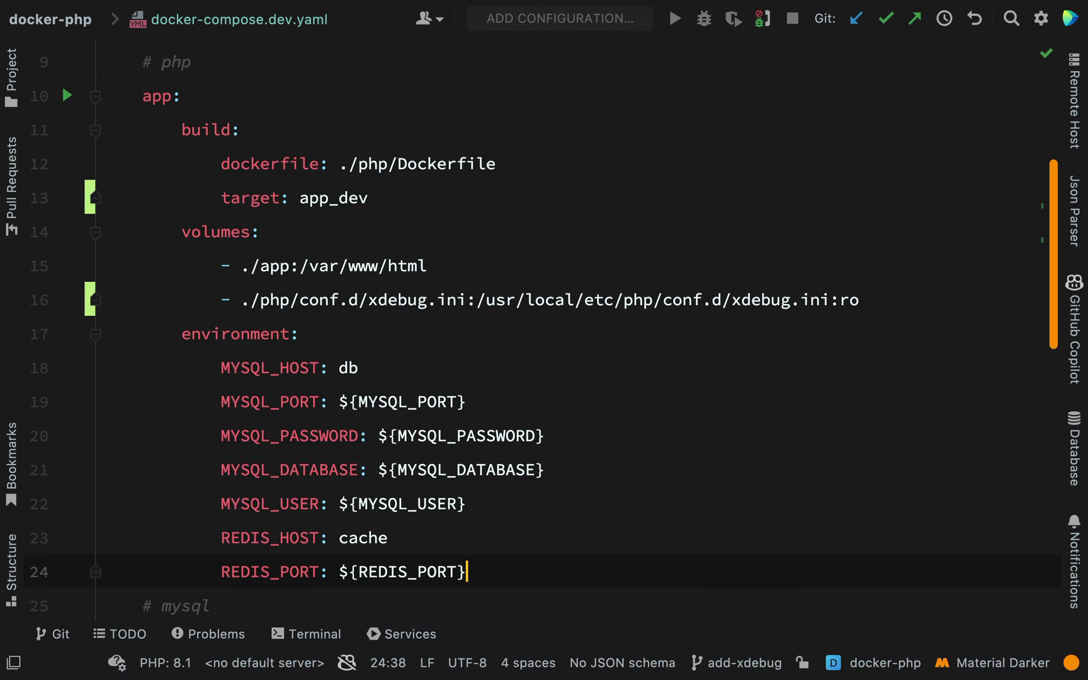
# Add XDEBUG_MODE: "${XDEBUG_MODE:-off}" below REDIS_PORT, with an Xdebug docs comment above it.
pyautogui.press('enter')
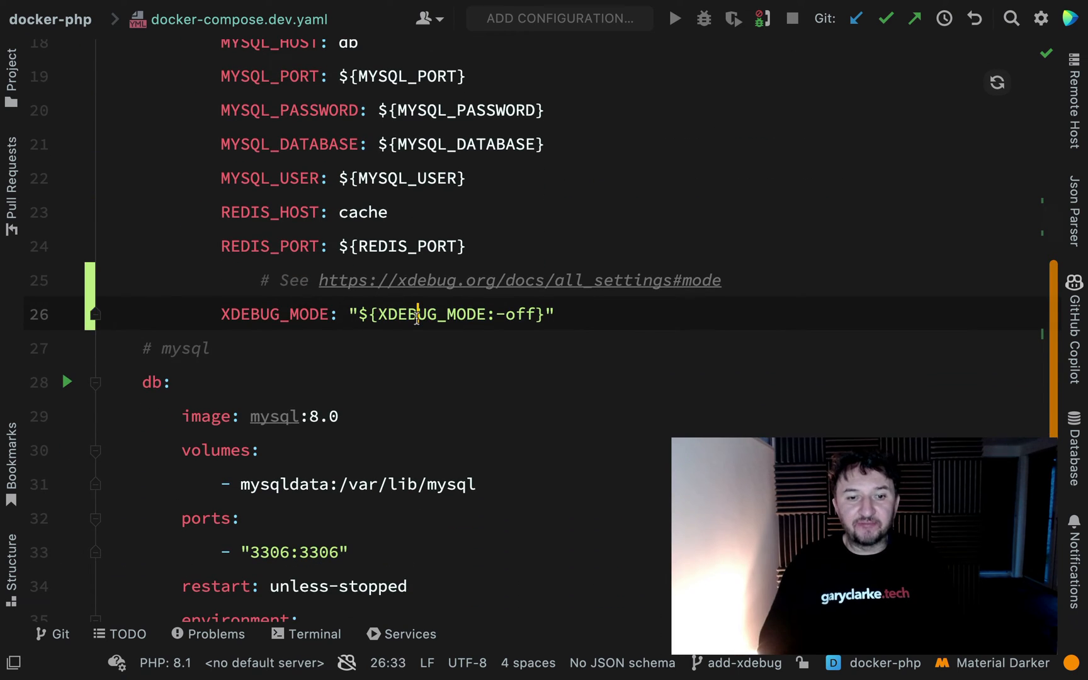
pyautogui.doubleClick(424, 314)
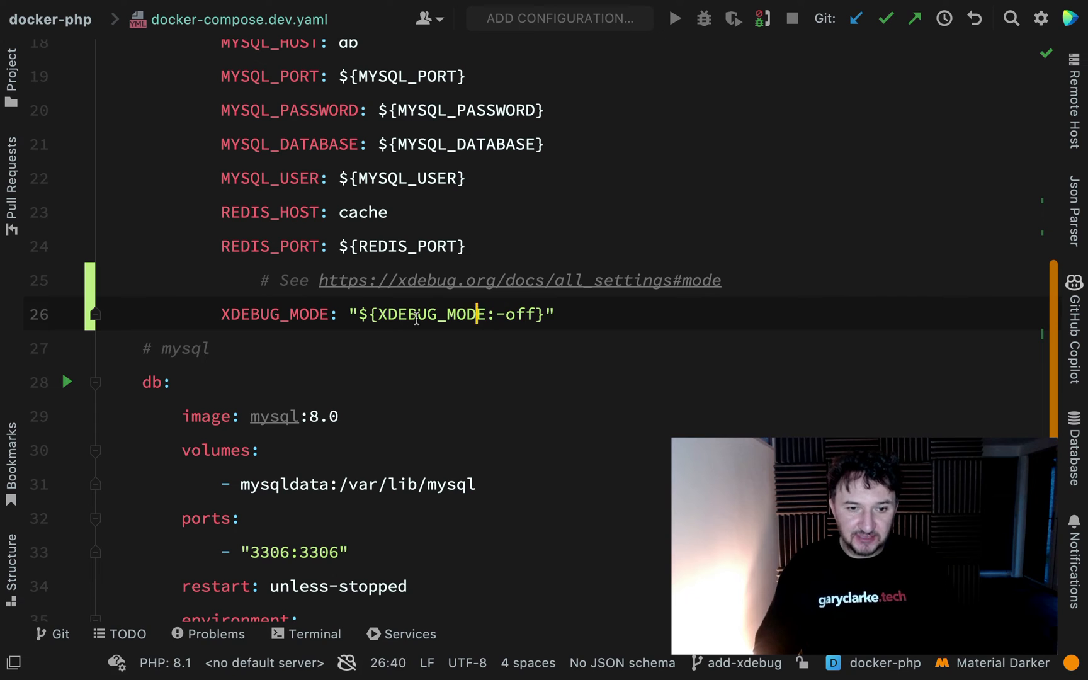
pyautogui.doubleClick(431, 314)
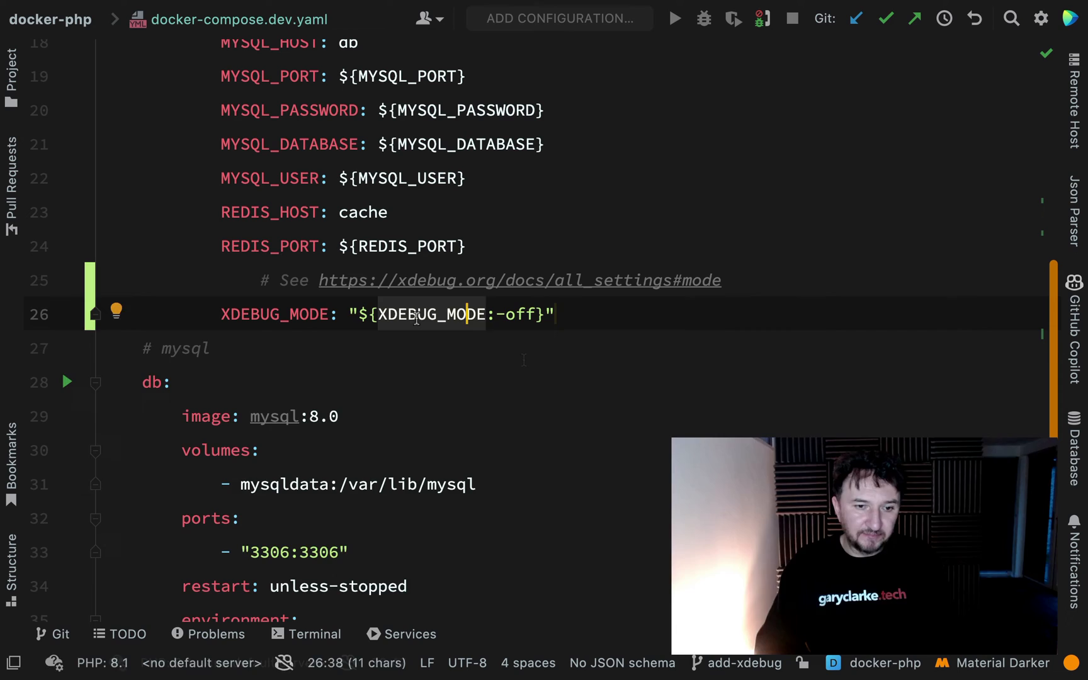
# Return to docker-compose.dev.yaml and open a Local terminal session.
pyautogui.press('enter')
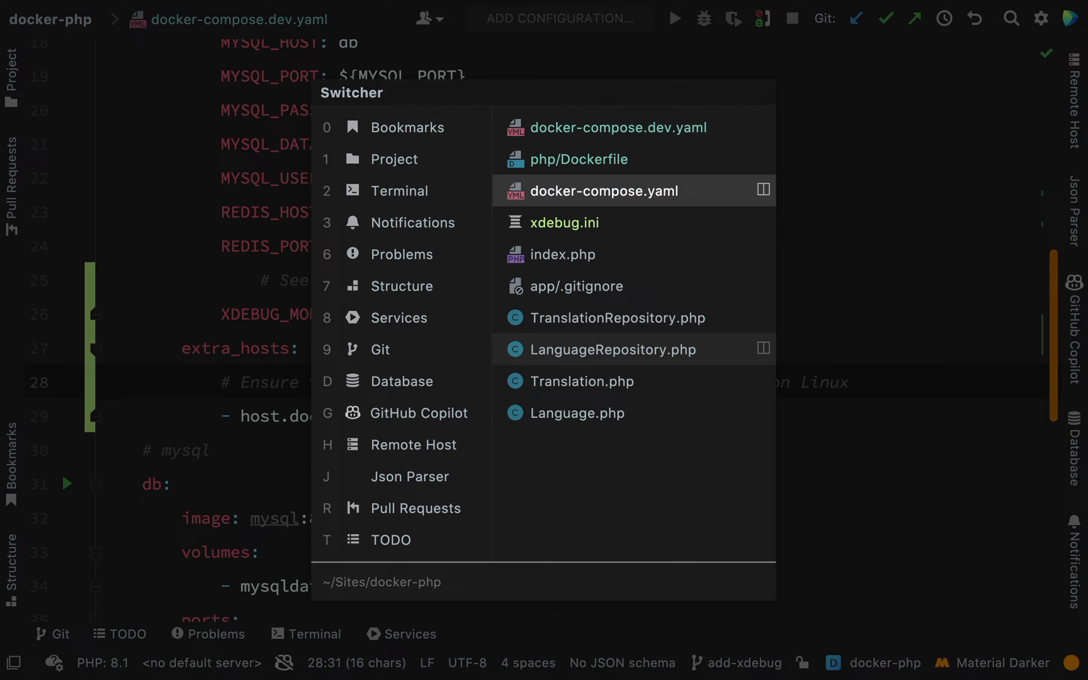
pyautogui.click(564, 223)
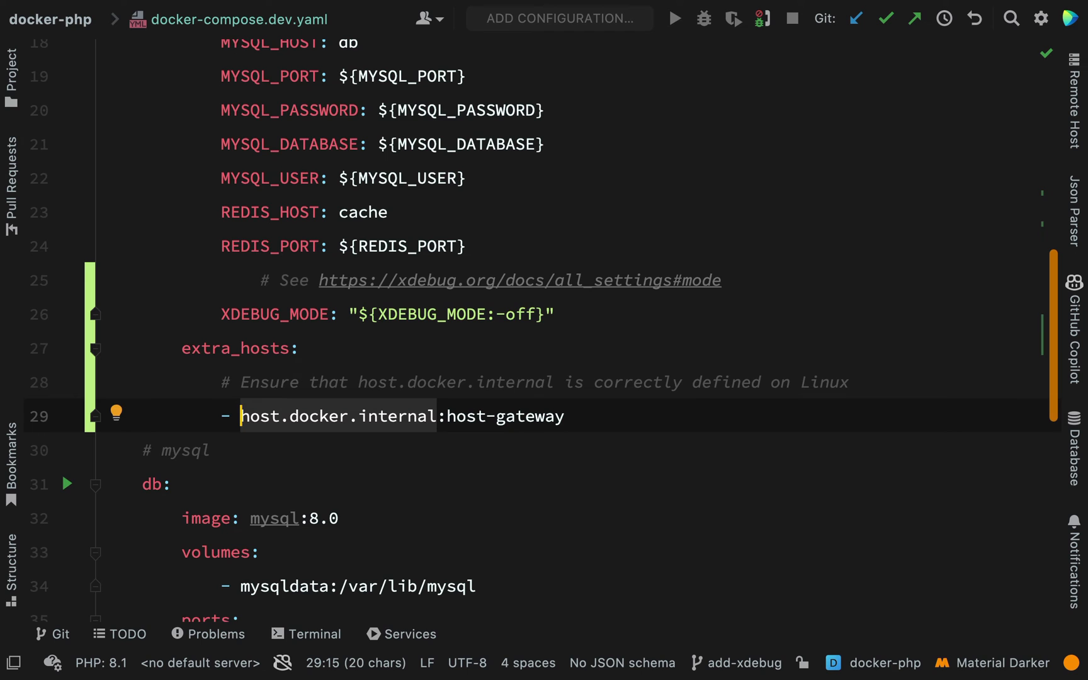
pyautogui.click(305, 634)
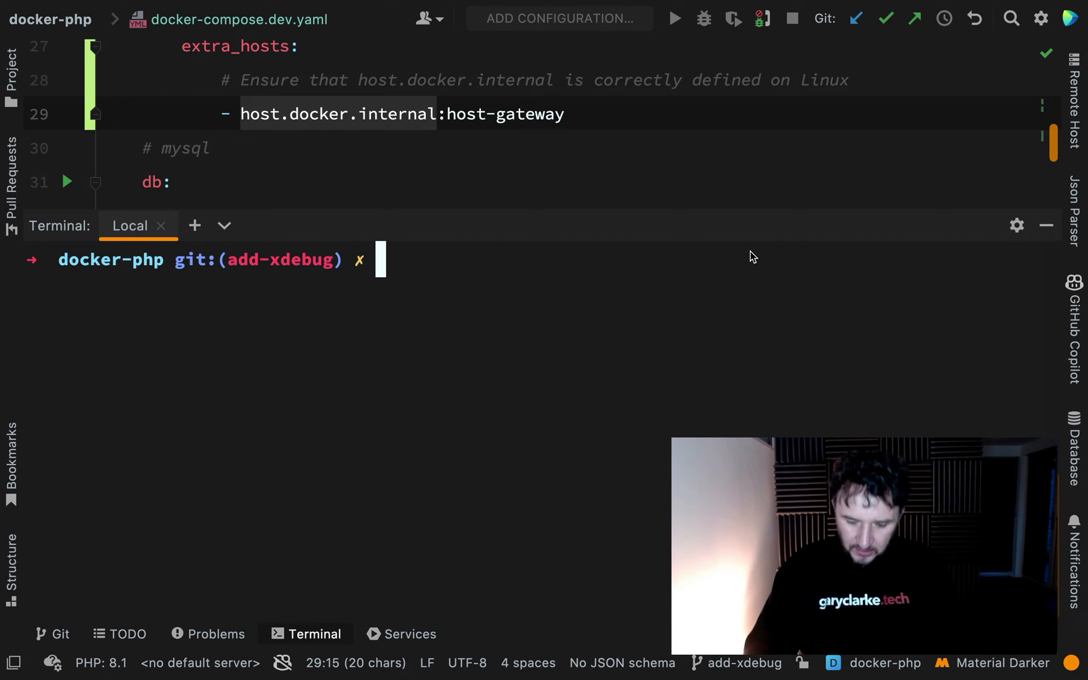
# Run docker compose -f docker-compose.dev.yaml up --build -d in the terminal.
pyautogui.write('docker compose -f docker-compose.dev.yaml up --build -d')
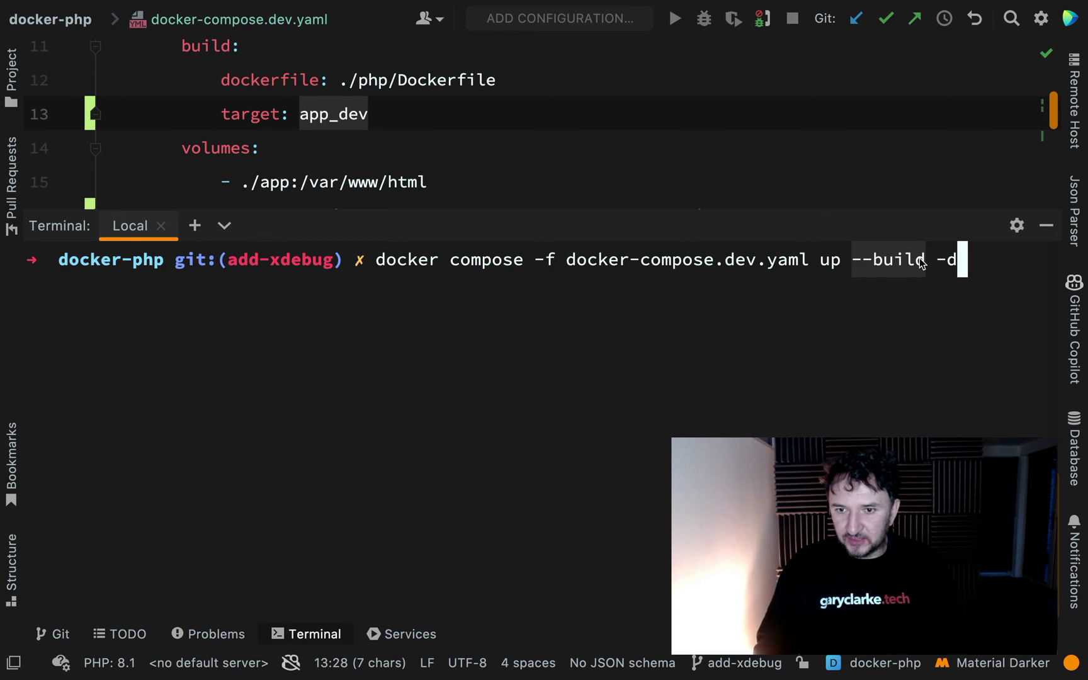
pyautogui.press('enter')
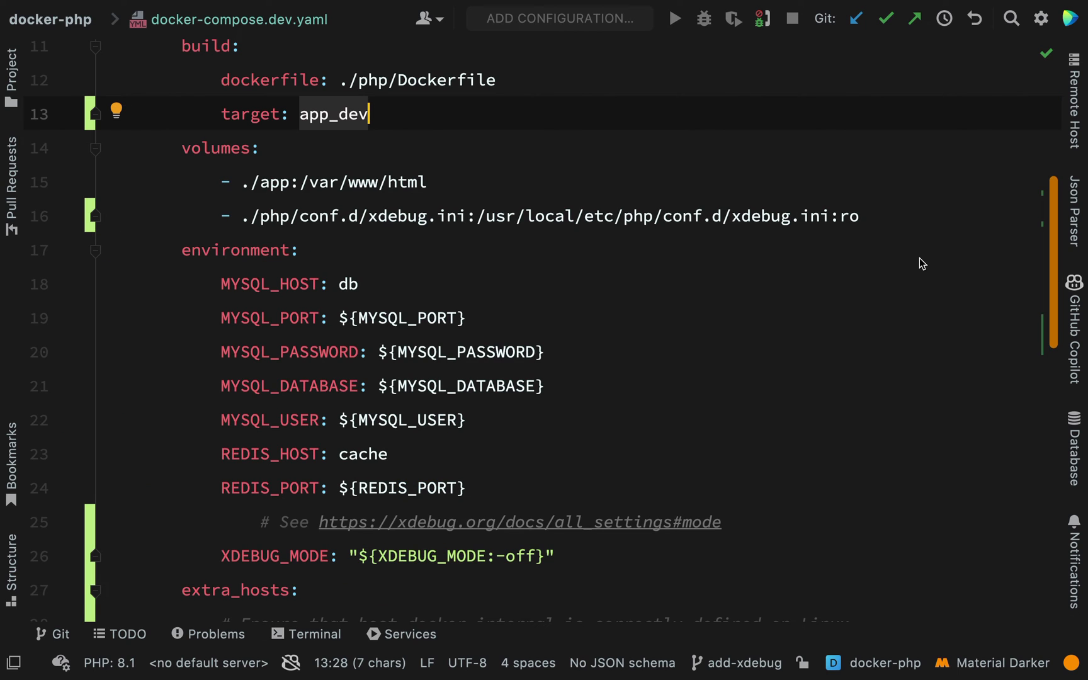
# Open app/public/index.php and add xdebug_info() on a new line below <?php.
pyautogui.click(12, 62)
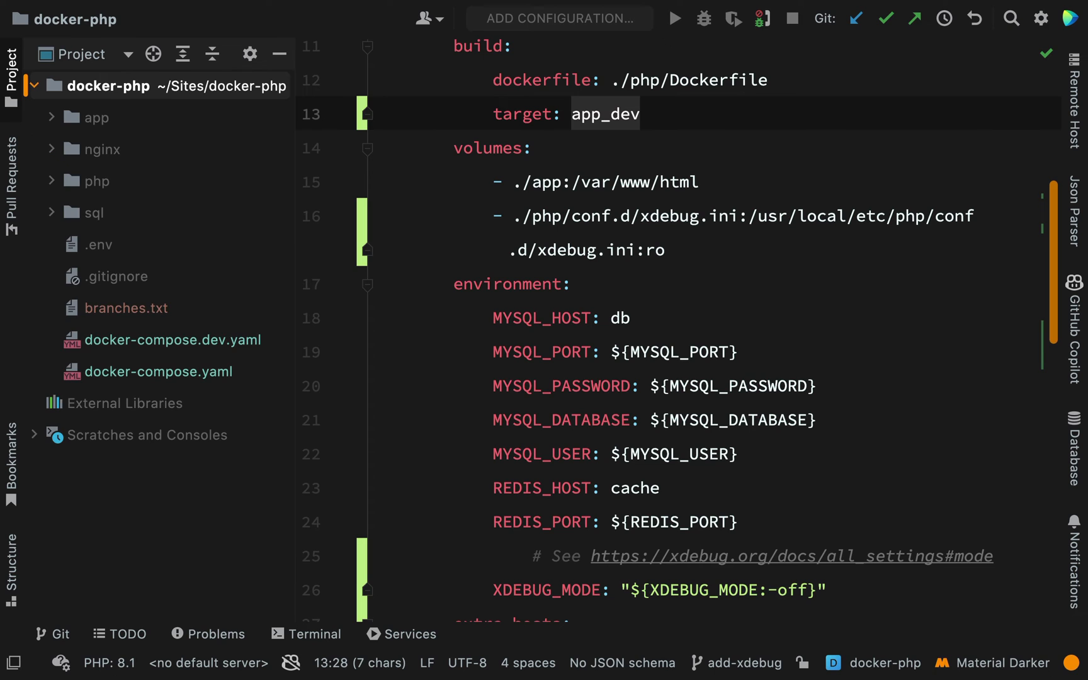
pyautogui.click(94, 117)
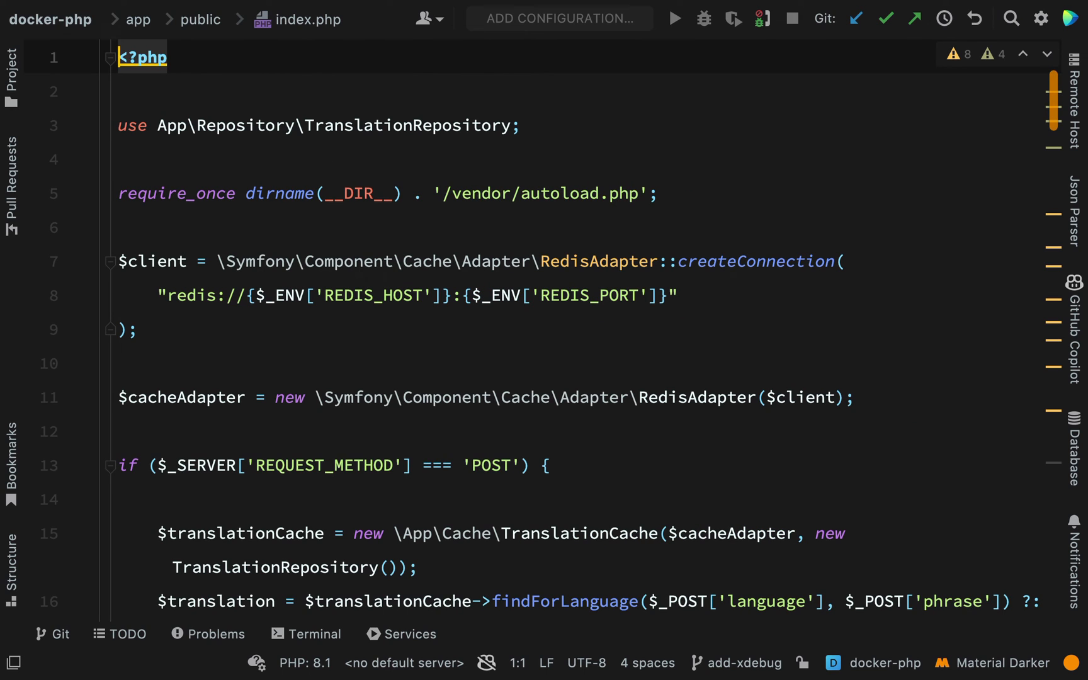
pyautogui.press('Enter')
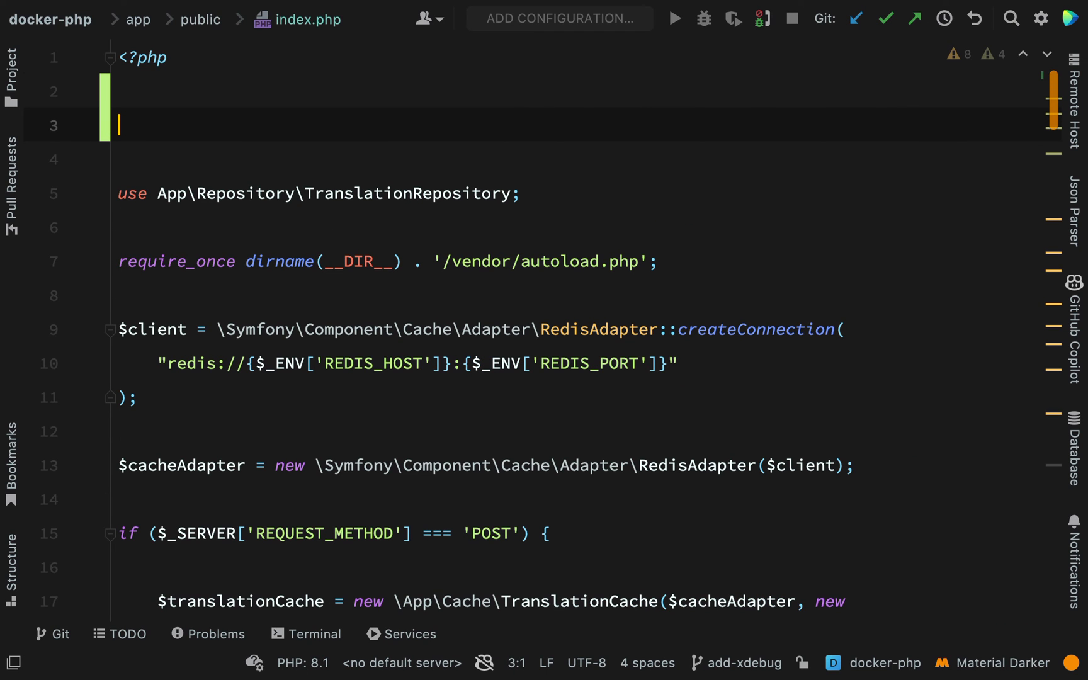
pyautogui.write('x')
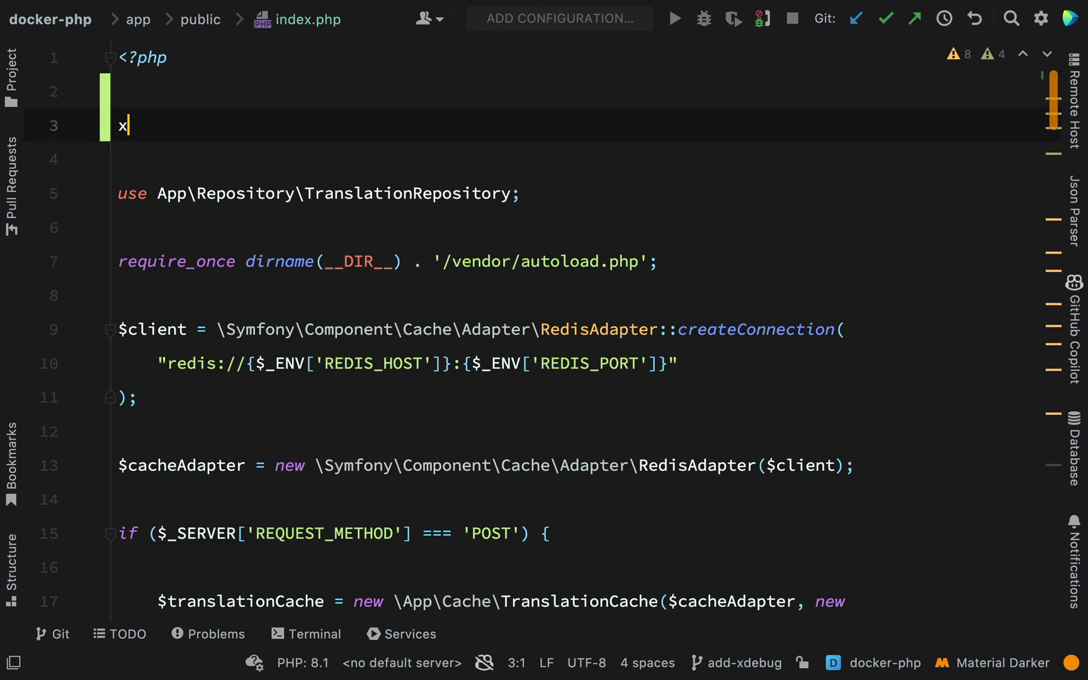
pyautogui.write('debug_info()')
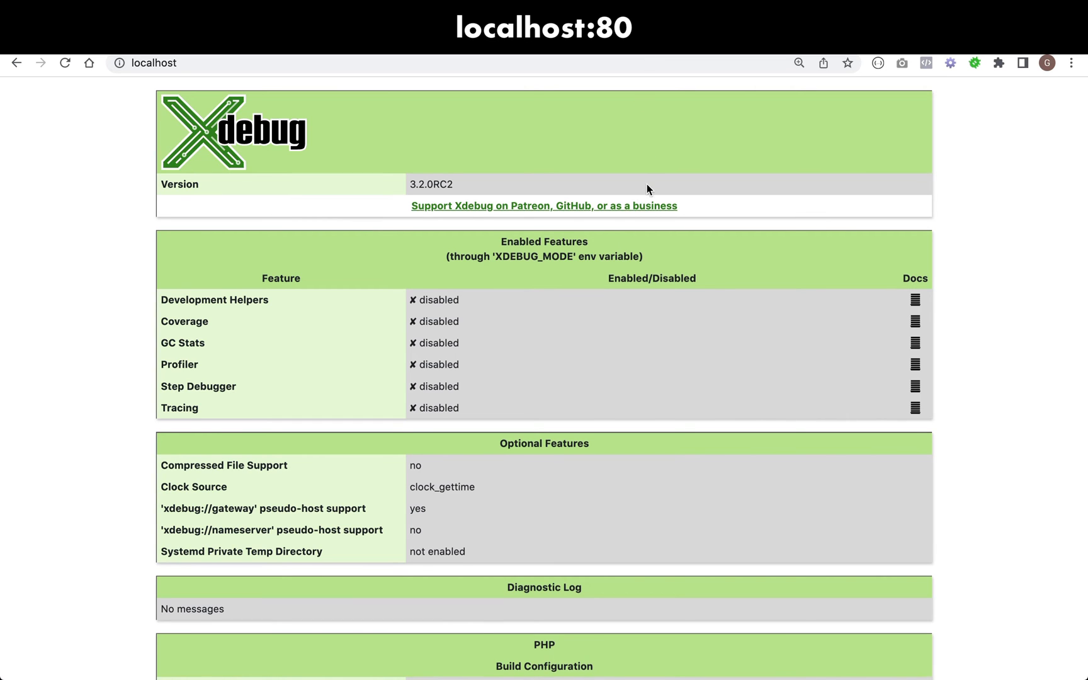
# Confirm on the Xdebug info page that XDEBUG_MODE turns all features off.
pyautogui.scroll(-3)
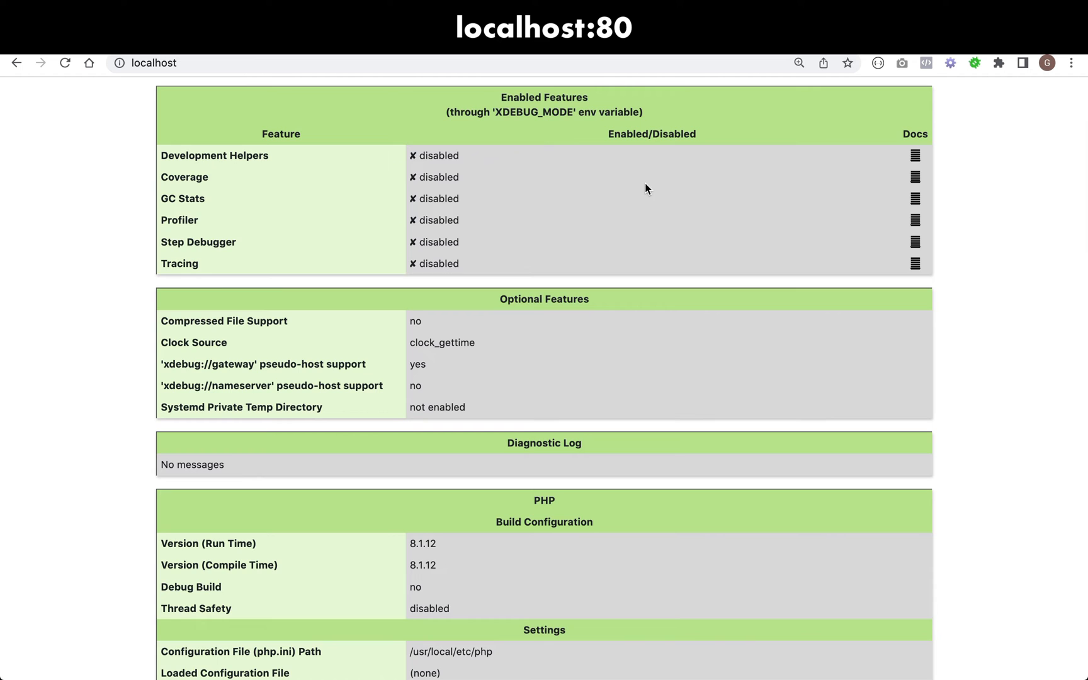
pyautogui.scroll(3)
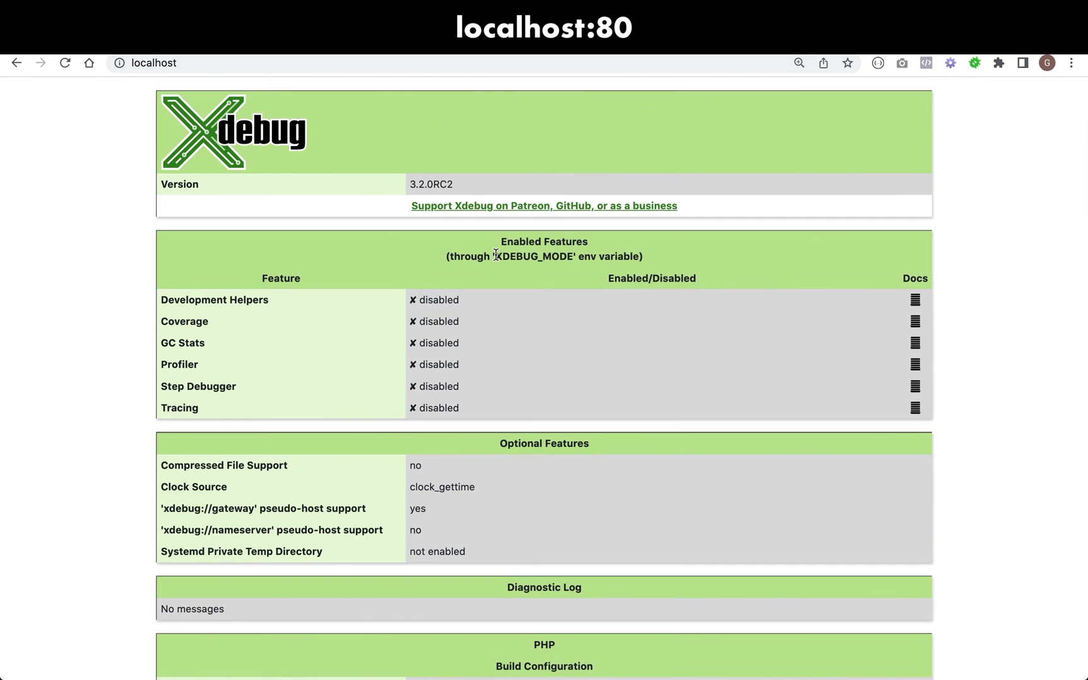
pyautogui.doubleClick(534, 256)
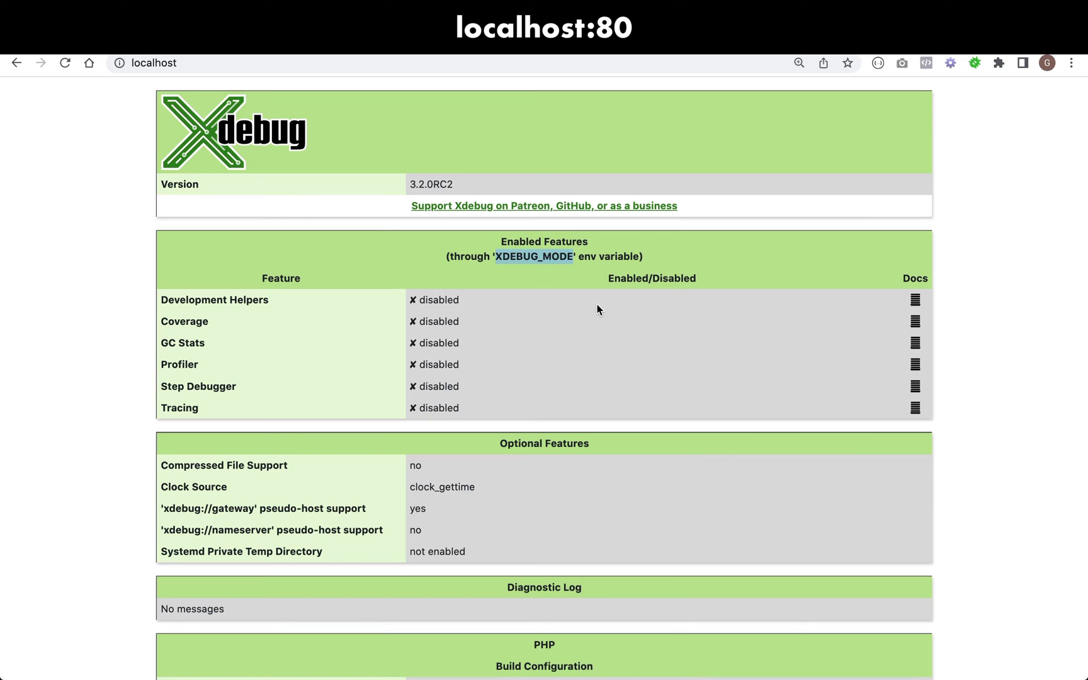
pyautogui.moveTo(425, 294)
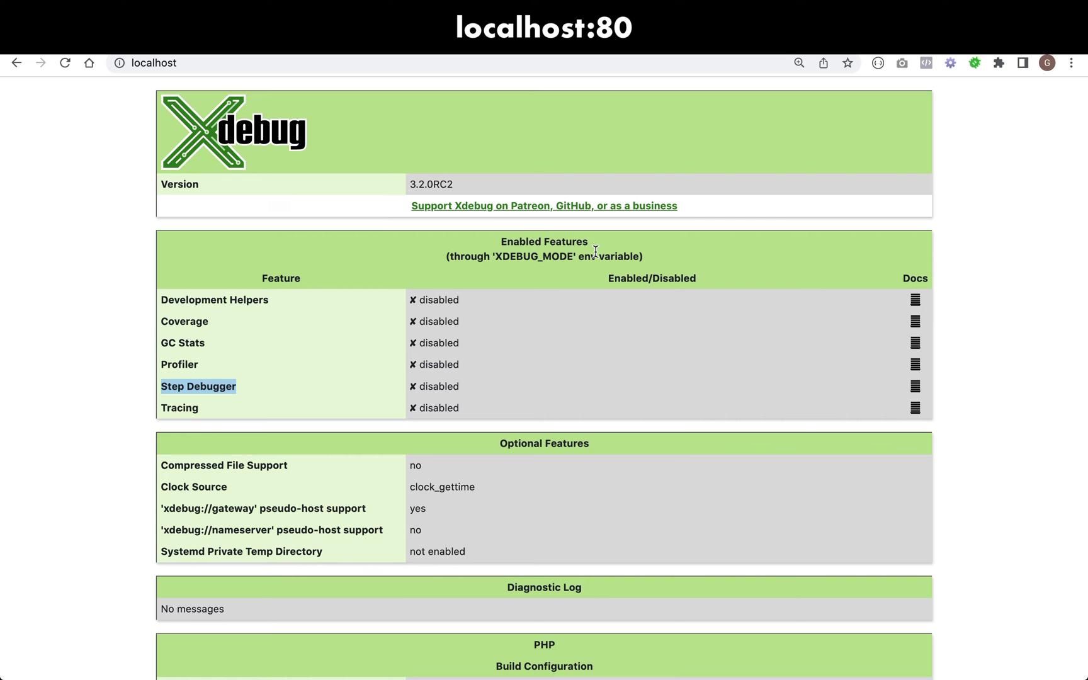
pyautogui.moveTo(387, 316)
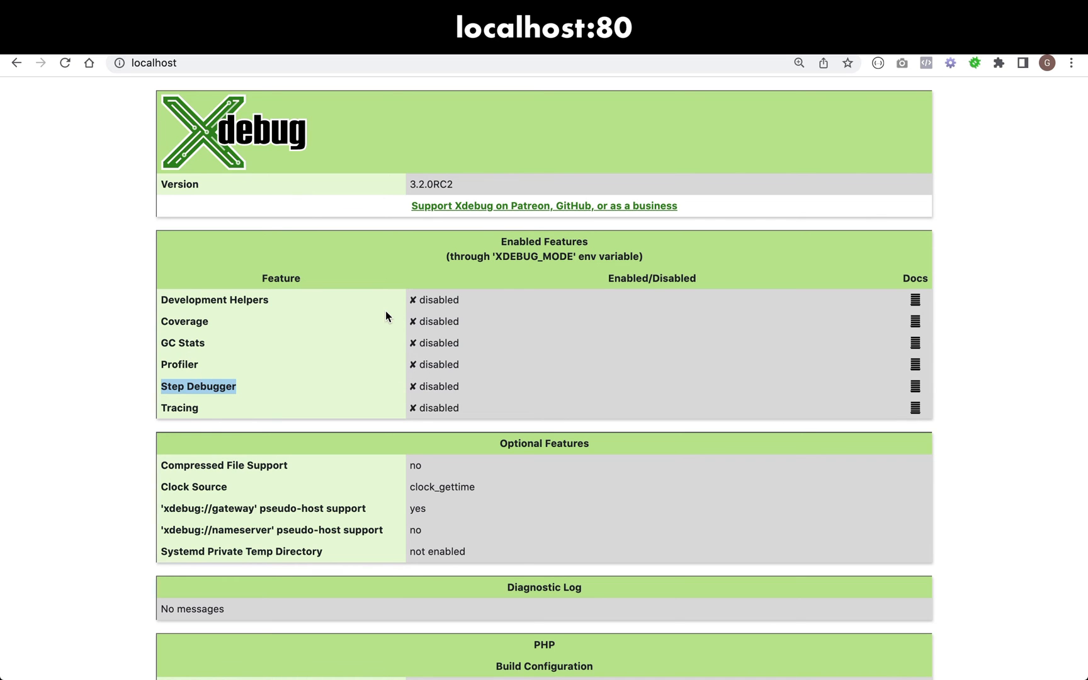
# Check the settings: client_host is host.docker.internal and the client port is 9003.
pyautogui.scroll(-3)
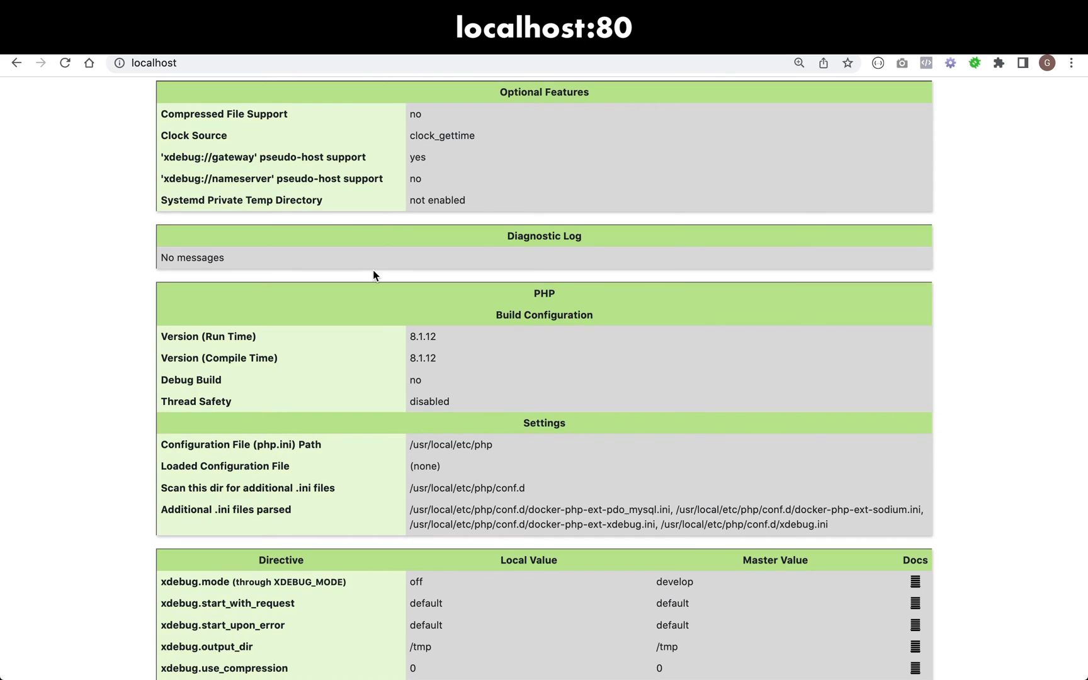
pyautogui.scroll(-3)
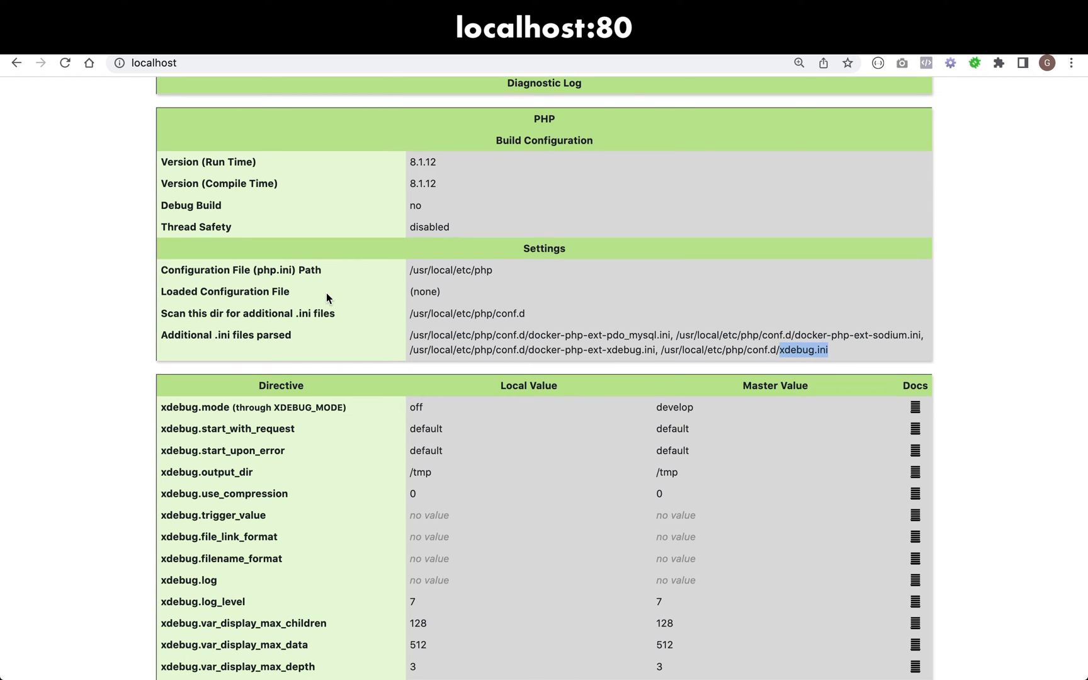
pyautogui.scroll(-3)
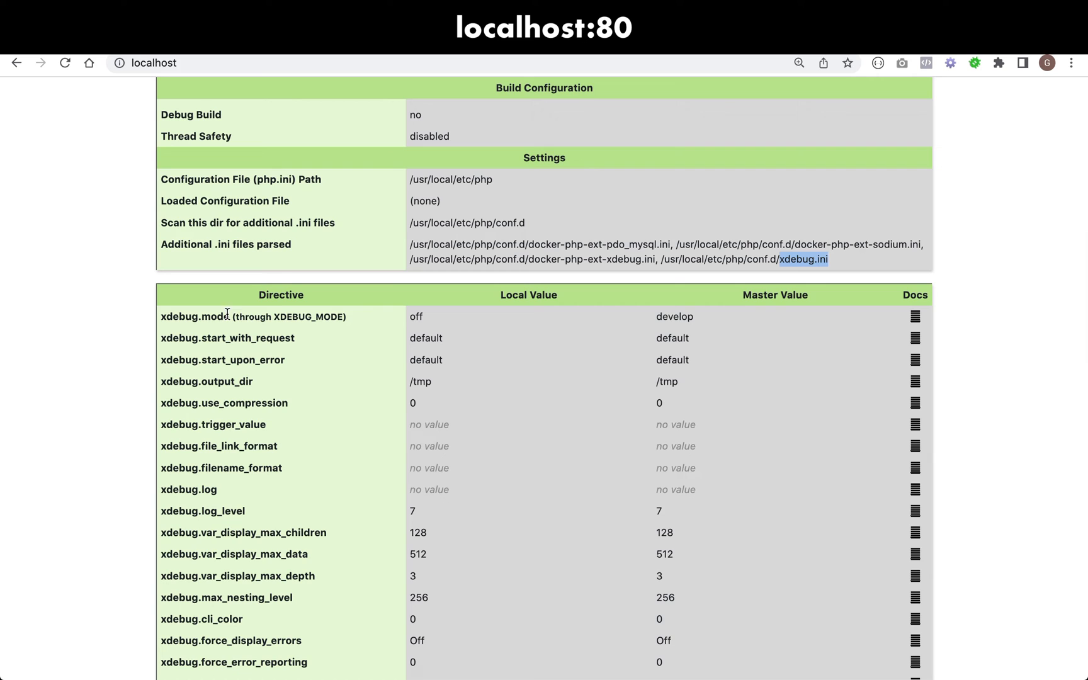
pyautogui.scroll(-3)
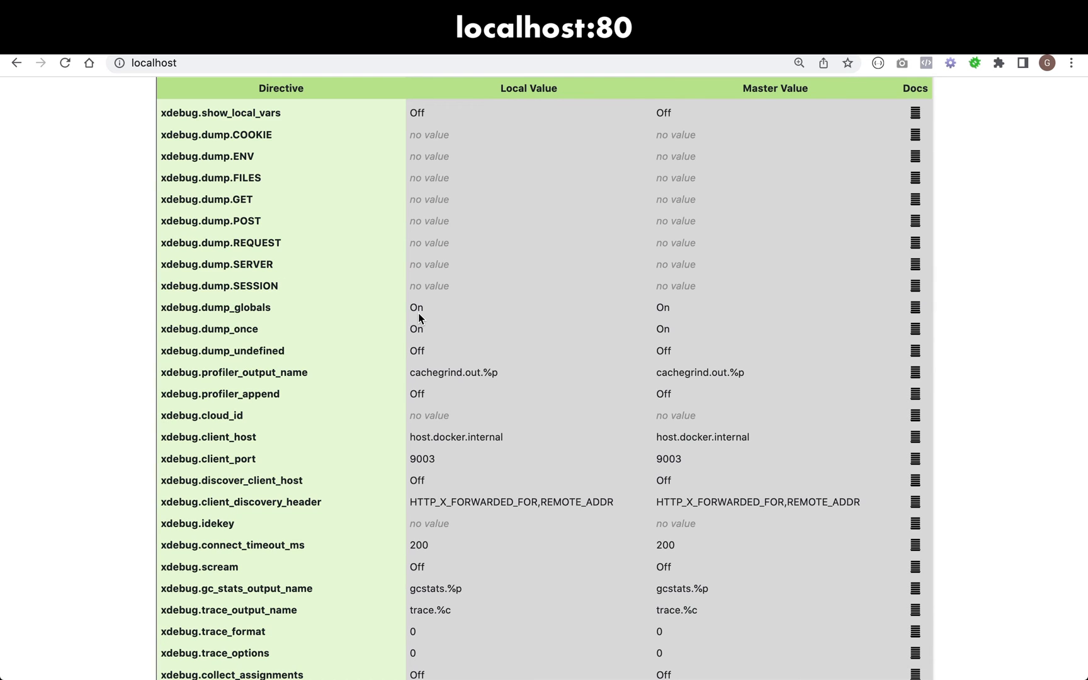
pyautogui.scroll(-3)
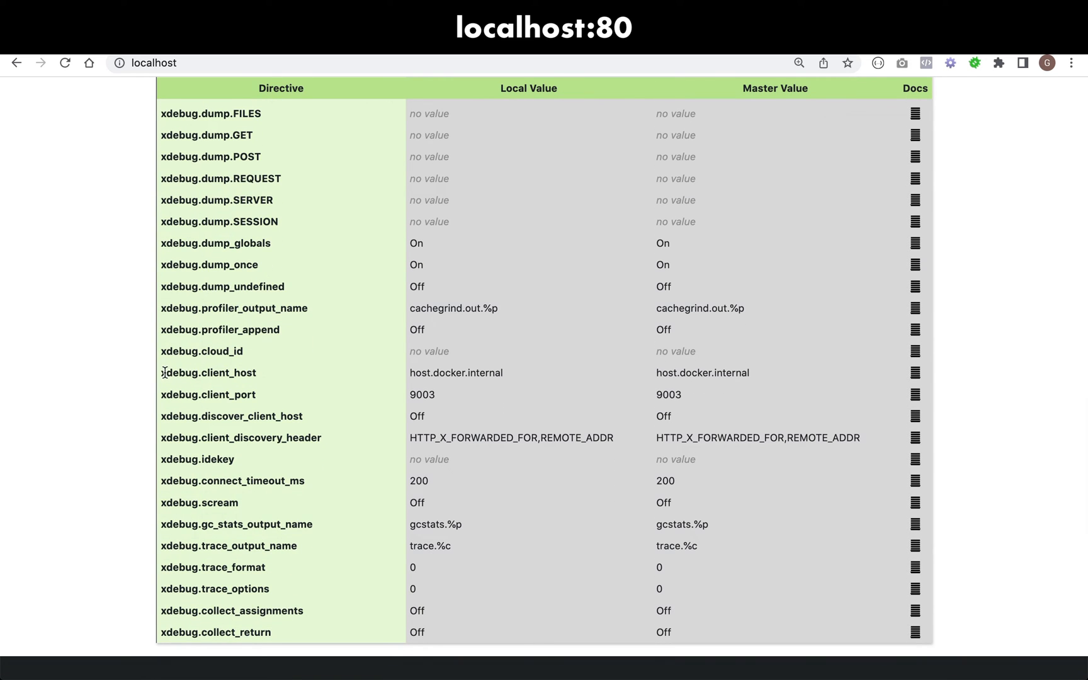
pyautogui.doubleClick(208, 373)
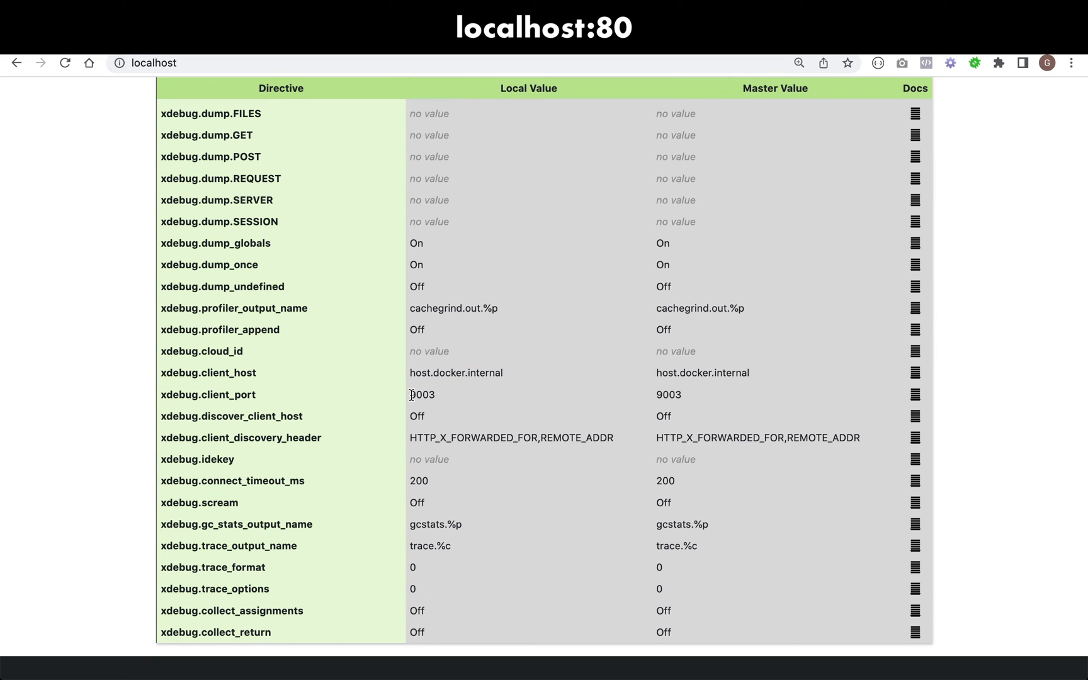
pyautogui.doubleClick(422, 394)
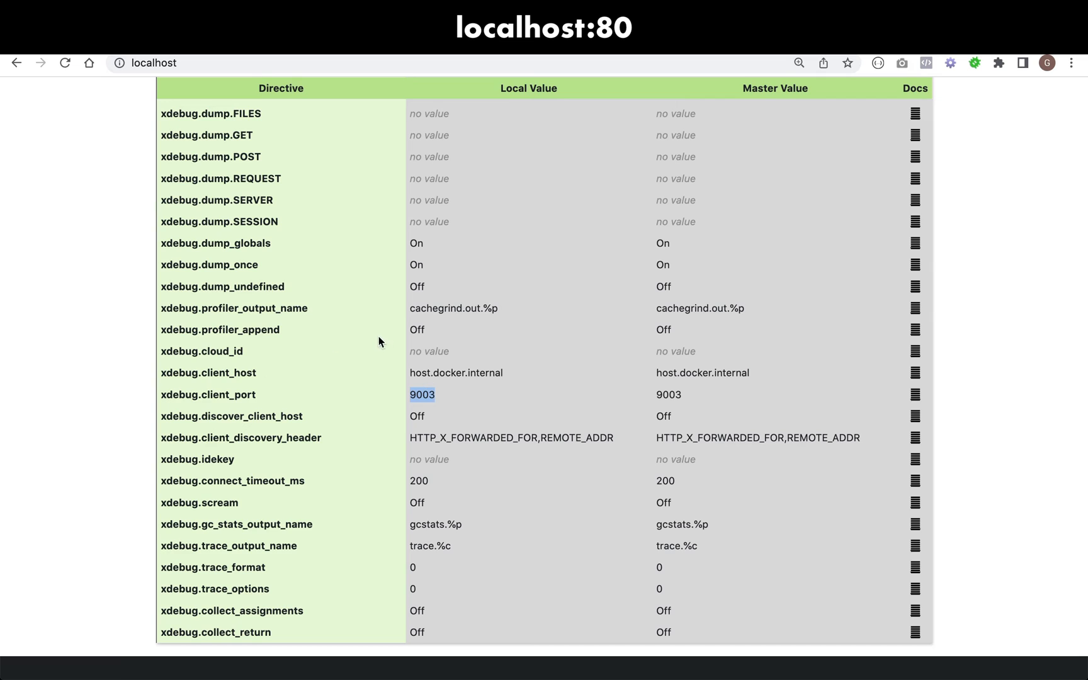
pyautogui.scroll(-3)
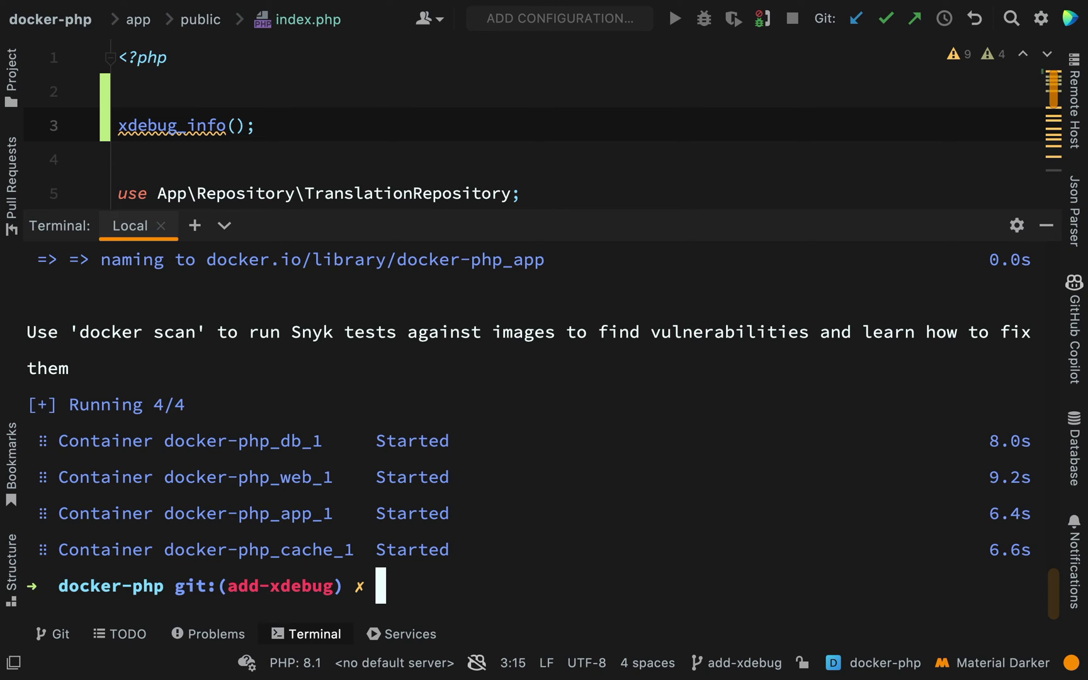
# Run XDEBUG_MODE=debug docker compose -f docker-compose.dev.yaml up --build -d, then highlight XDEBUG_MODE.
pyautogui.write('XD')
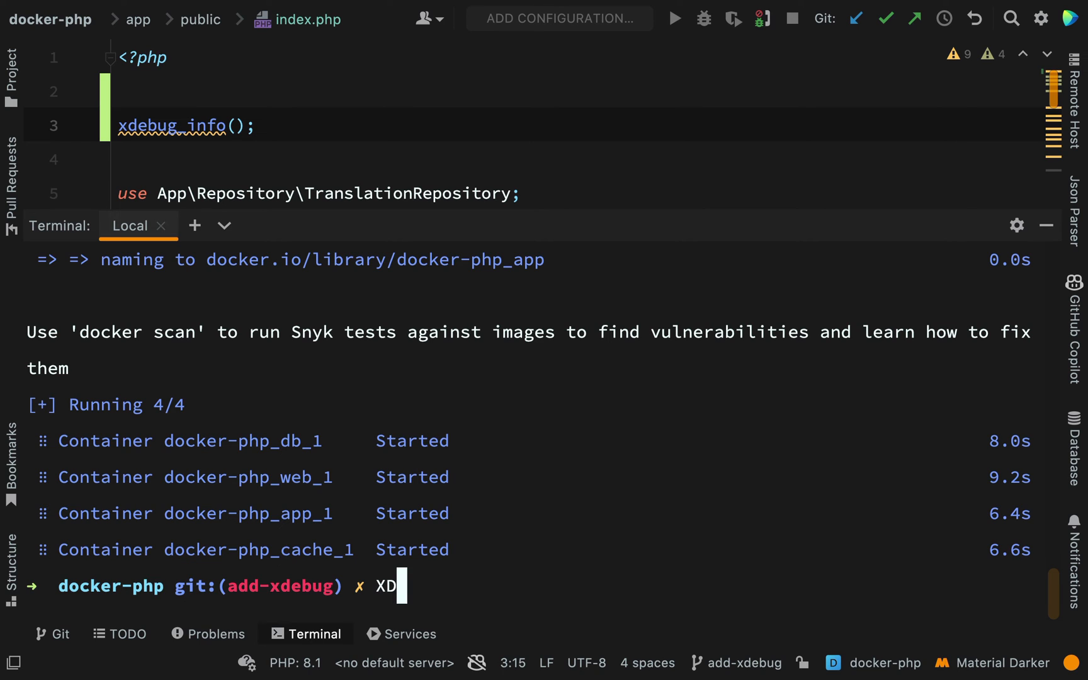
pyautogui.write('EB')
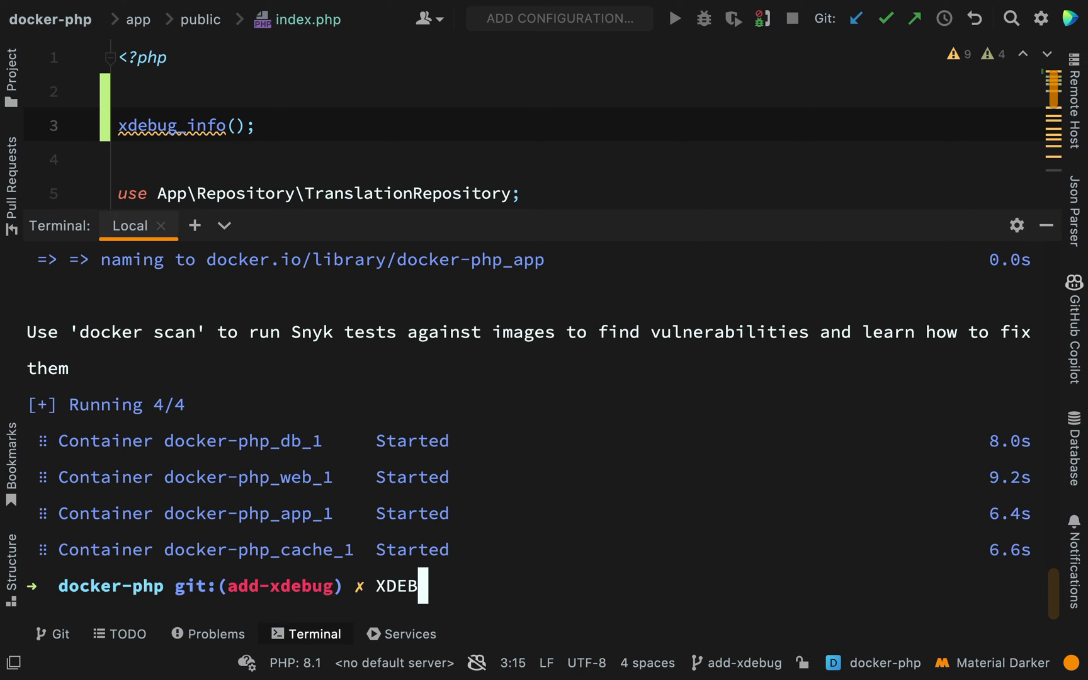
pyautogui.write('UG_MODE')
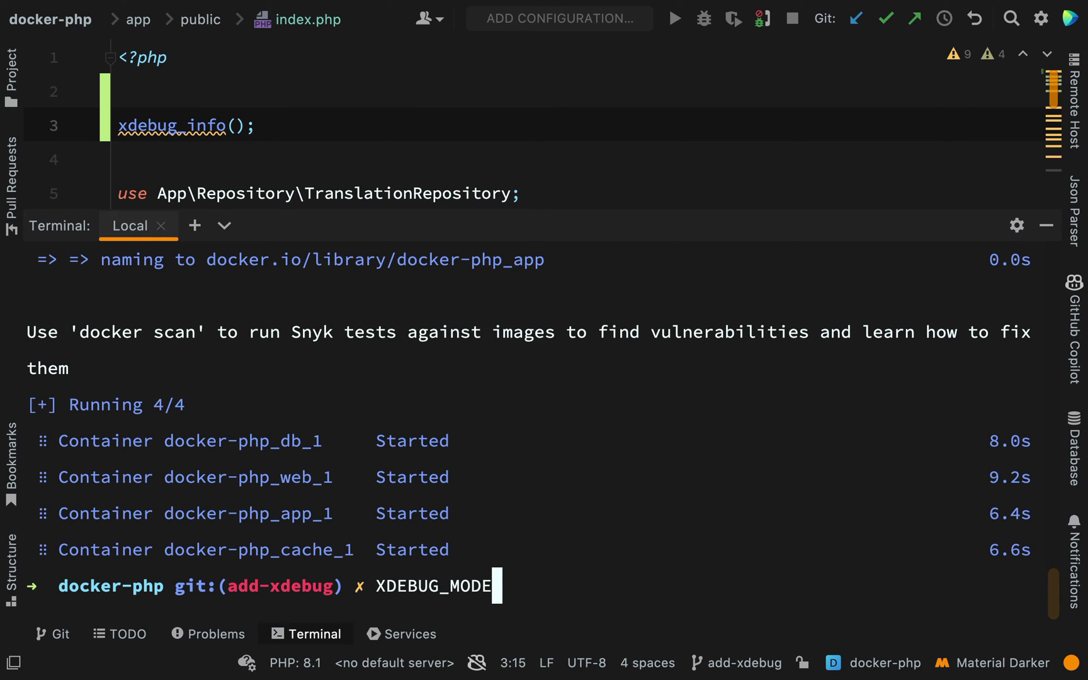
pyautogui.write('=')
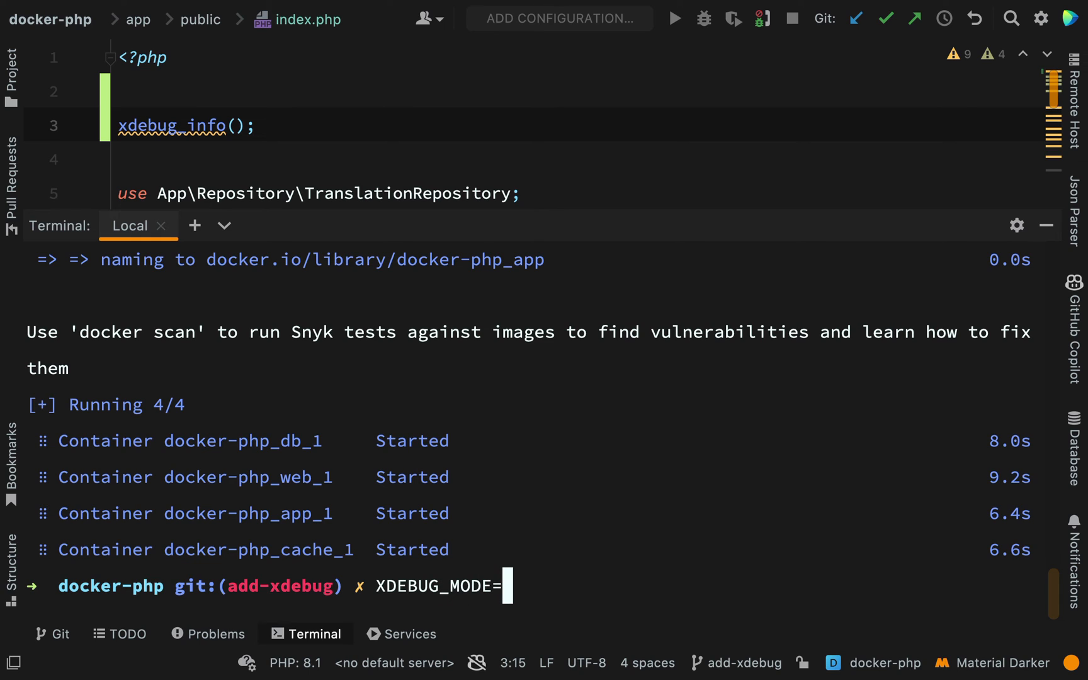
pyautogui.write('debug')
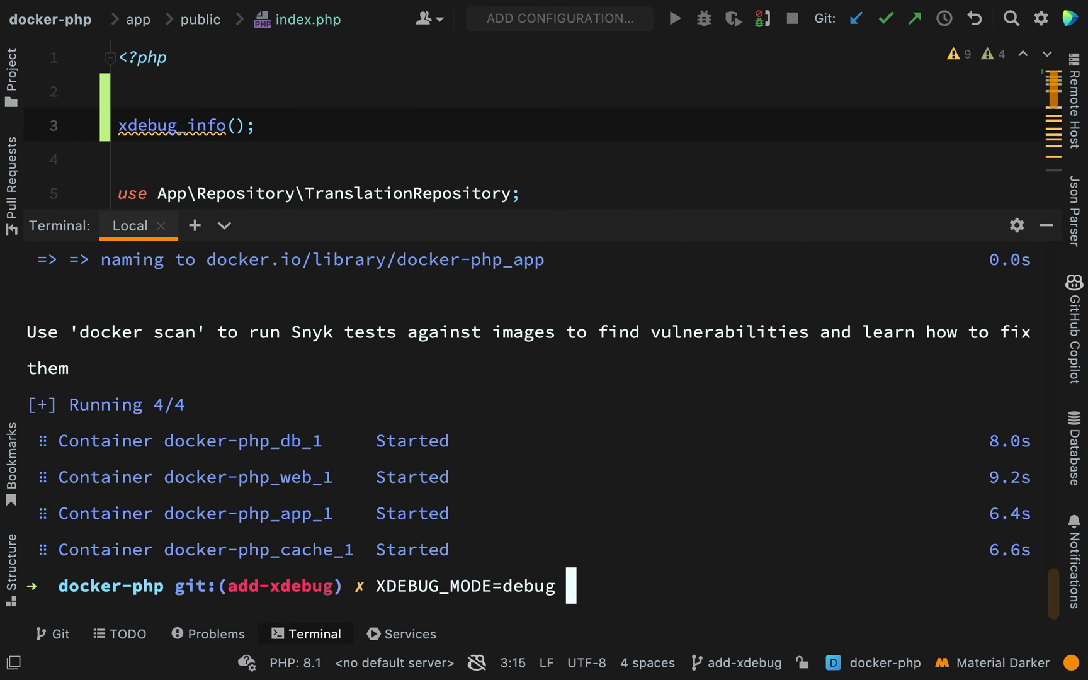
pyautogui.write('docker compose -f docker-compose.dev.yaml up --build -d')
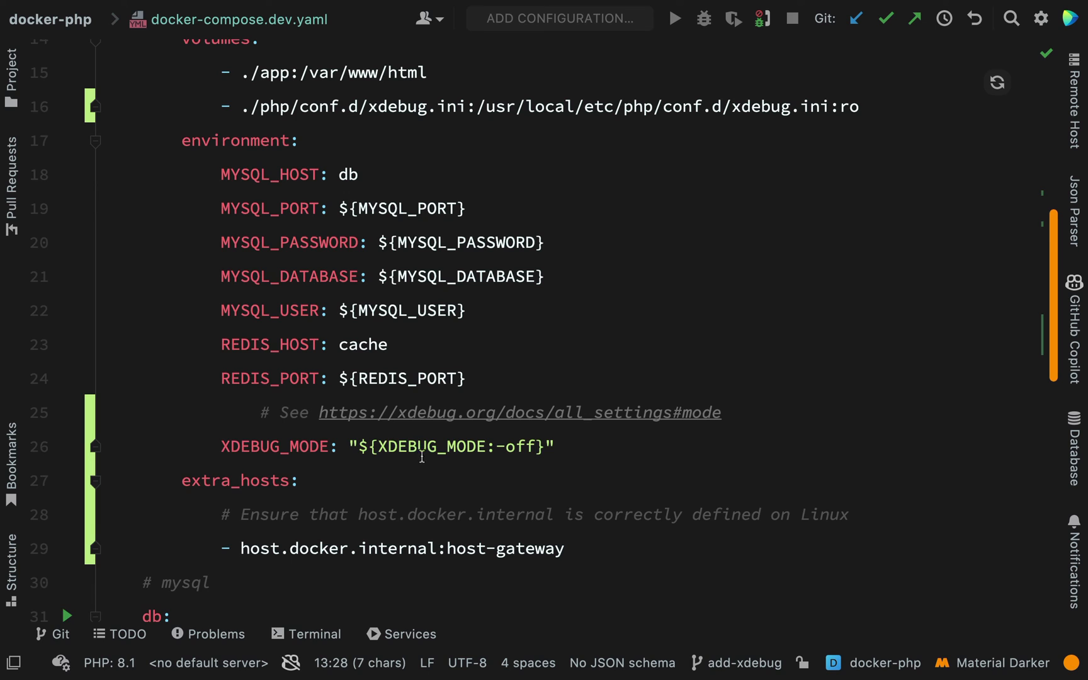
pyautogui.doubleClick(430, 446)
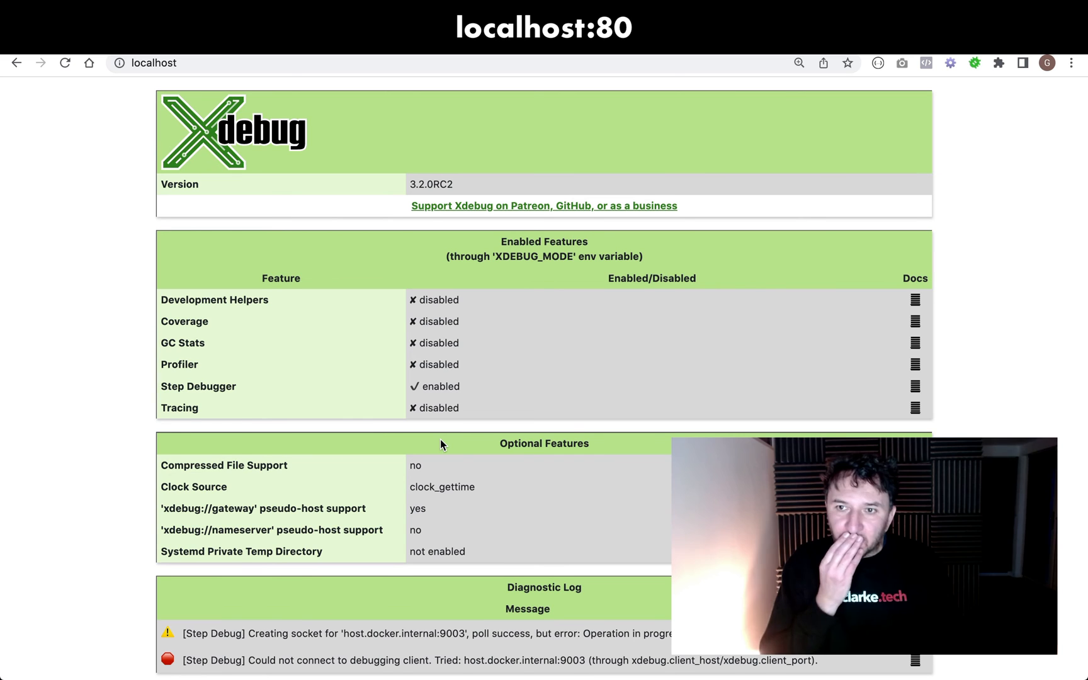
# Open JetBrains' Browser debugging extensions help page through the Xdebug helper extension.
pyautogui.scroll(-3)
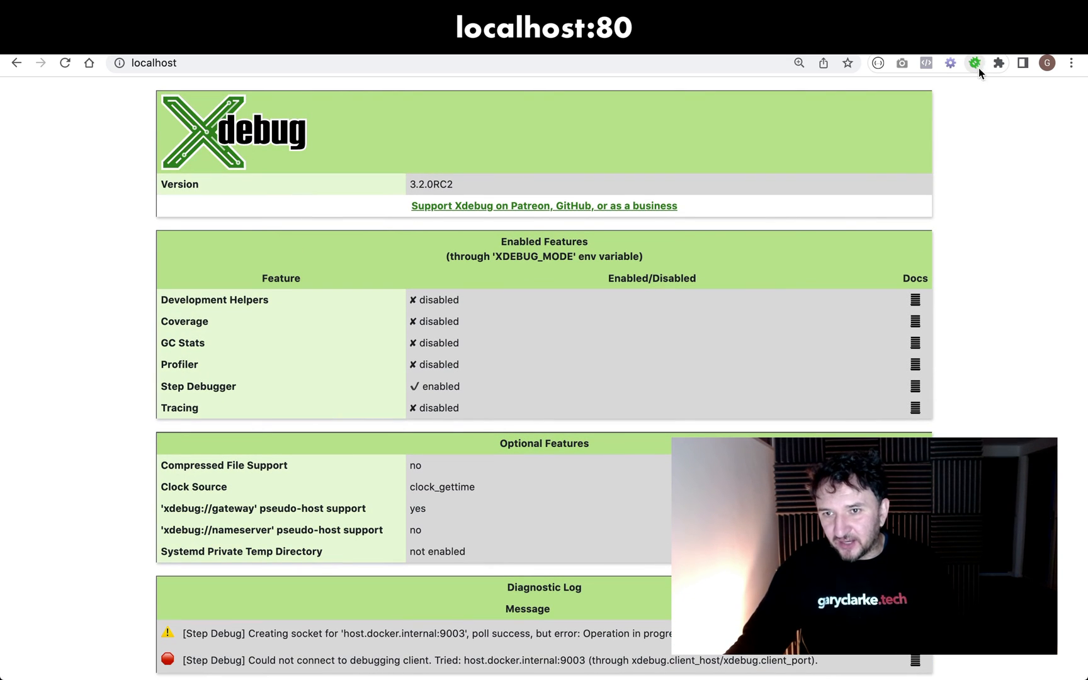
pyautogui.click(975, 63)
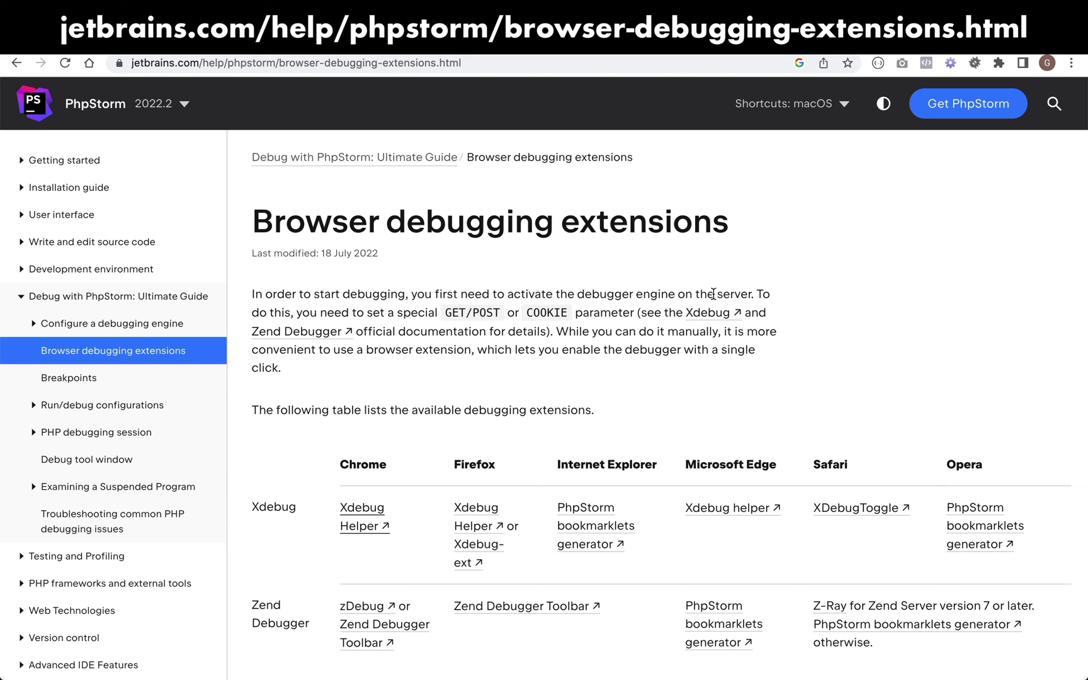
# Scroll through the Browser debugging extensions help page.
pyautogui.scroll(-3)
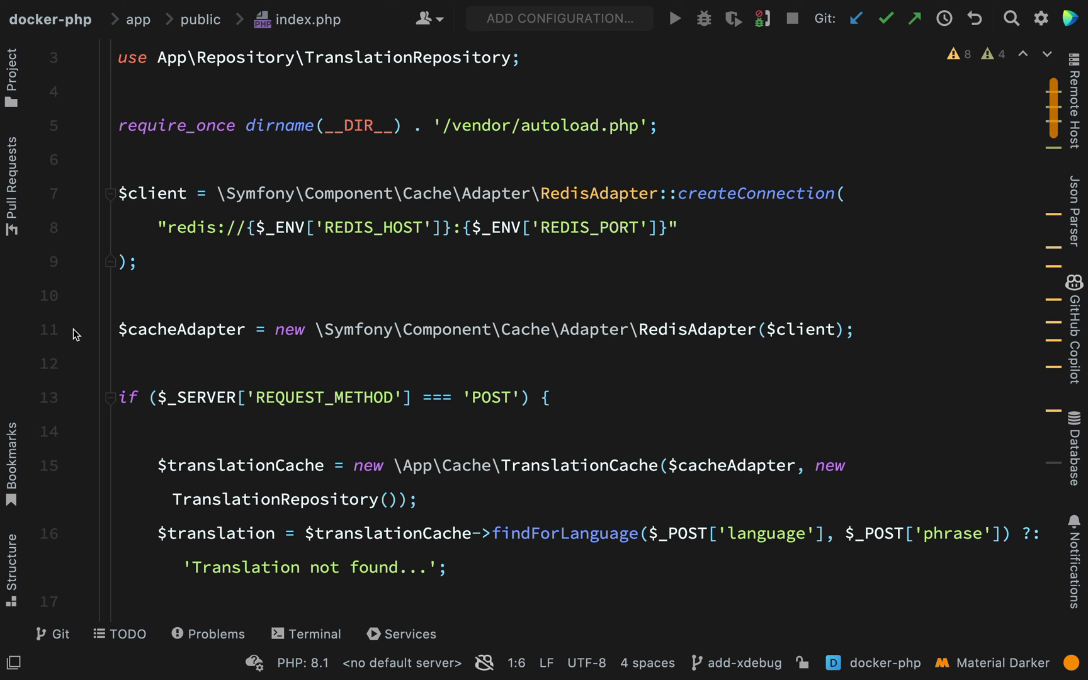
# Add a breakpoint on index.php line 11, where $cacheAdapter is created.
pyautogui.click(83, 329)
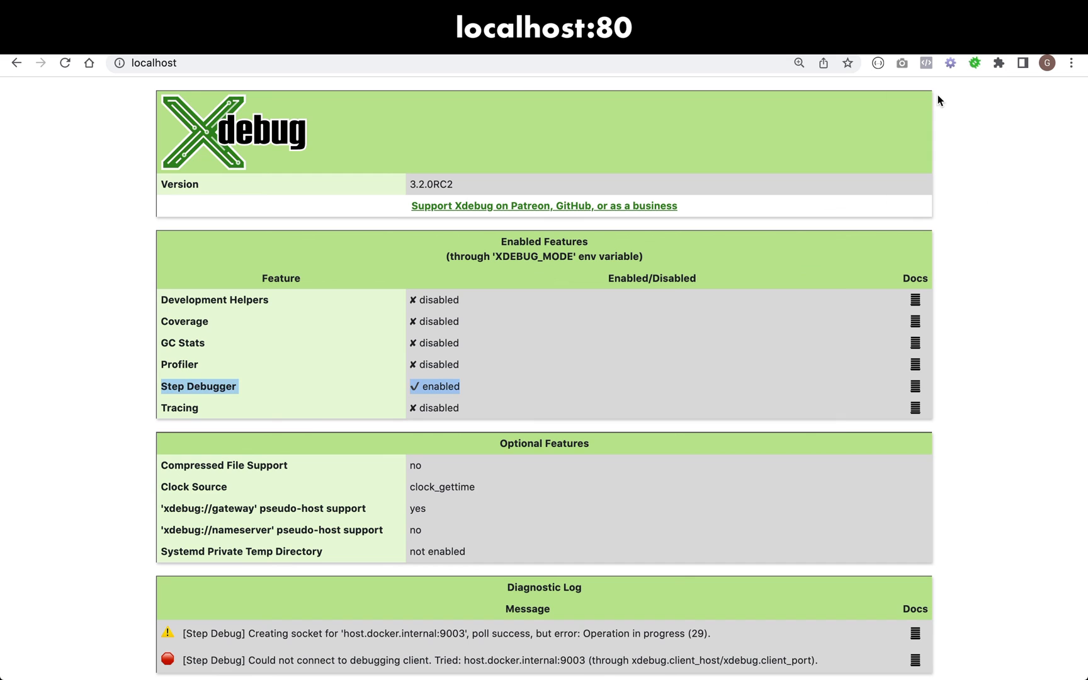
pyautogui.moveTo(543, 260)
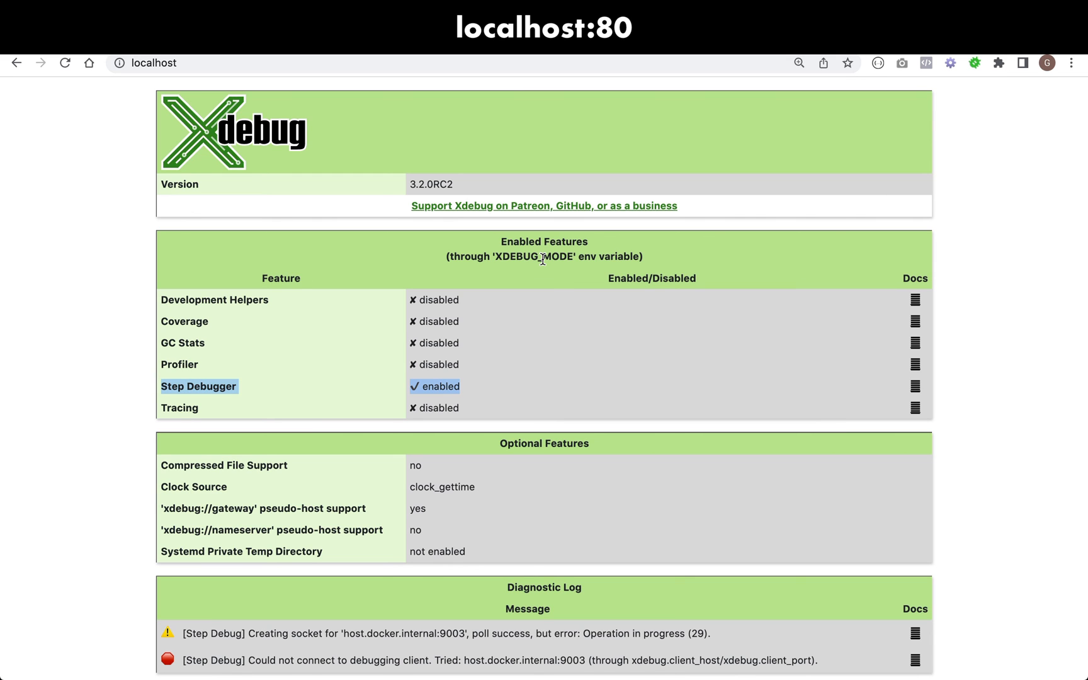
pyautogui.moveTo(762, 19)
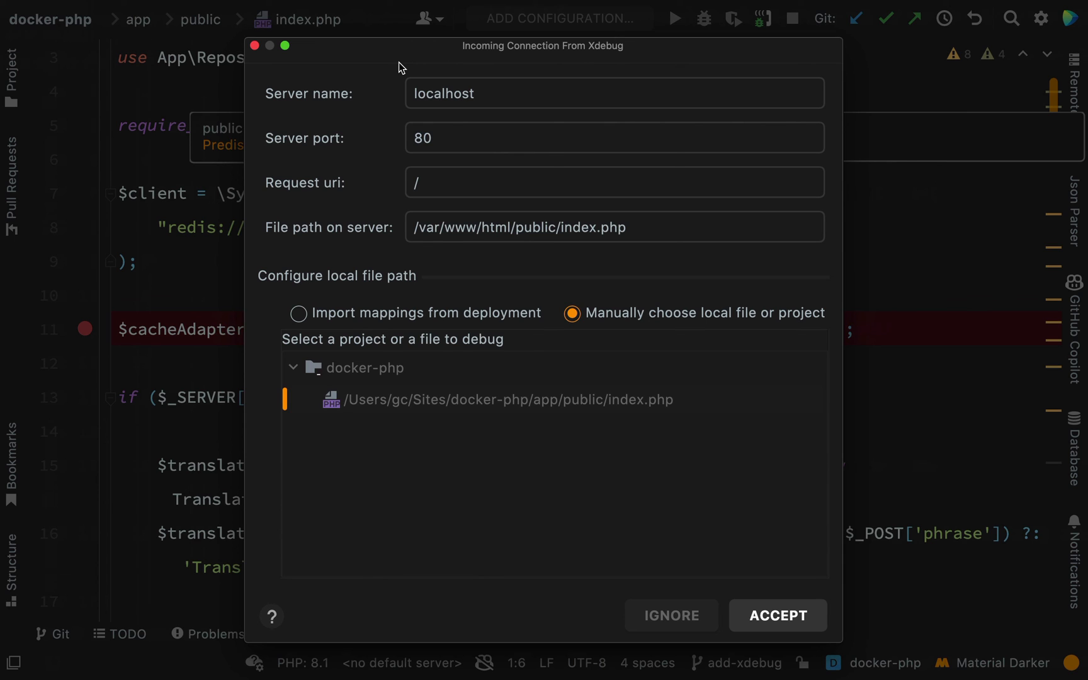
pyautogui.moveTo(442, 55)
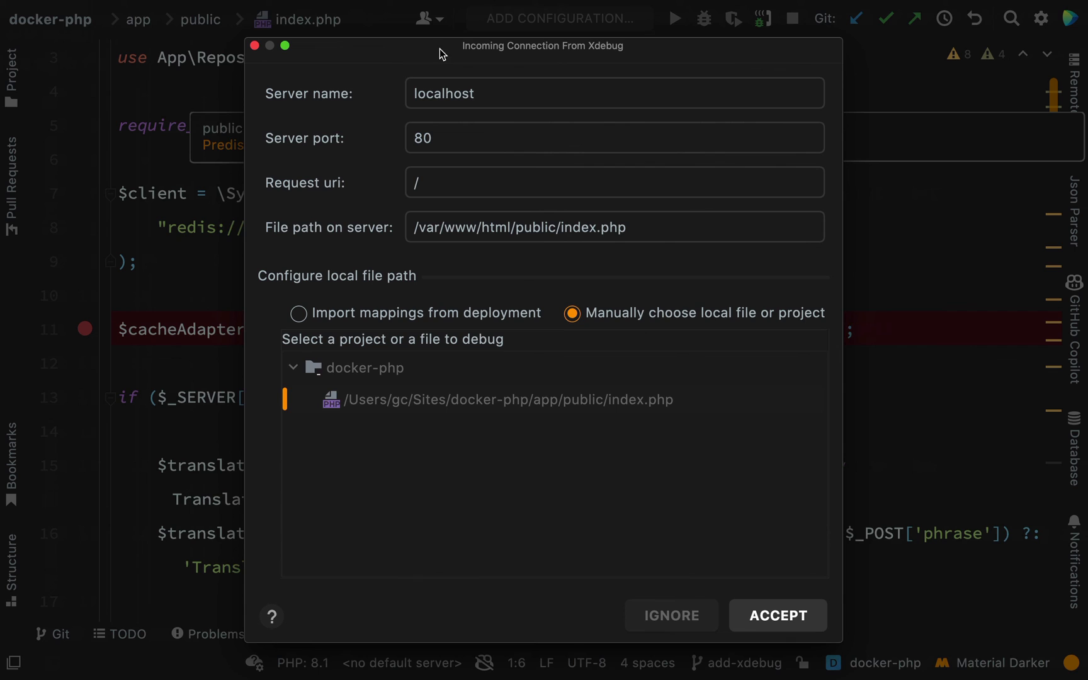
pyautogui.moveTo(456, 105)
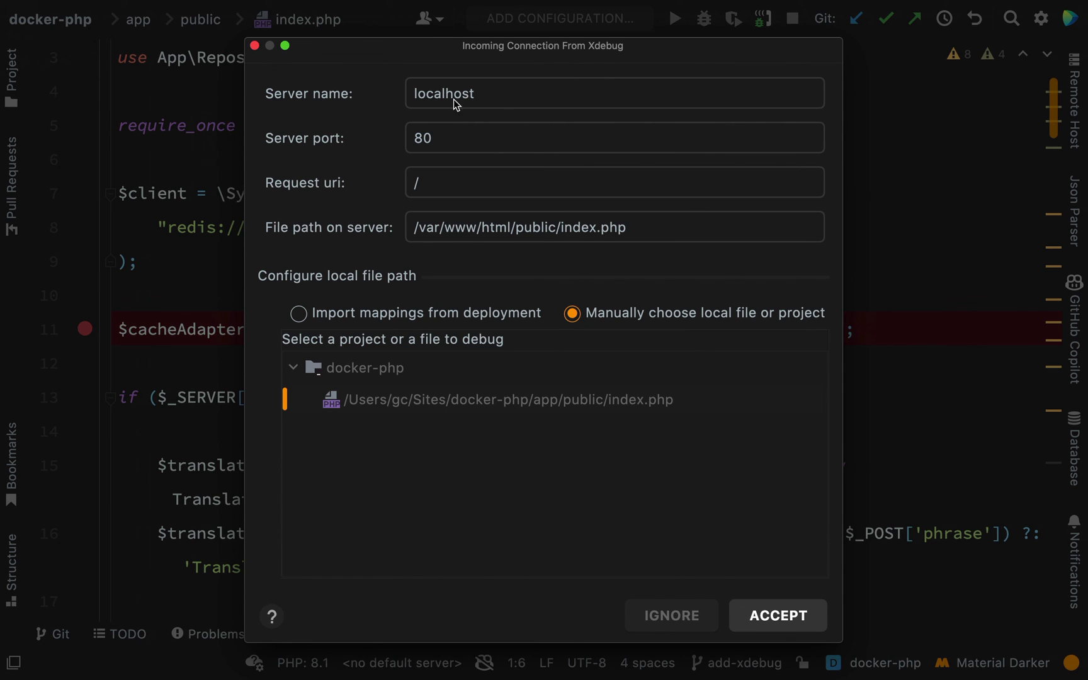
pyautogui.moveTo(452, 100)
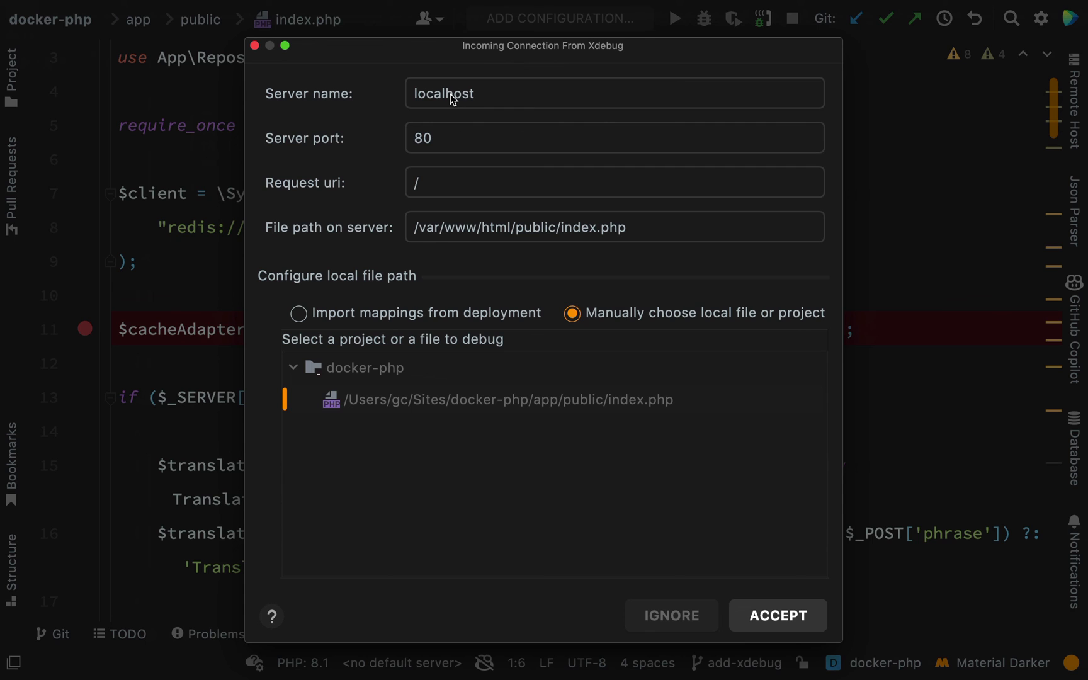
pyautogui.moveTo(467, 177)
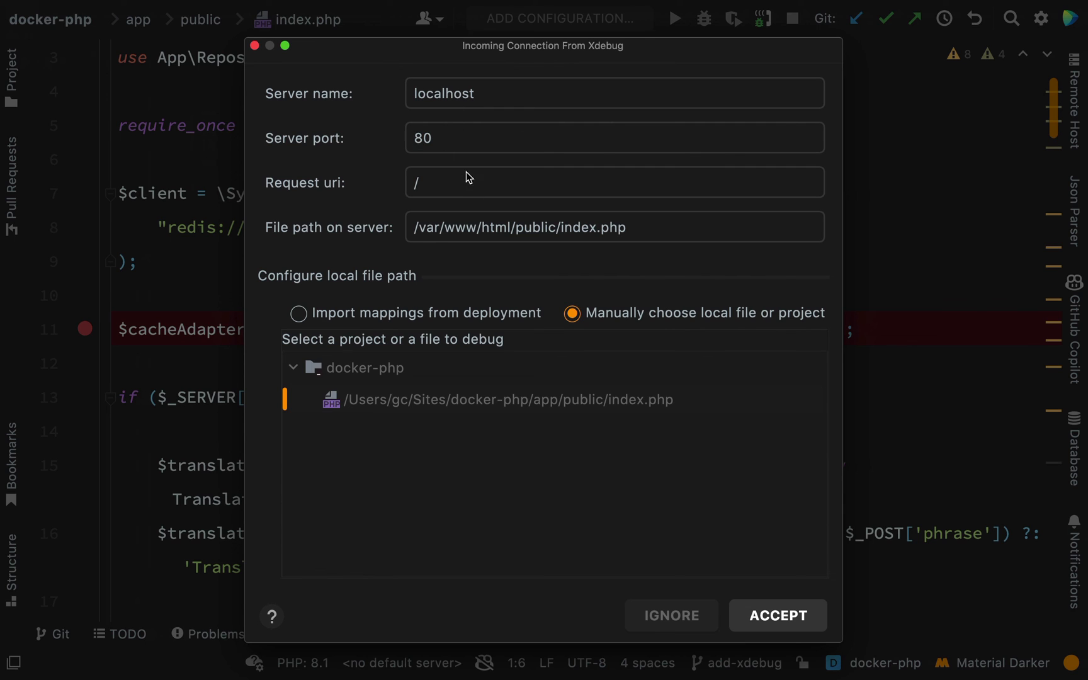
pyautogui.moveTo(616, 240)
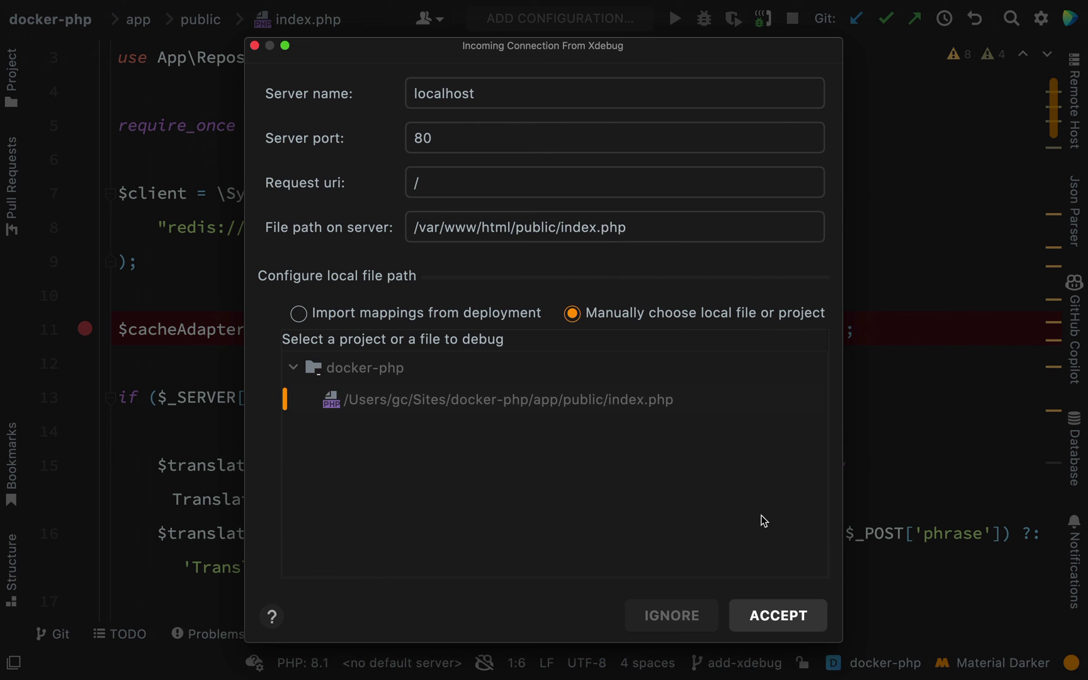
# Accept the incoming Xdebug connection, keeping the manual mapping to index.php.
pyautogui.click(777, 616)
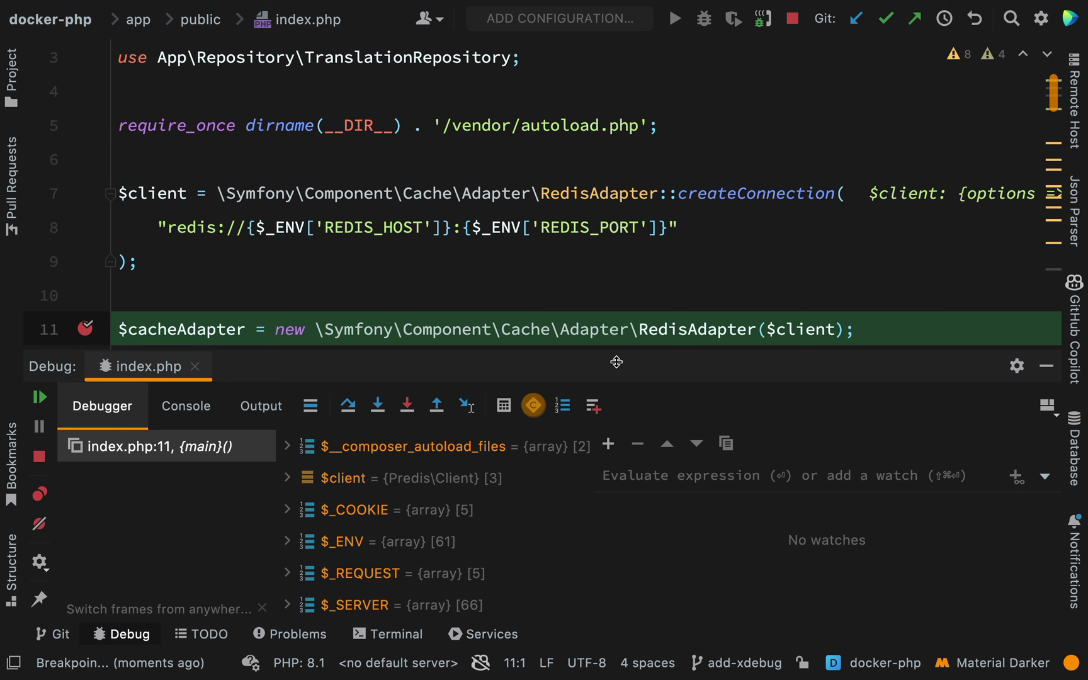
pyautogui.scroll(-3)
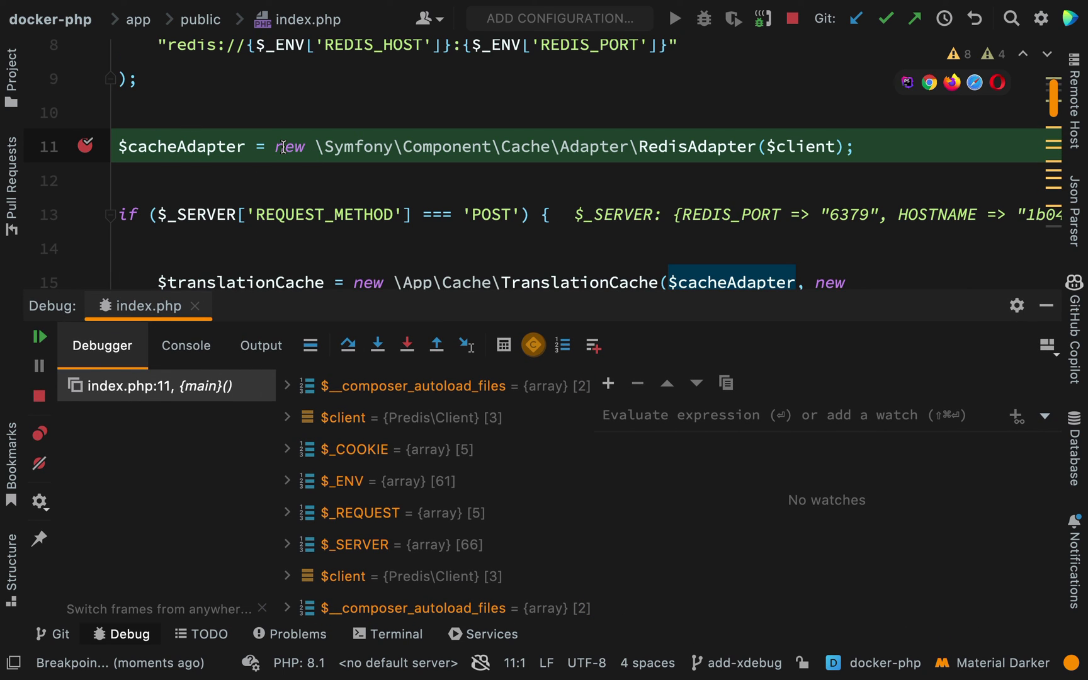
pyautogui.moveTo(399, 546)
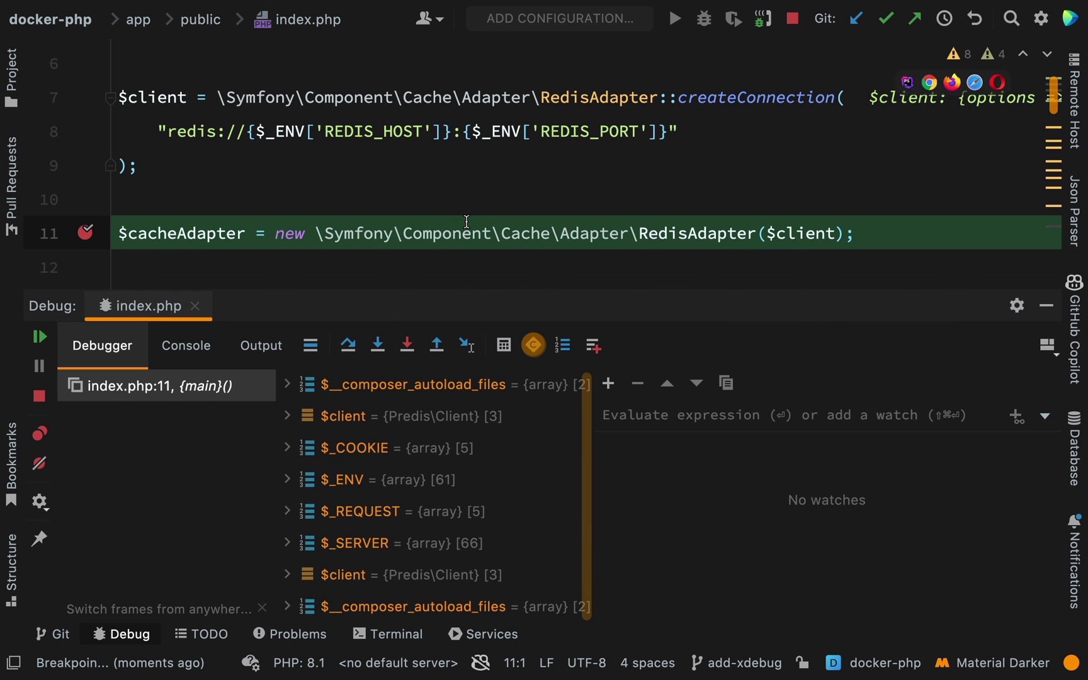
pyautogui.scroll(-3)
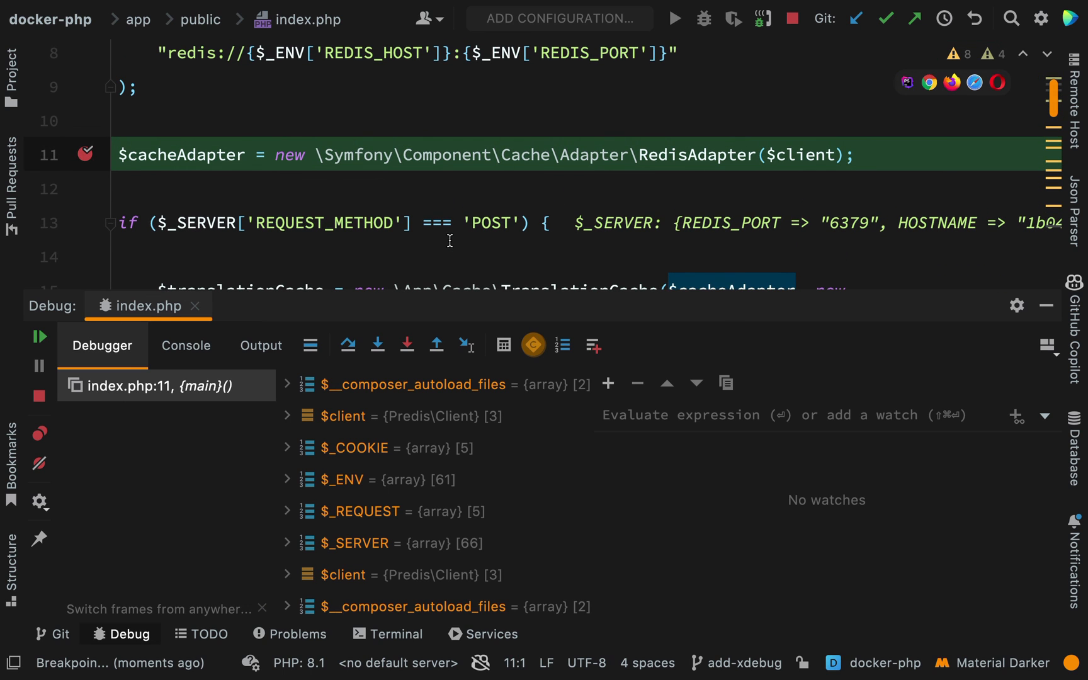
pyautogui.moveTo(347, 345)
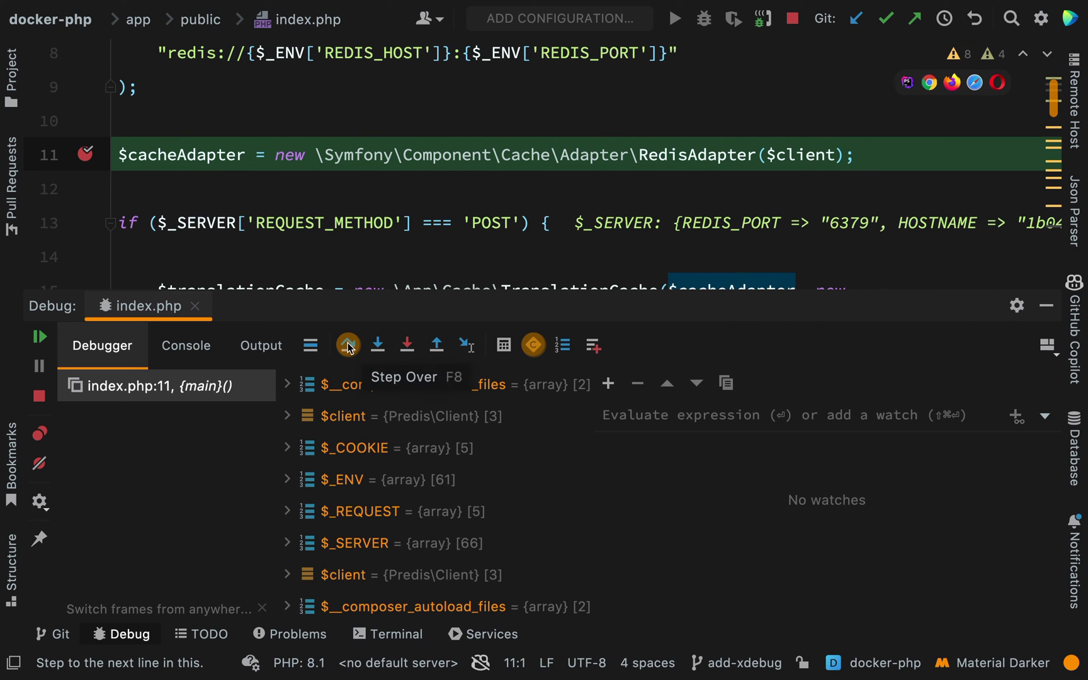
# Step over from the breakpoint through line 21 to line 25, where $languages holds 3 entries.
pyautogui.click(347, 345)
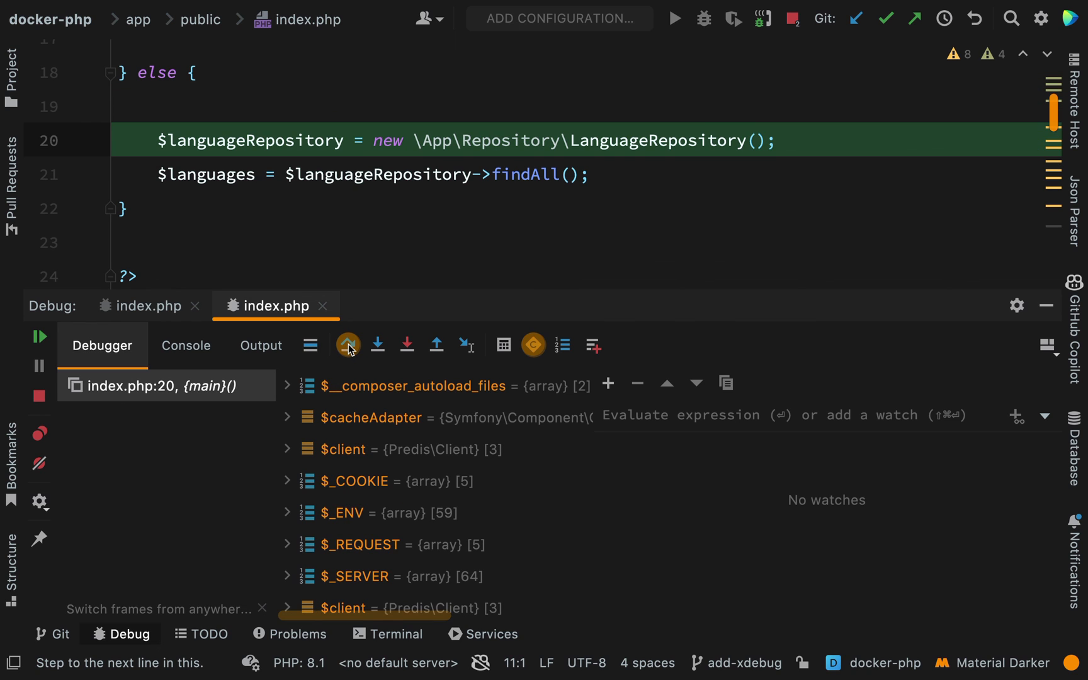
pyautogui.click(347, 345)
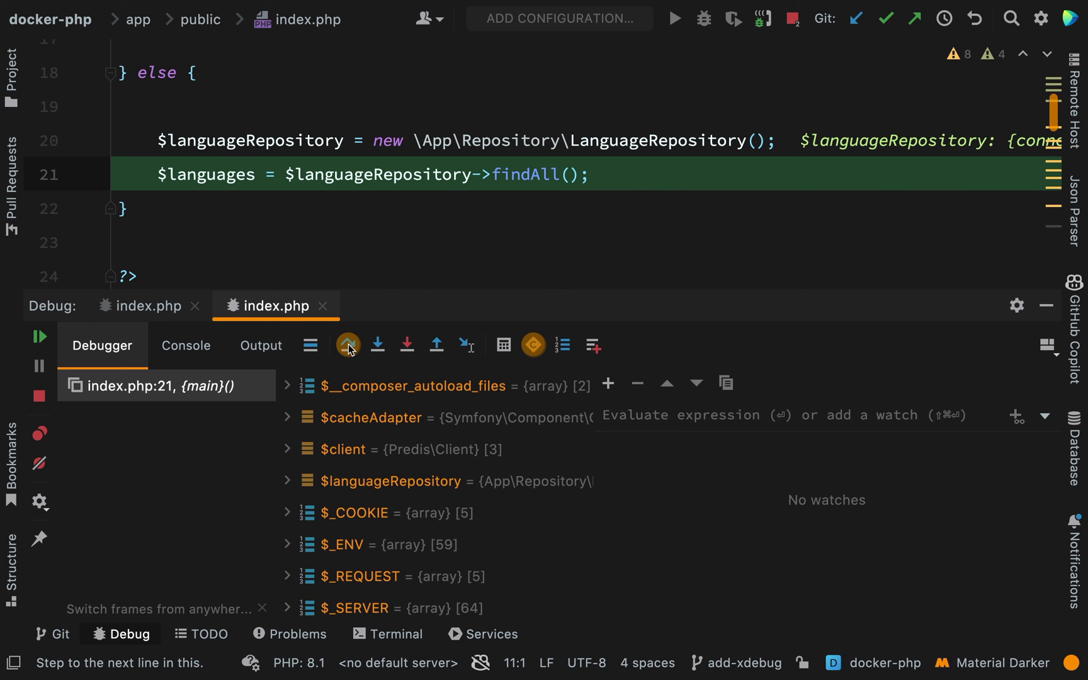
pyautogui.click(348, 345)
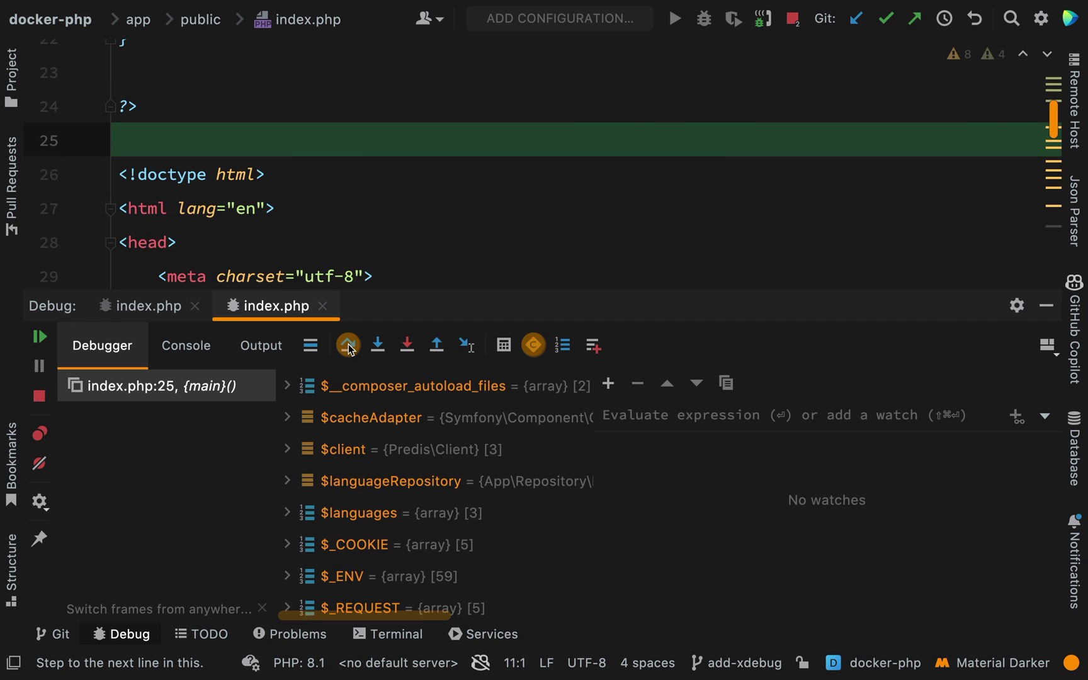
pyautogui.click(347, 345)
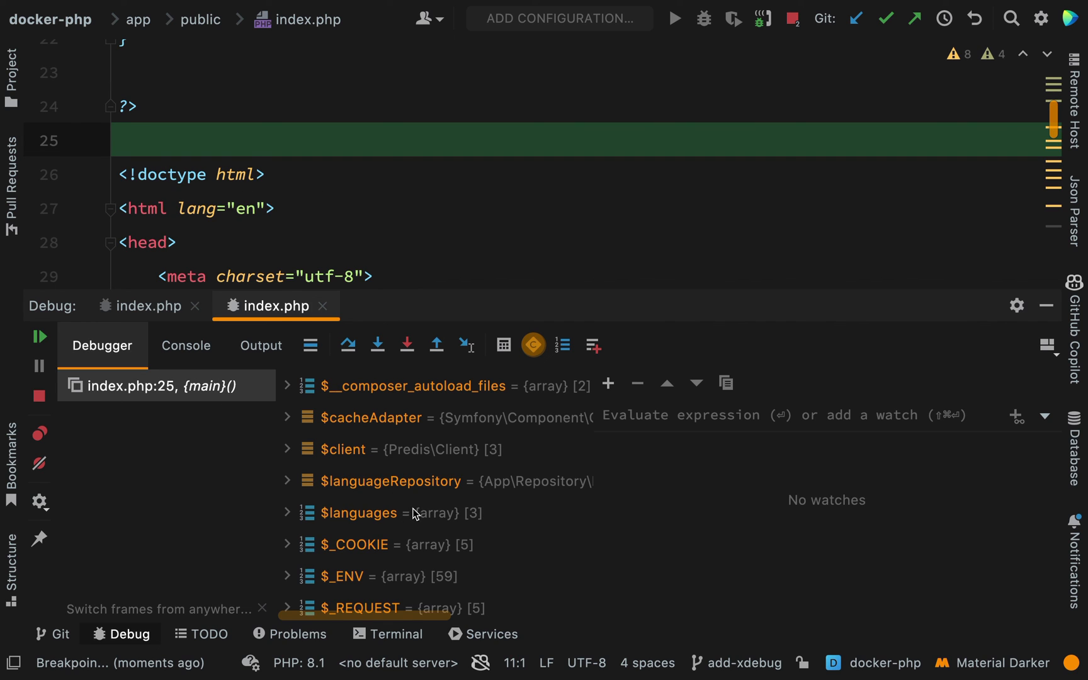
pyautogui.scroll(-3)
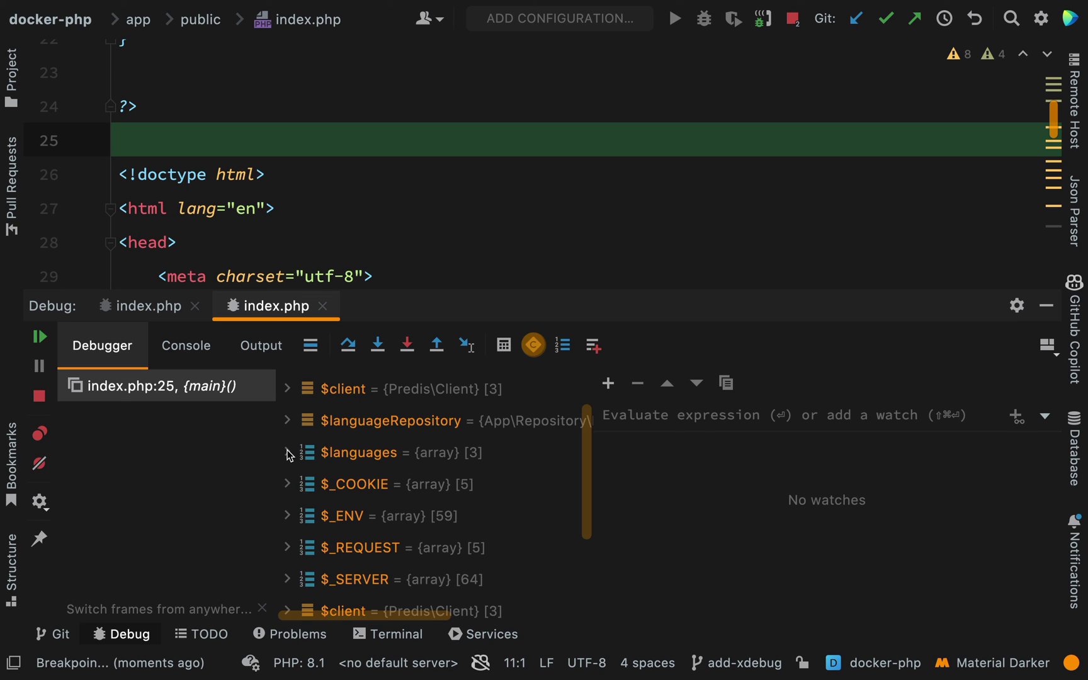
# Expand $languages to show its French and German entries, then step over to line 100.
pyautogui.click(286, 452)
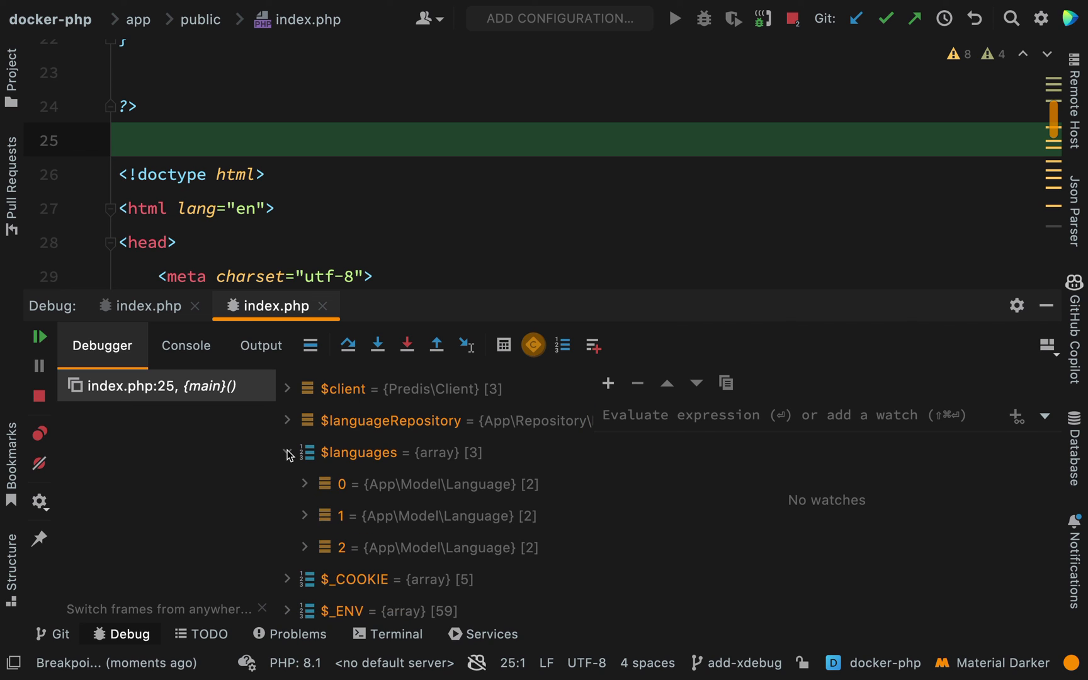
pyautogui.scroll(-3)
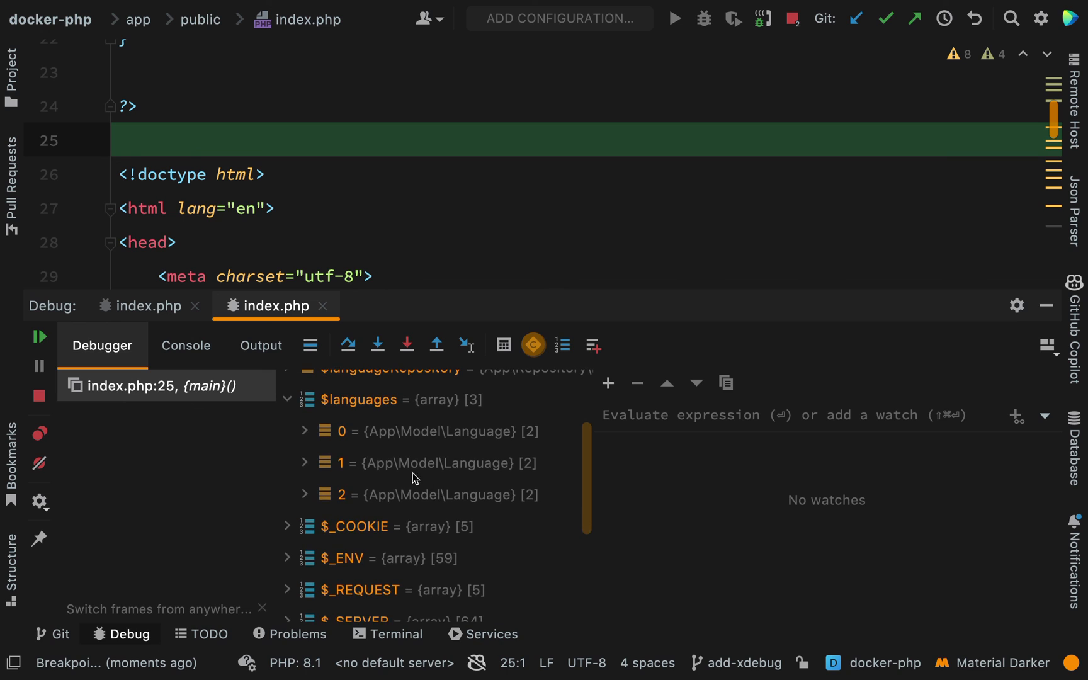
pyautogui.click(303, 431)
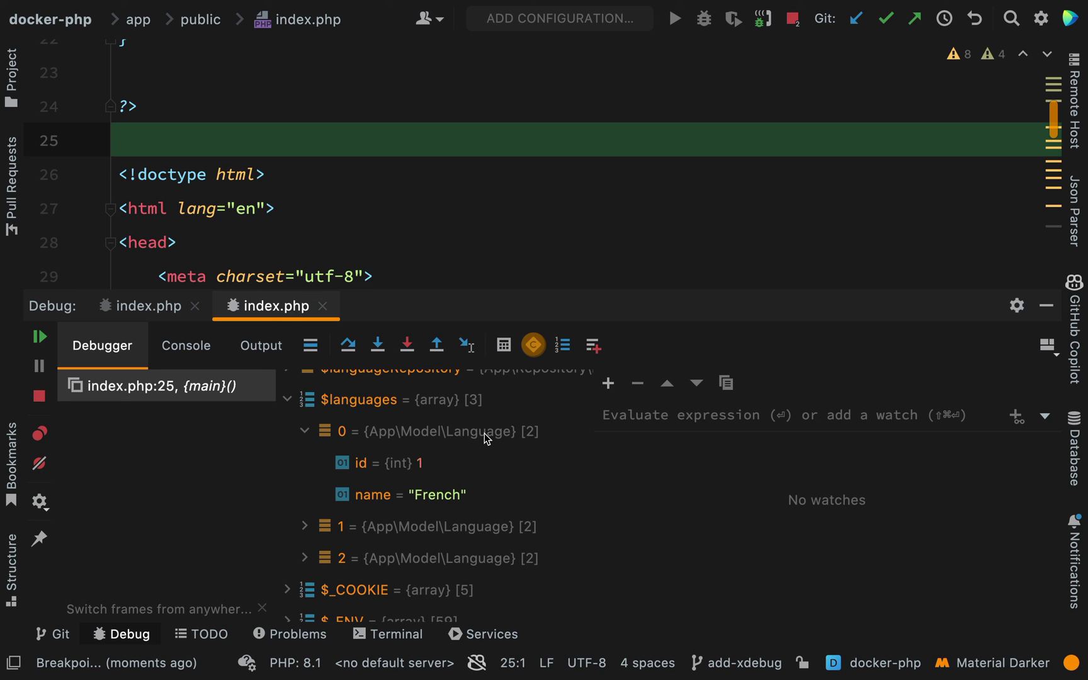
pyautogui.moveTo(459, 479)
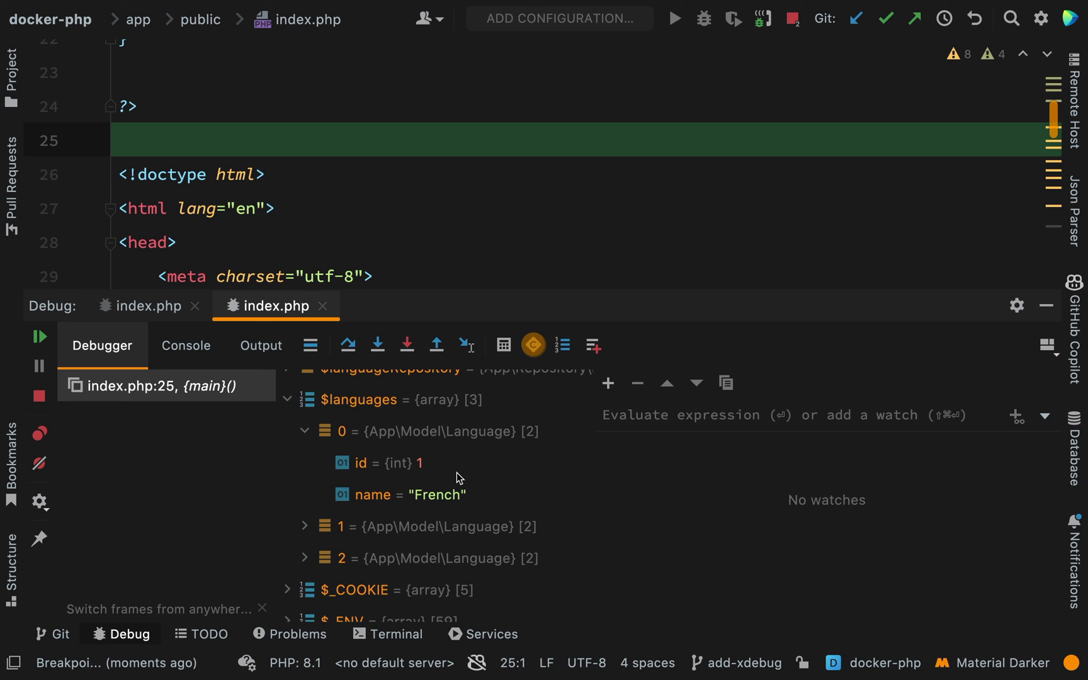
pyautogui.scroll(-3)
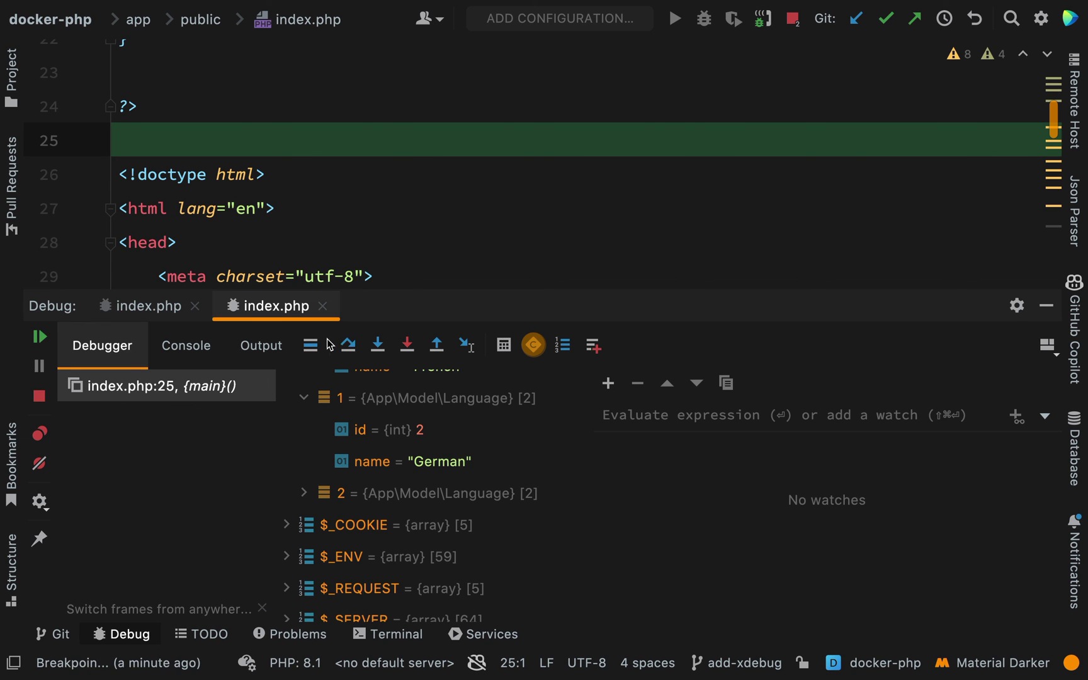
pyautogui.click(347, 346)
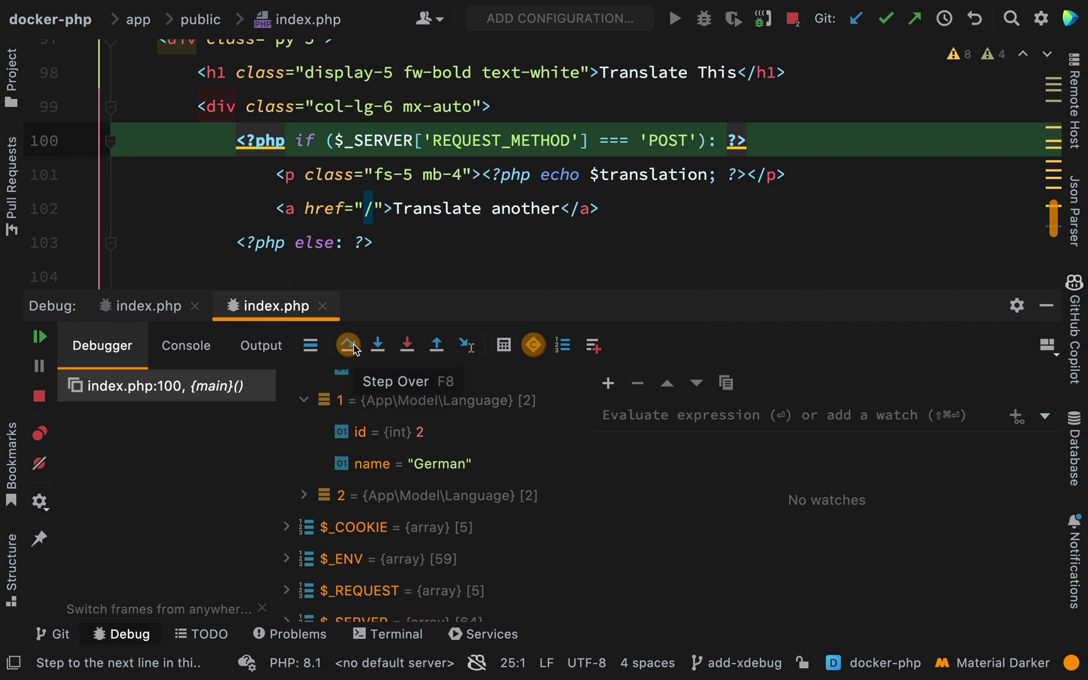